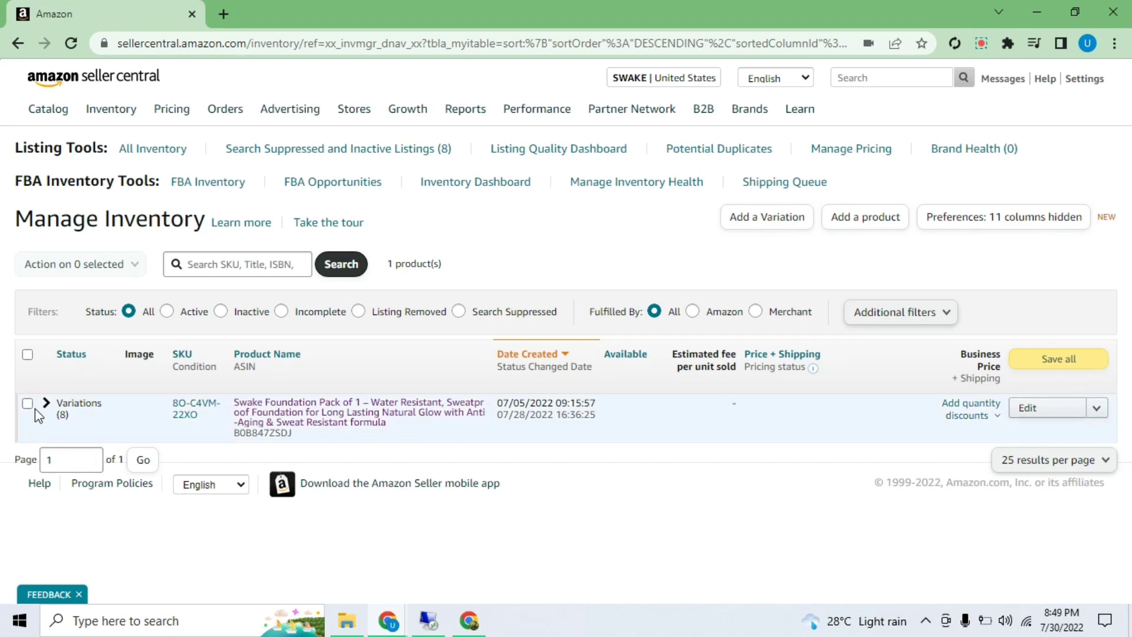
Expand Variations (8) on the foundation listing and review its eight child shade SKUs.
{"action": "left_click", "coordinate": [45, 402]}
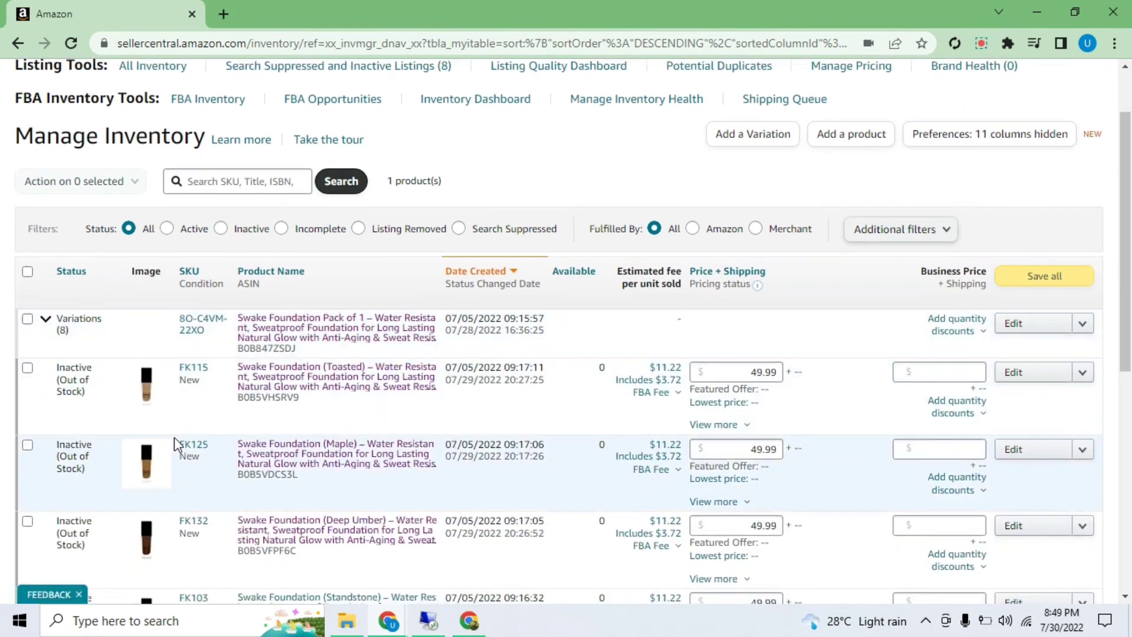
{"action": "scroll", "scroll_direction": "down", "scroll_amount": 3}
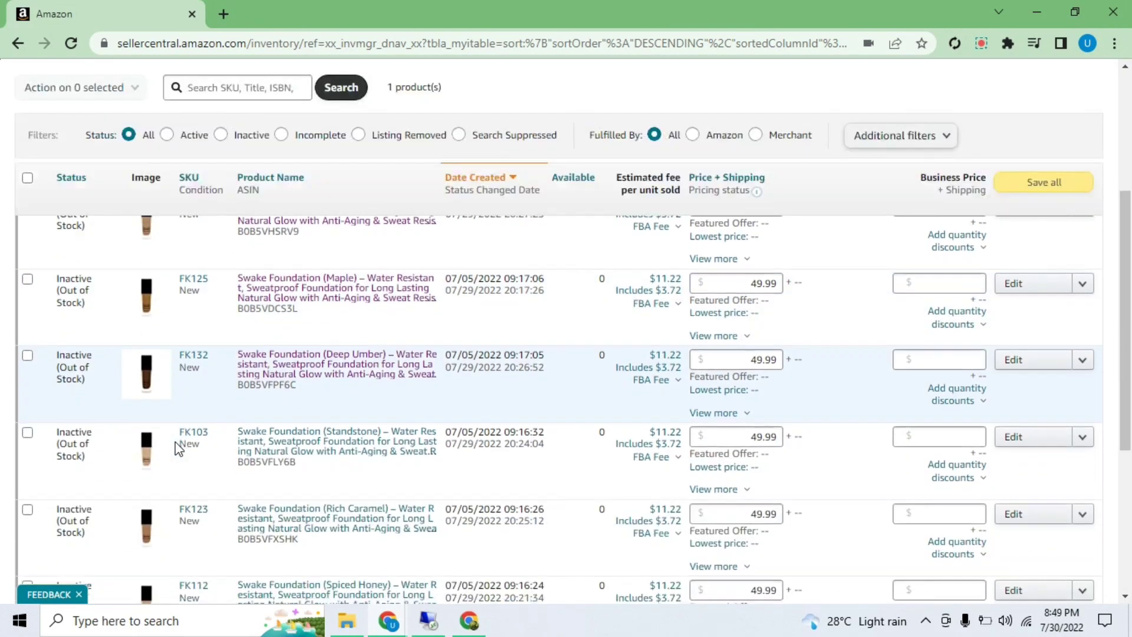
{"action": "scroll", "scroll_direction": "down", "scroll_amount": 3}
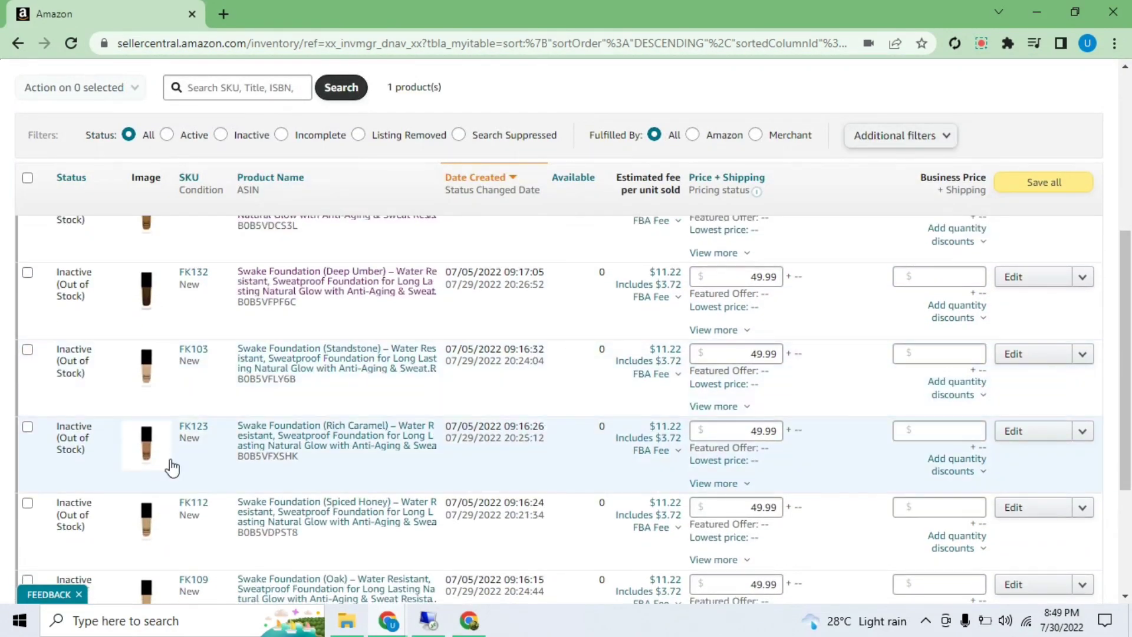
{"action": "scroll", "scroll_direction": "up", "scroll_amount": 3}
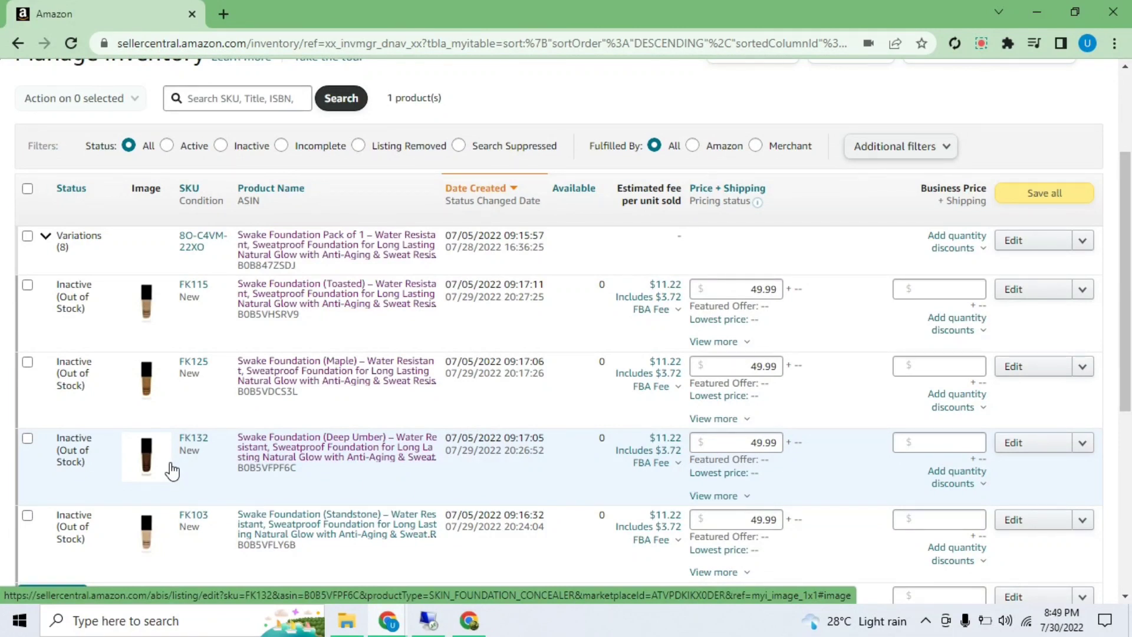
{"action": "scroll", "scroll_direction": "down", "scroll_amount": 3}
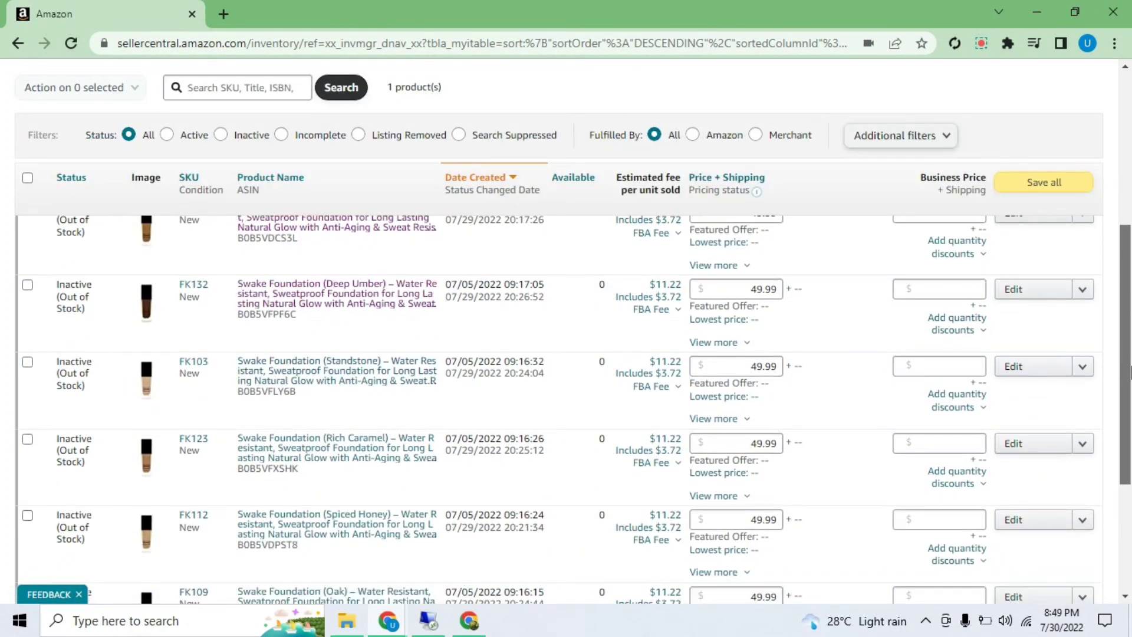
{"action": "scroll", "scroll_direction": "up", "scroll_amount": 3}
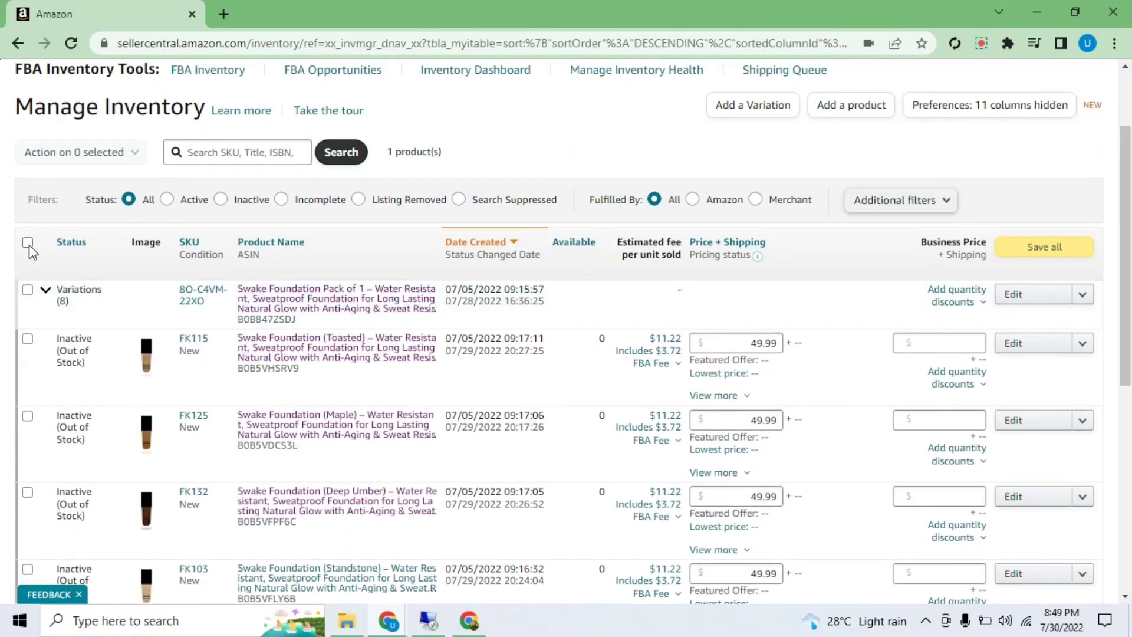
Select all eight shade listings via the header checkbox so 'Action on 8 selected' appears.
{"action": "left_click", "coordinate": [28, 244]}
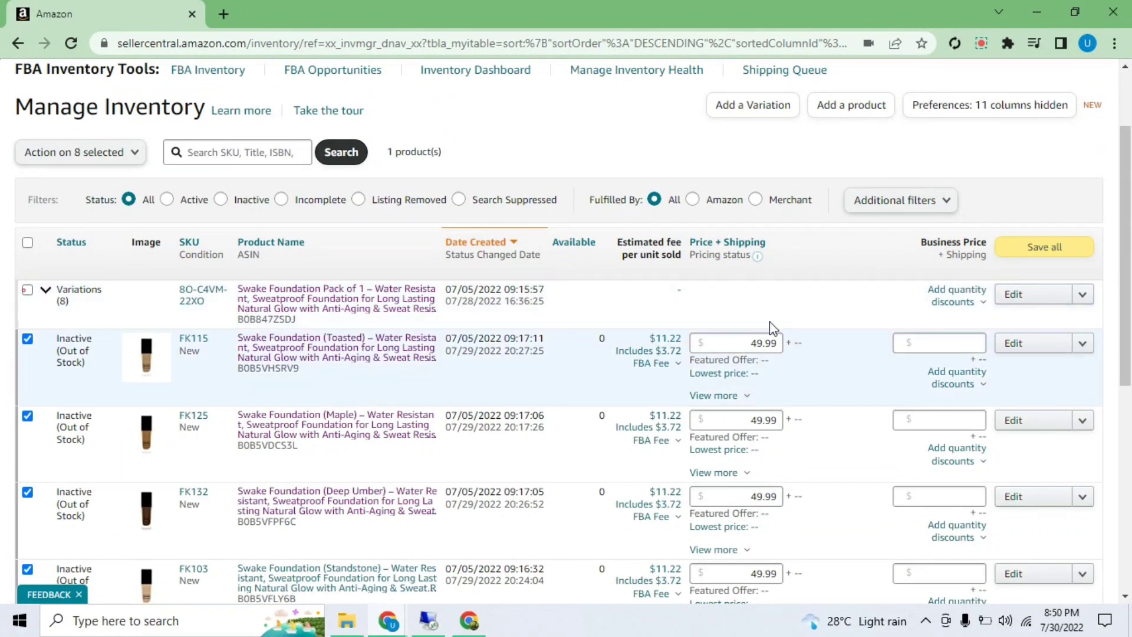
{"action": "scroll", "scroll_direction": "down", "scroll_amount": 3}
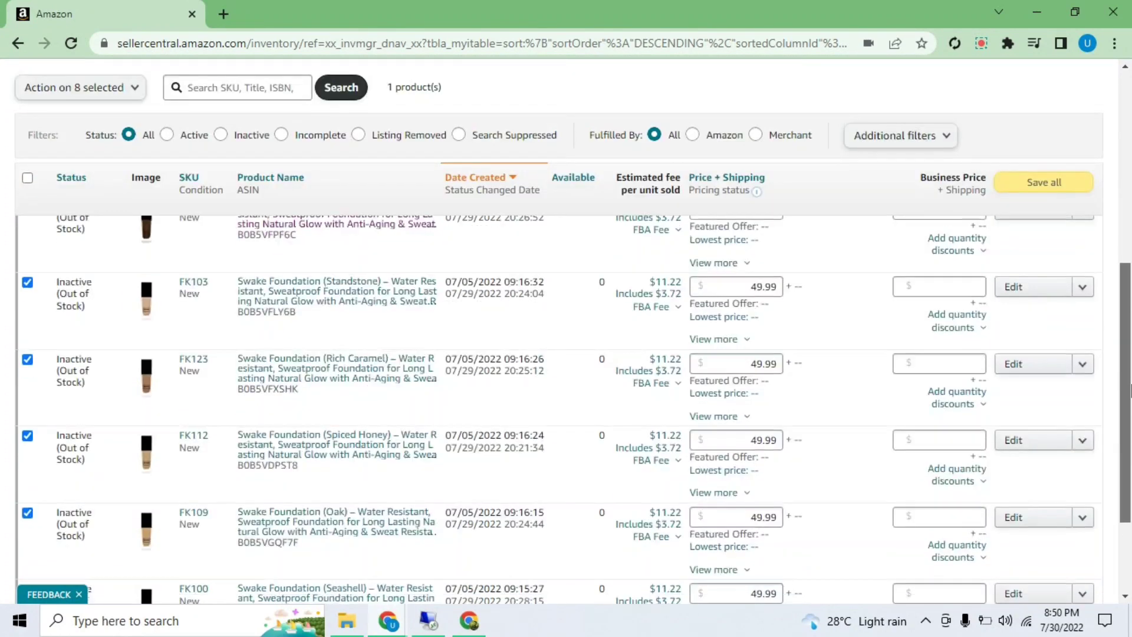
{"action": "scroll", "scroll_direction": "up", "scroll_amount": 3}
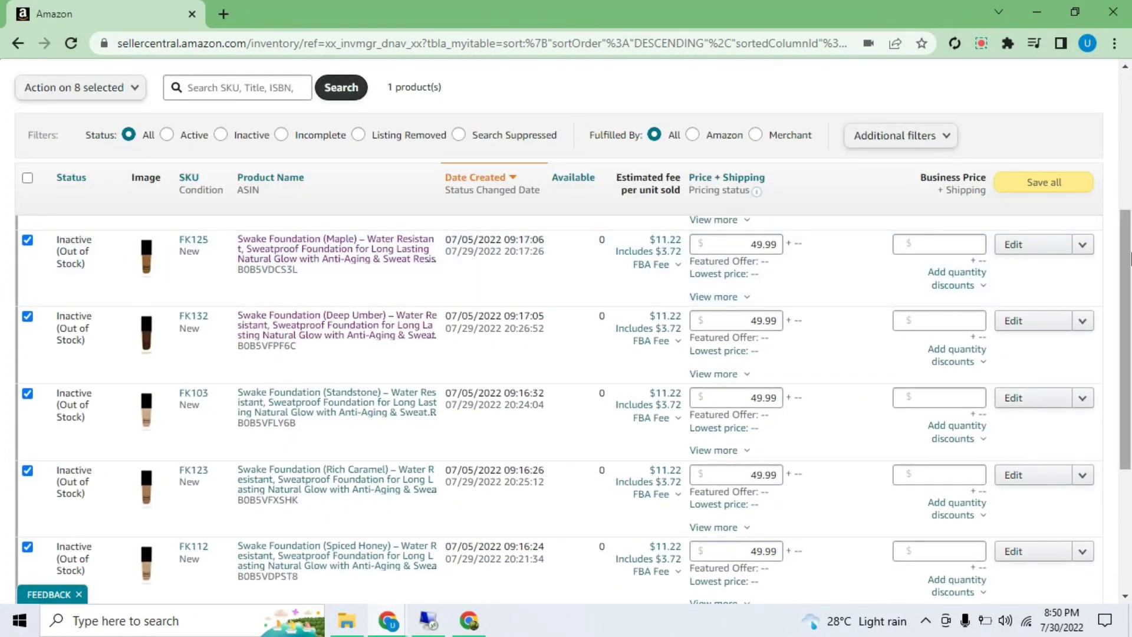
{"action": "scroll", "scroll_direction": "up", "scroll_amount": 3}
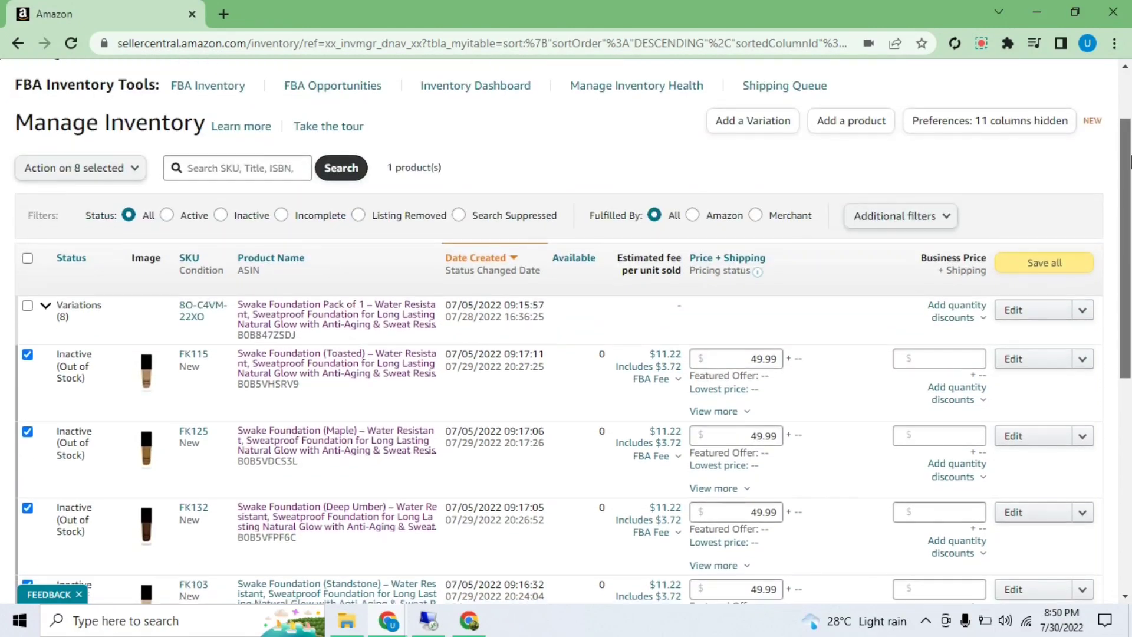
{"action": "scroll", "scroll_direction": "down", "scroll_amount": 3}
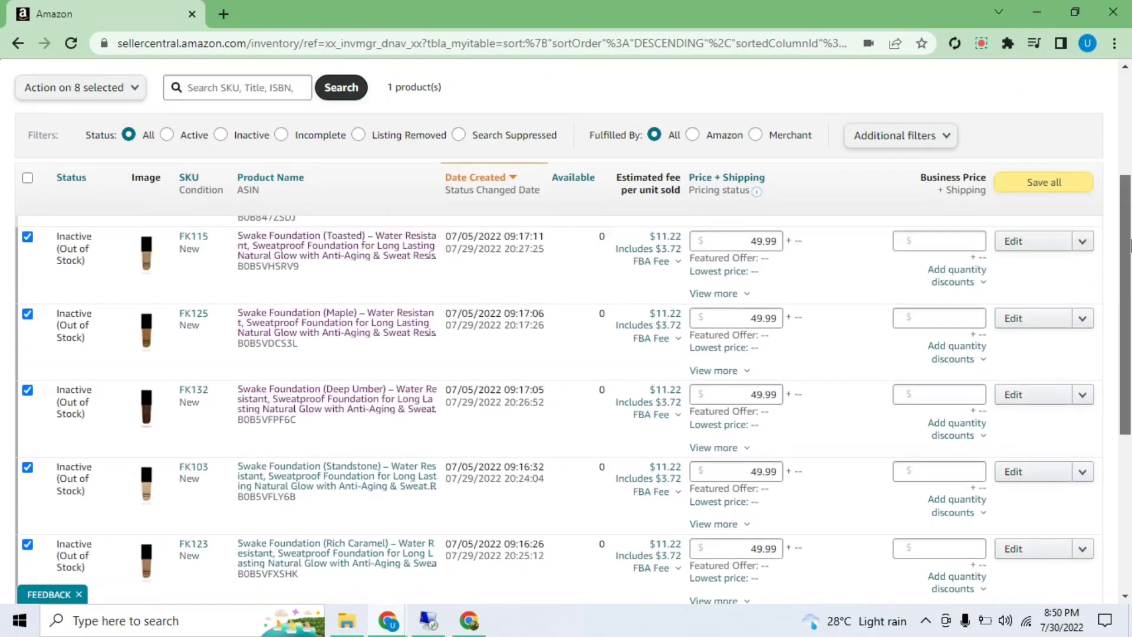
{"action": "scroll", "scroll_direction": "up", "scroll_amount": 3}
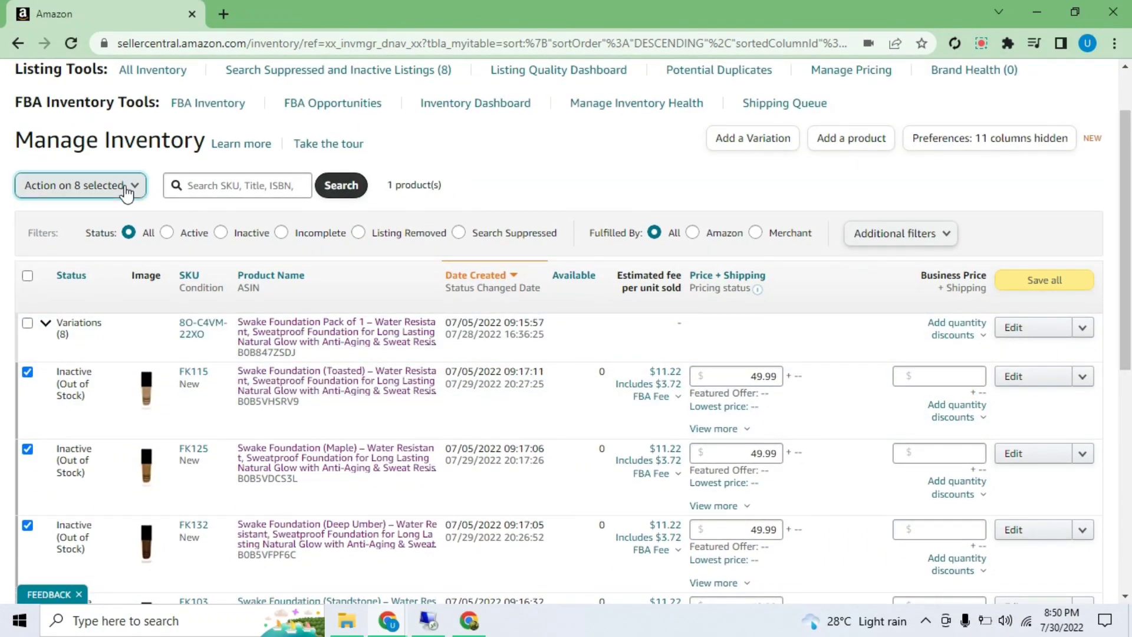
Choose Send/replenish inventory for the 8 selected listings and confirm 'Yes, continue'.
{"action": "left_click", "coordinate": [77, 185]}
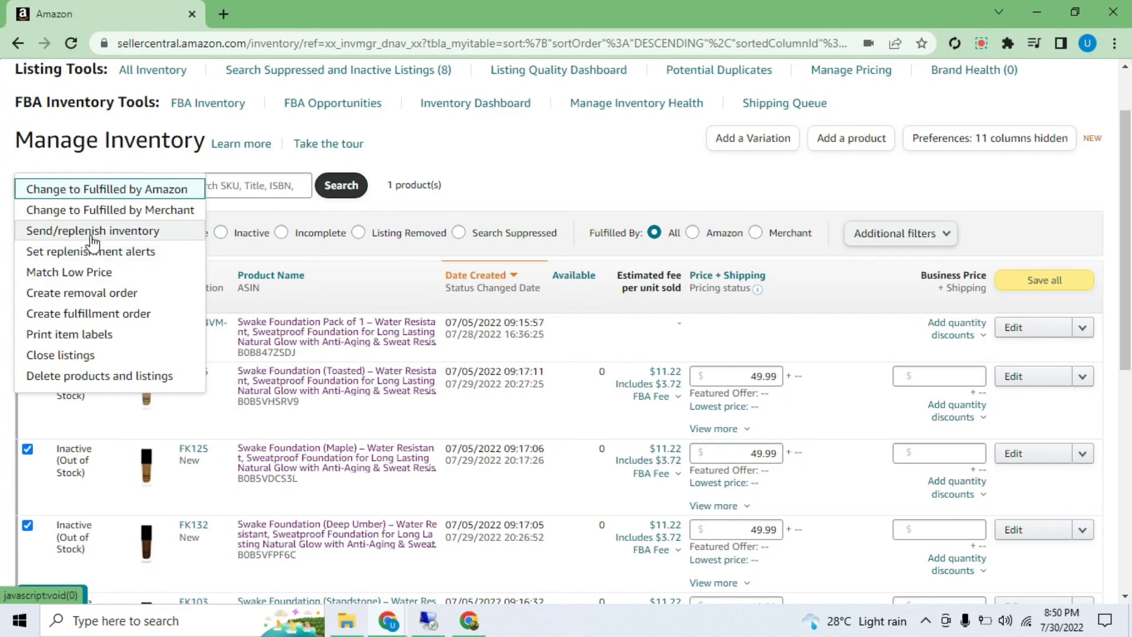
{"action": "left_click", "coordinate": [92, 231]}
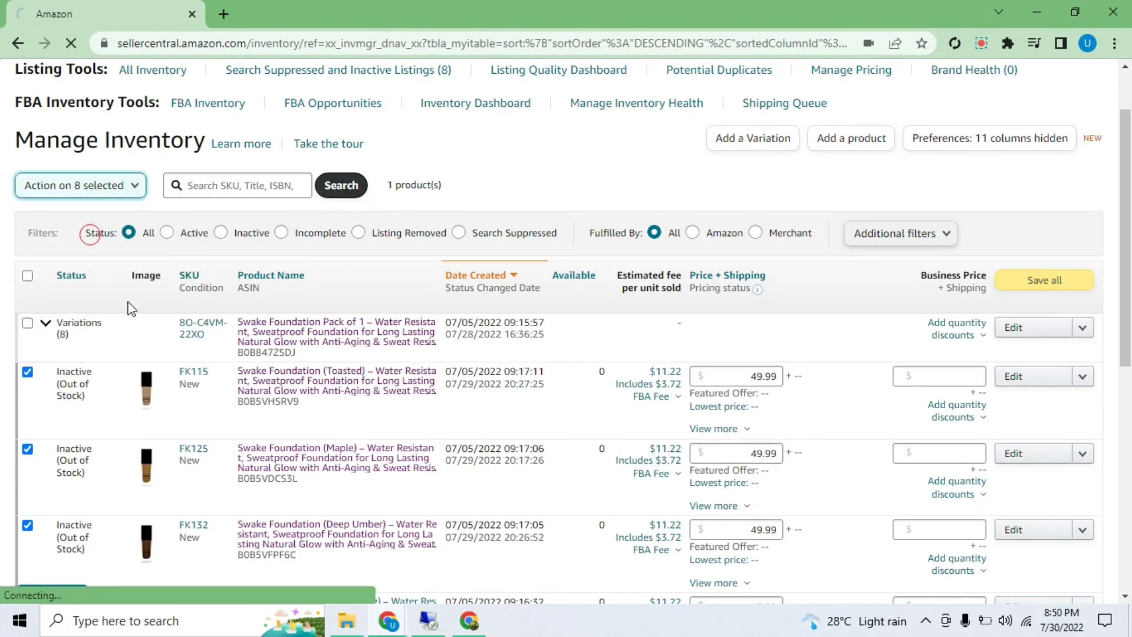
{"action": "left_click", "coordinate": [79, 185]}
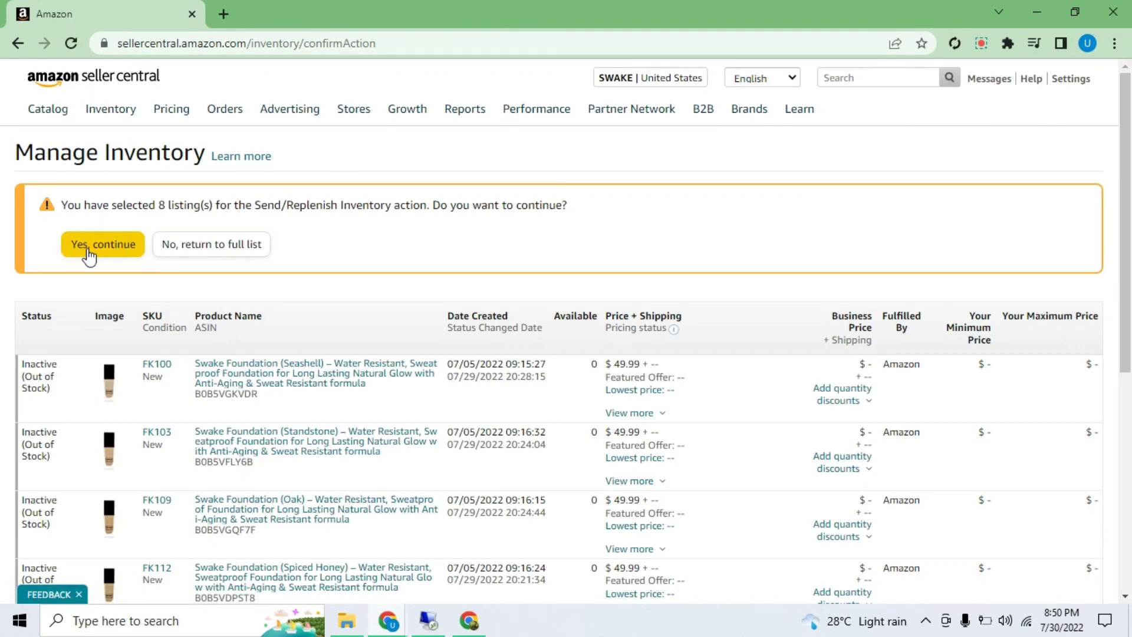
{"action": "left_click", "coordinate": [103, 244]}
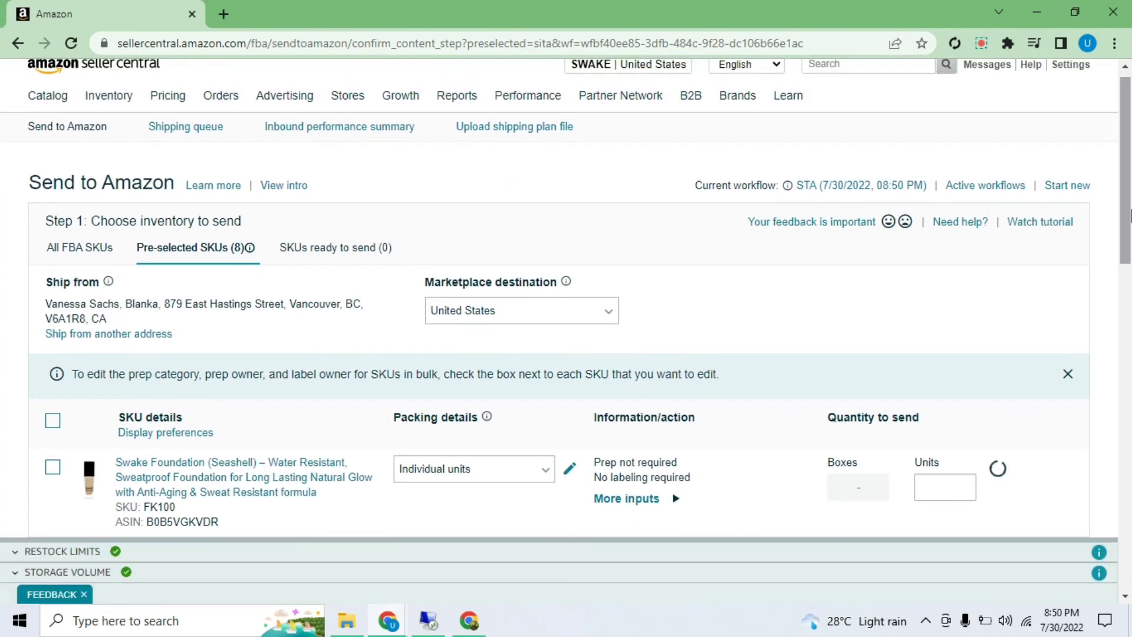
{"action": "mouse_move", "coordinate": [107, 282]}
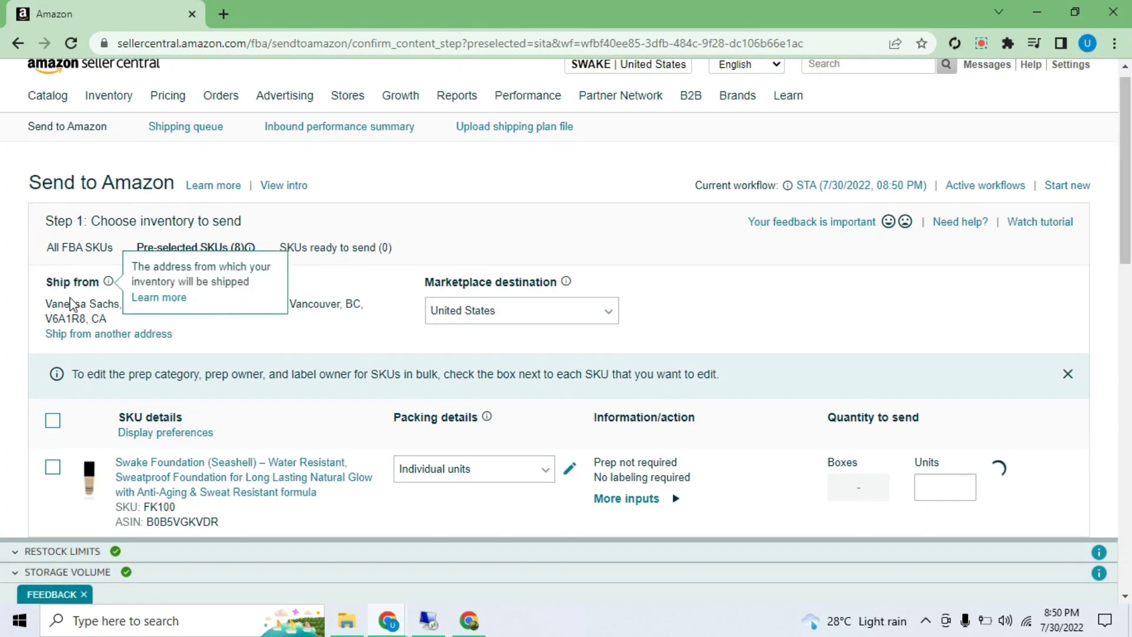
{"action": "mouse_move", "coordinate": [158, 300]}
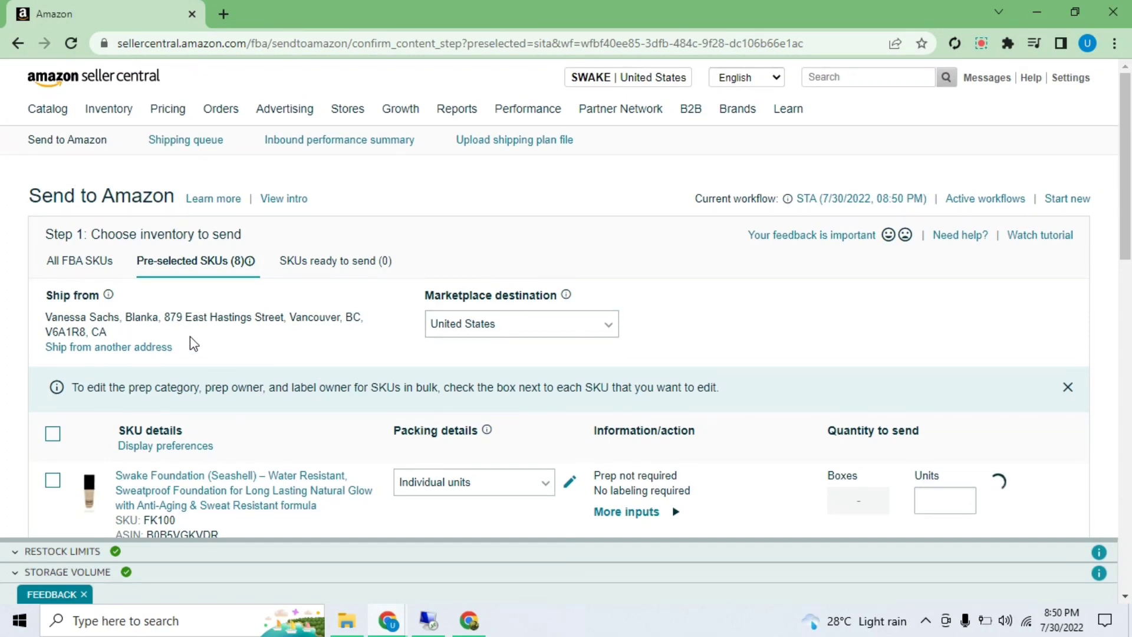
{"action": "scroll", "scroll_direction": "down", "scroll_amount": 3}
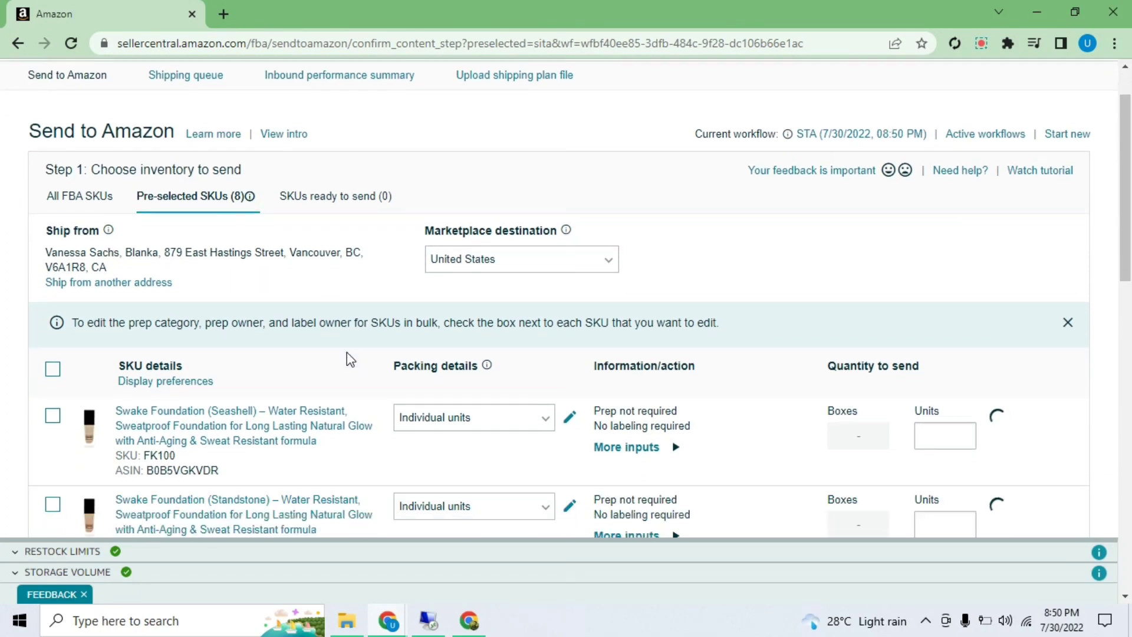
{"action": "scroll", "scroll_direction": "down", "scroll_amount": 3}
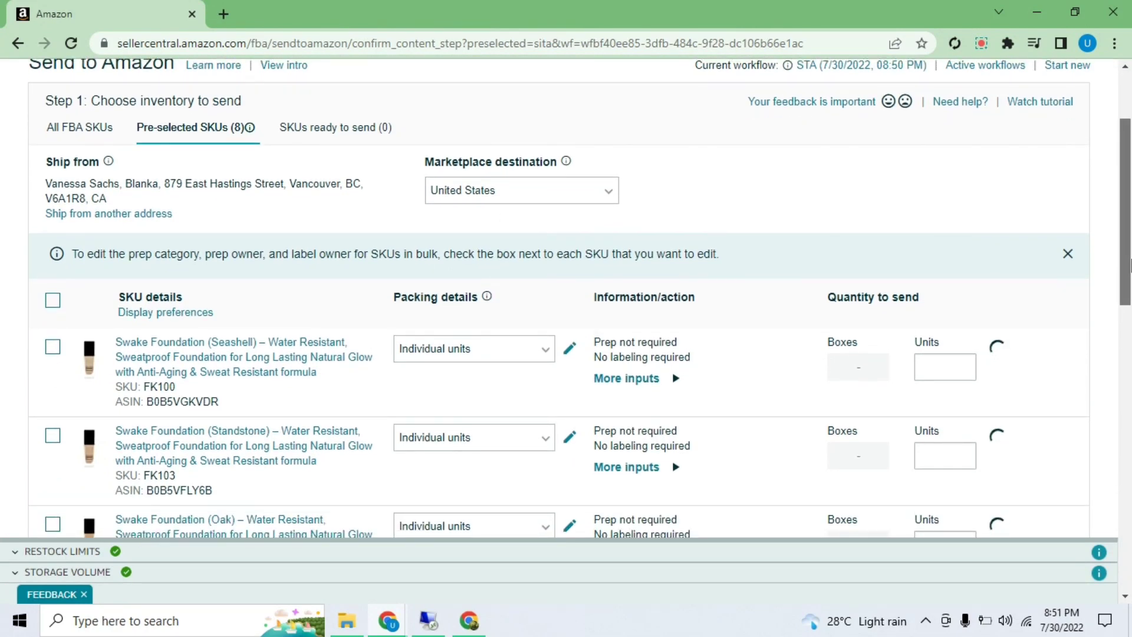
{"action": "scroll", "scroll_direction": "down", "scroll_amount": 3}
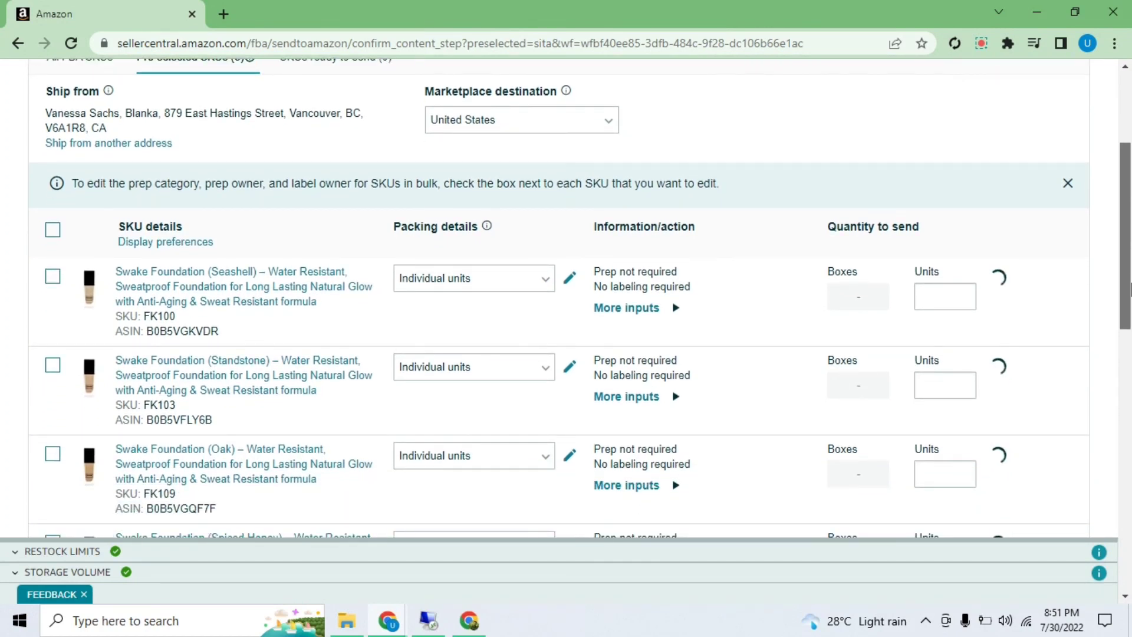
{"action": "scroll", "scroll_direction": "down", "scroll_amount": 3}
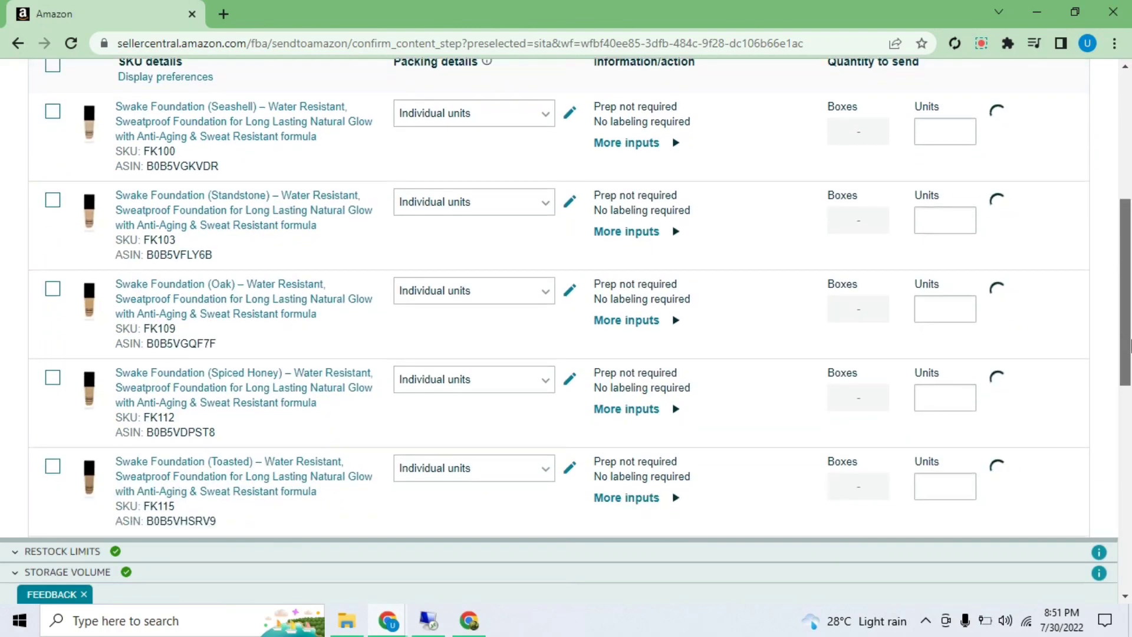
{"action": "scroll", "scroll_direction": "down", "scroll_amount": 3}
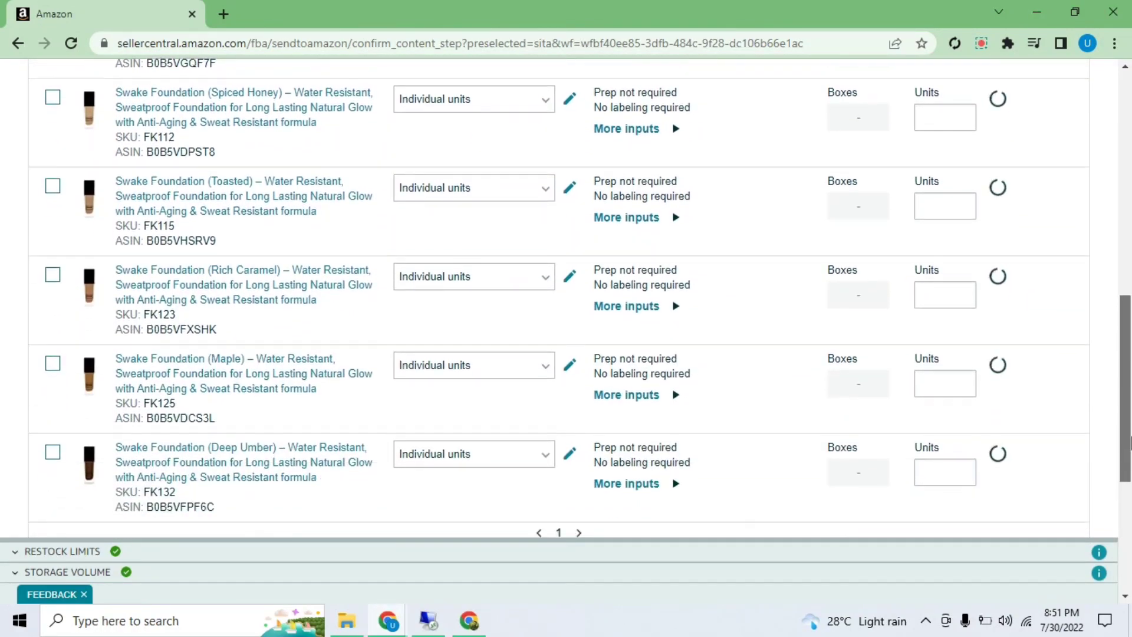
{"action": "scroll", "scroll_direction": "up", "scroll_amount": 3}
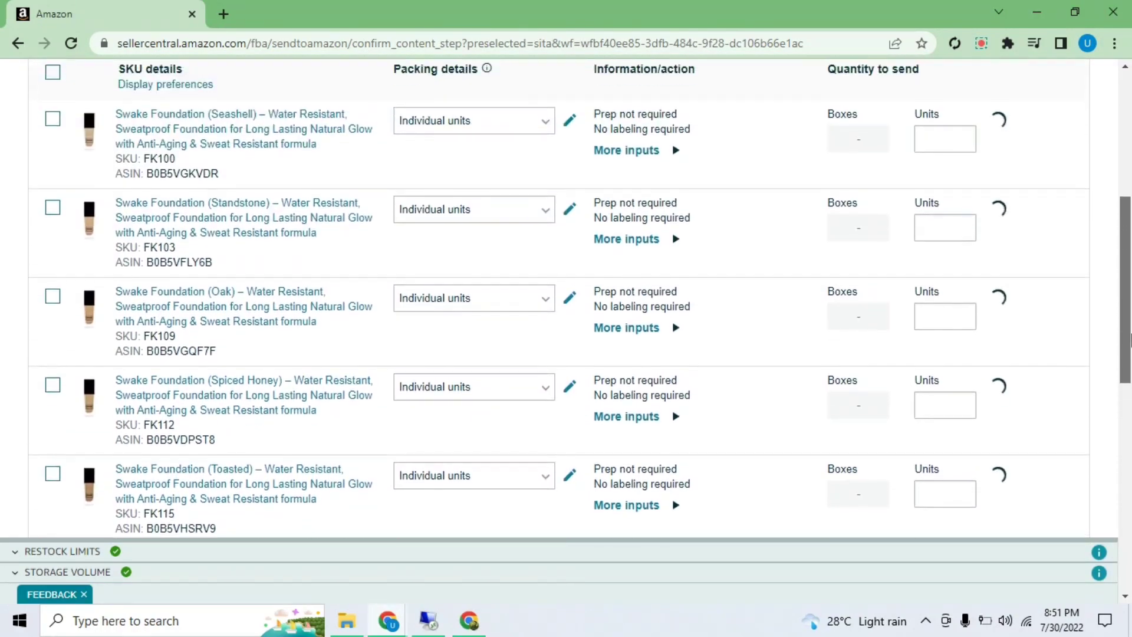
{"action": "scroll", "scroll_direction": "up", "scroll_amount": 3}
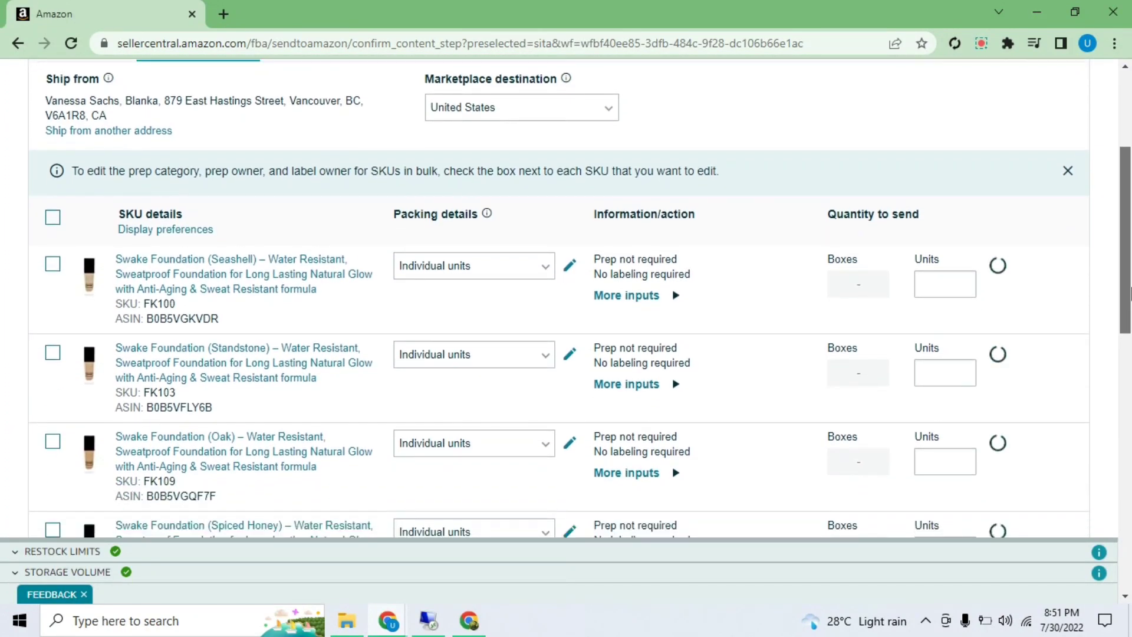
{"action": "scroll", "scroll_direction": "down", "scroll_amount": 3}
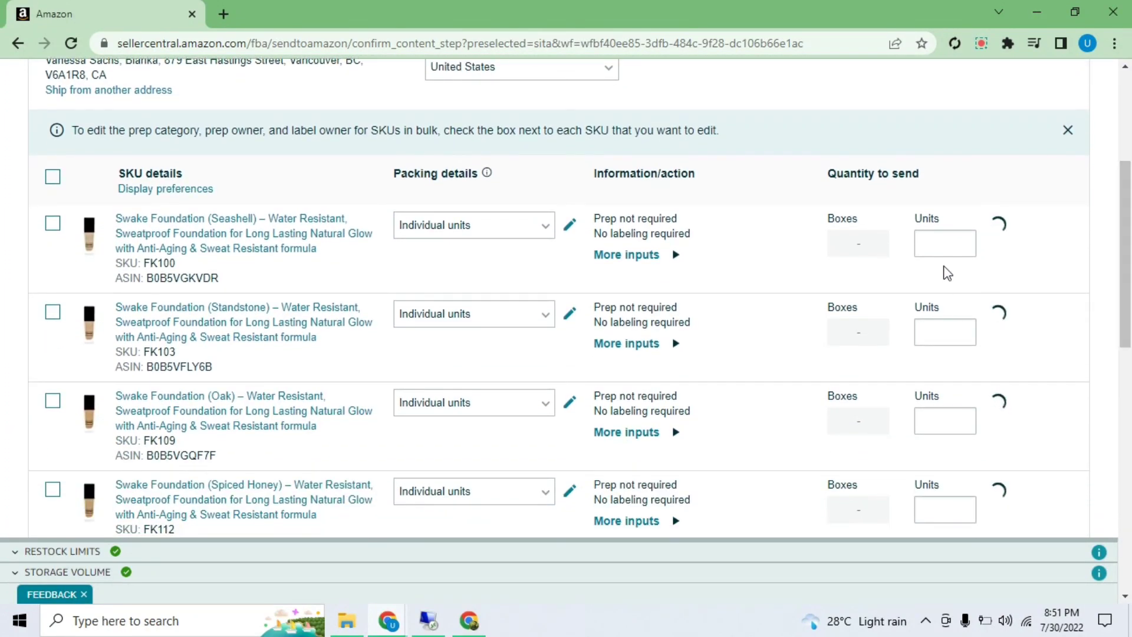
Set Seashell to 30 units and Standstone to 50 units, marking each ready to pack.
{"action": "left_click", "coordinate": [944, 244]}
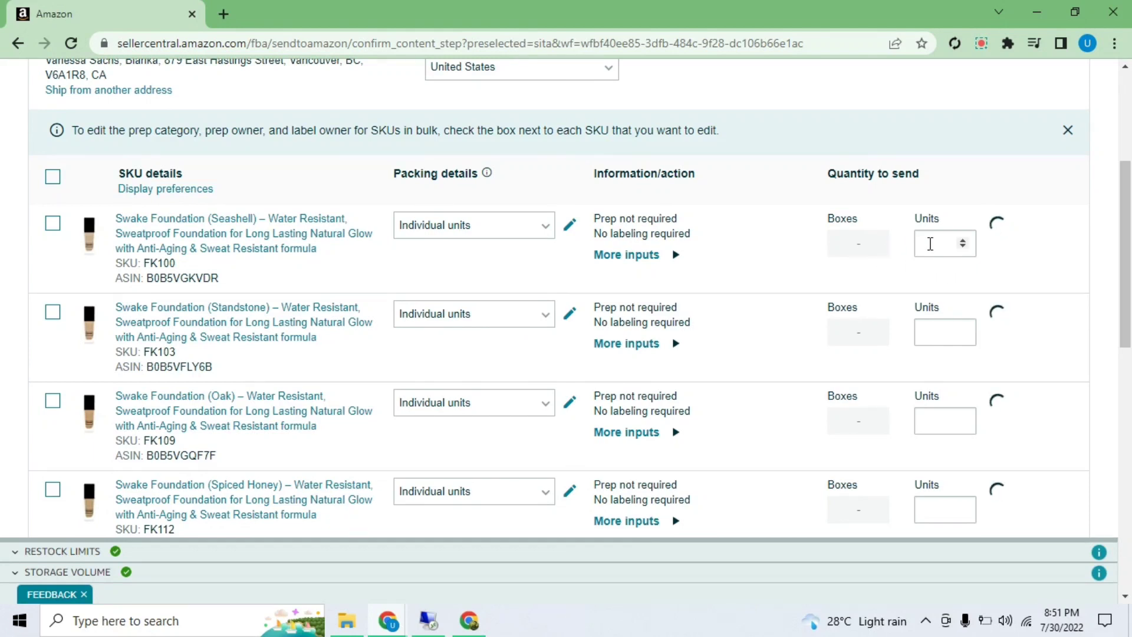
{"action": "type", "text": "30"}
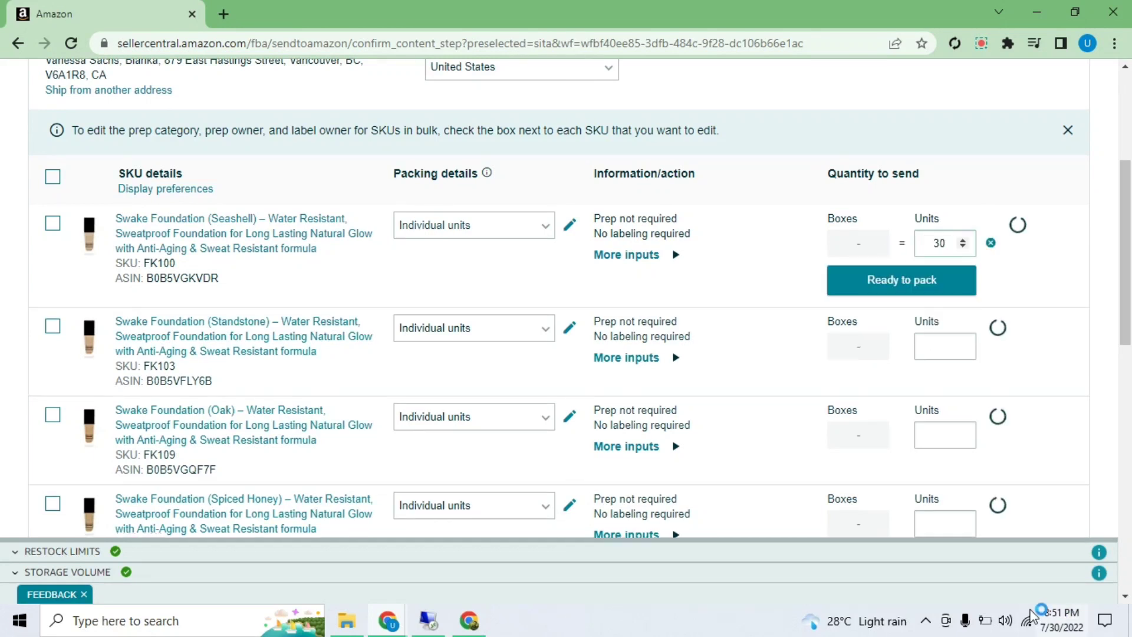
{"action": "left_click", "coordinate": [900, 280]}
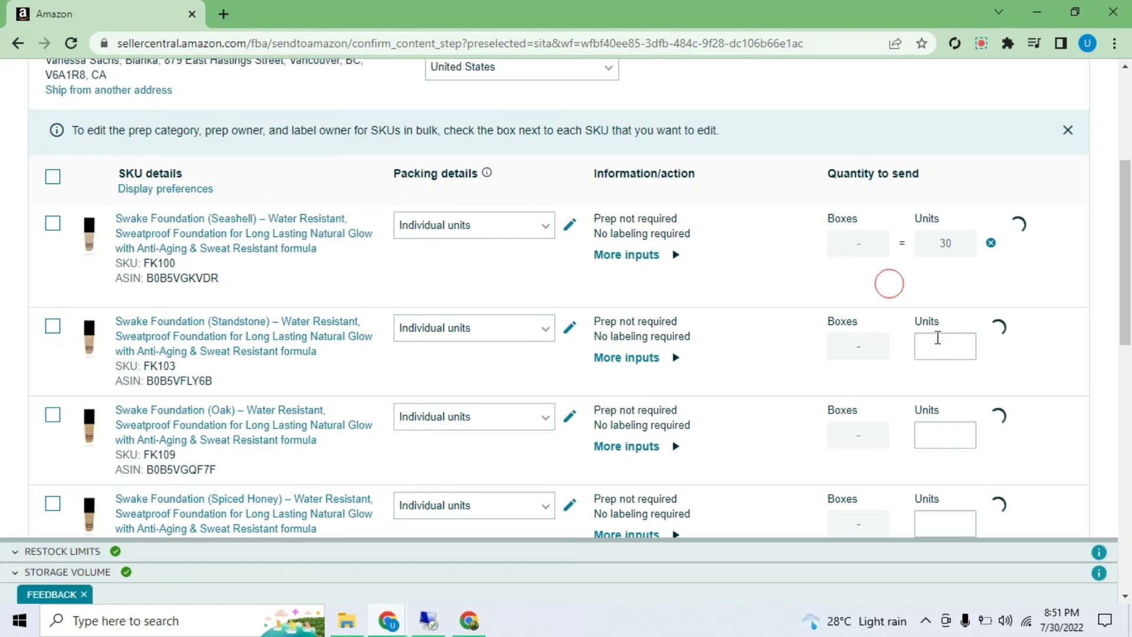
{"action": "left_click", "coordinate": [937, 345]}
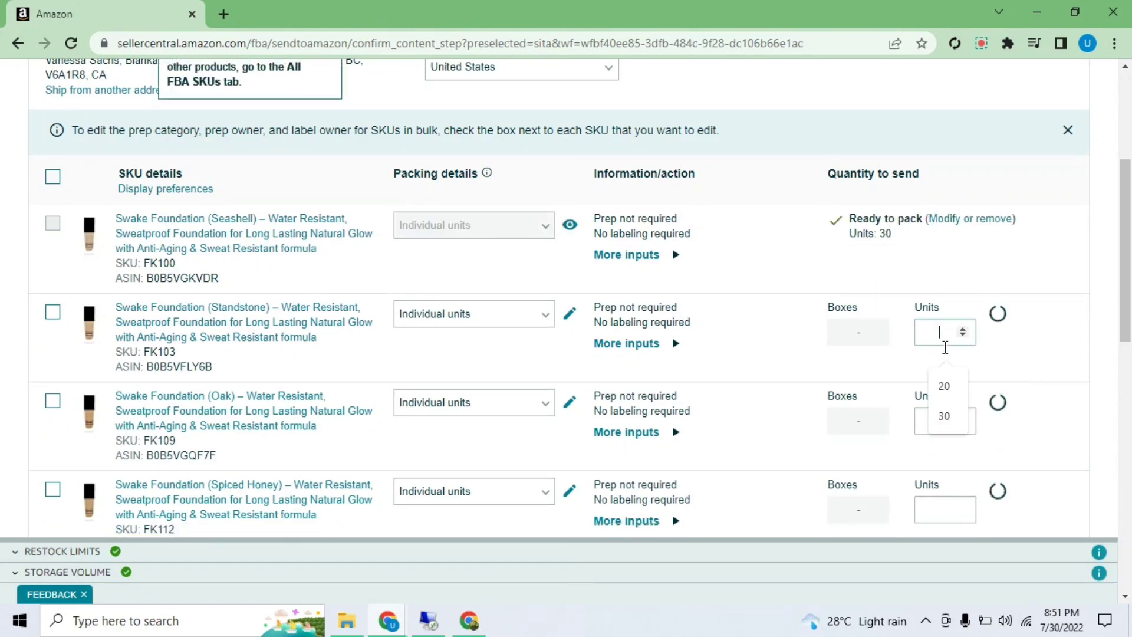
{"action": "type", "text": "50"}
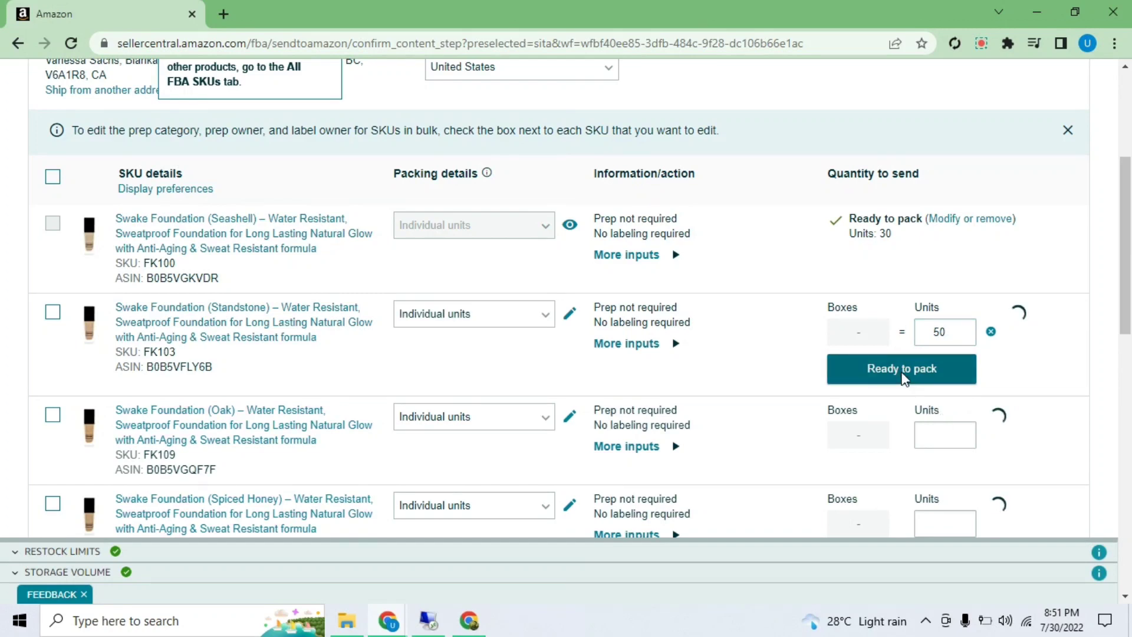
{"action": "left_click", "coordinate": [901, 368]}
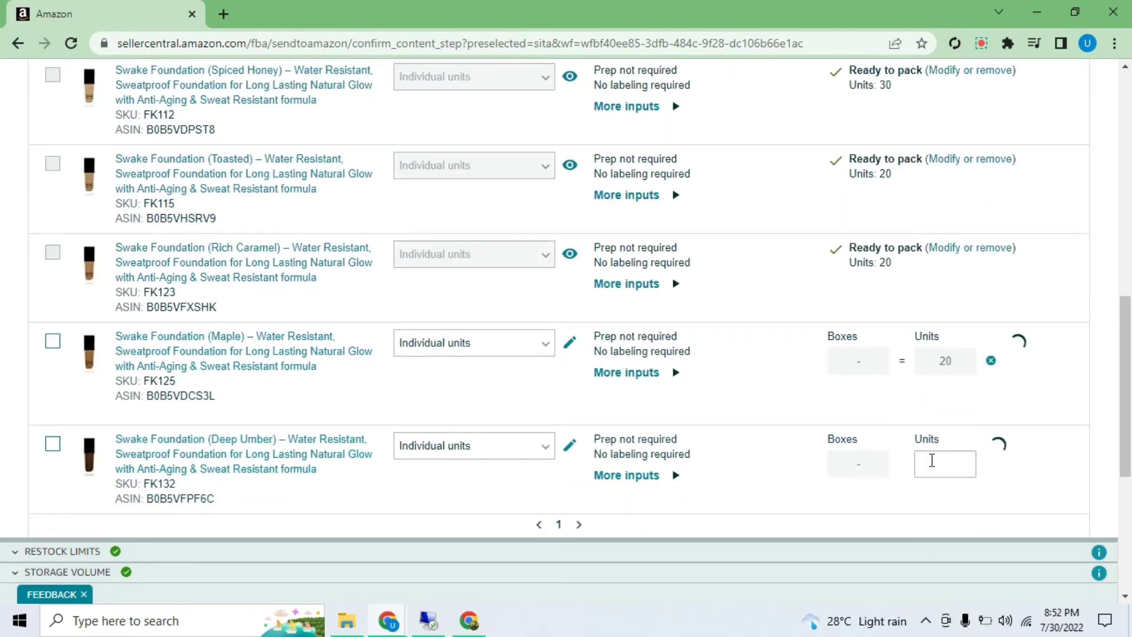
{"action": "scroll", "scroll_direction": "up", "scroll_amount": 3}
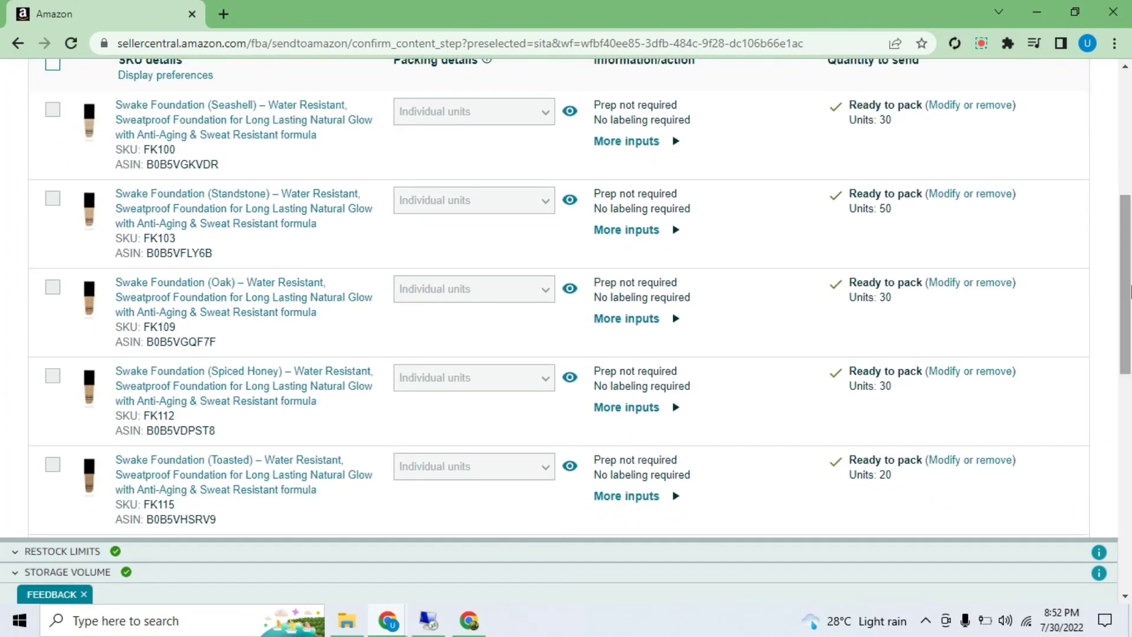
{"action": "scroll", "scroll_direction": "down", "scroll_amount": 3}
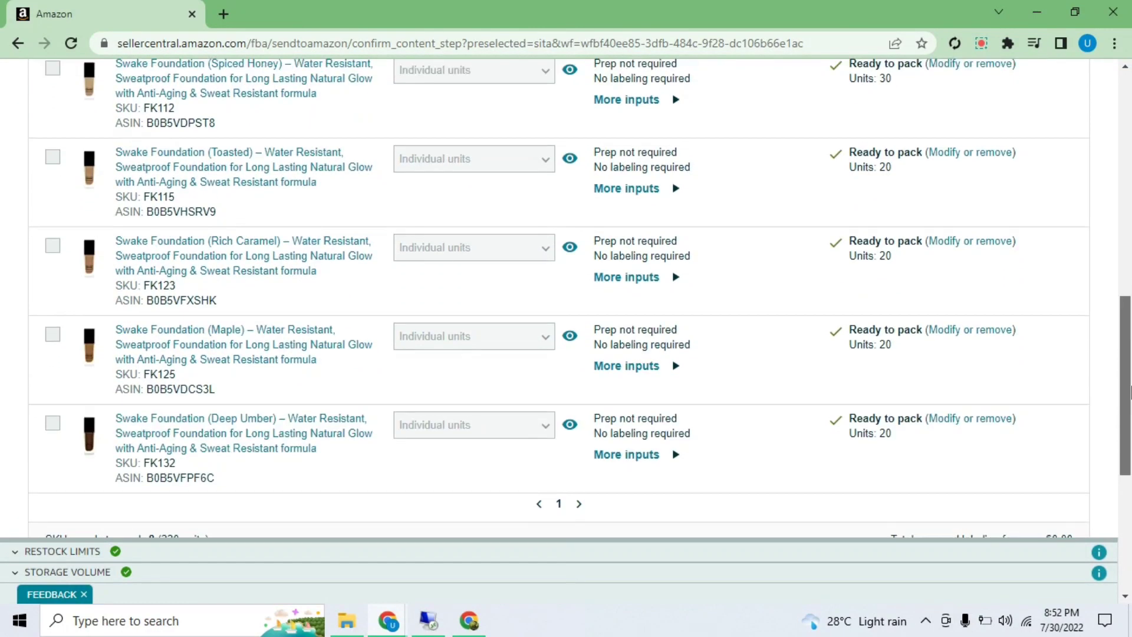
{"action": "scroll", "scroll_direction": "down", "scroll_amount": 3}
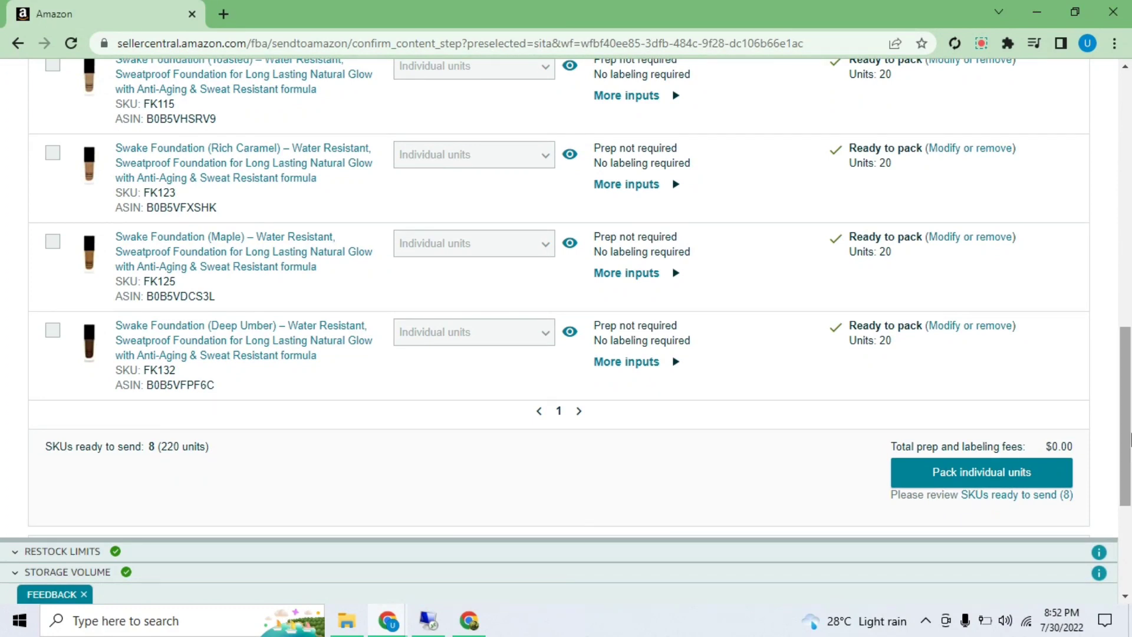
Check the 220-unit total and advance to Pack individual units.
{"action": "triple_click", "coordinate": [128, 447]}
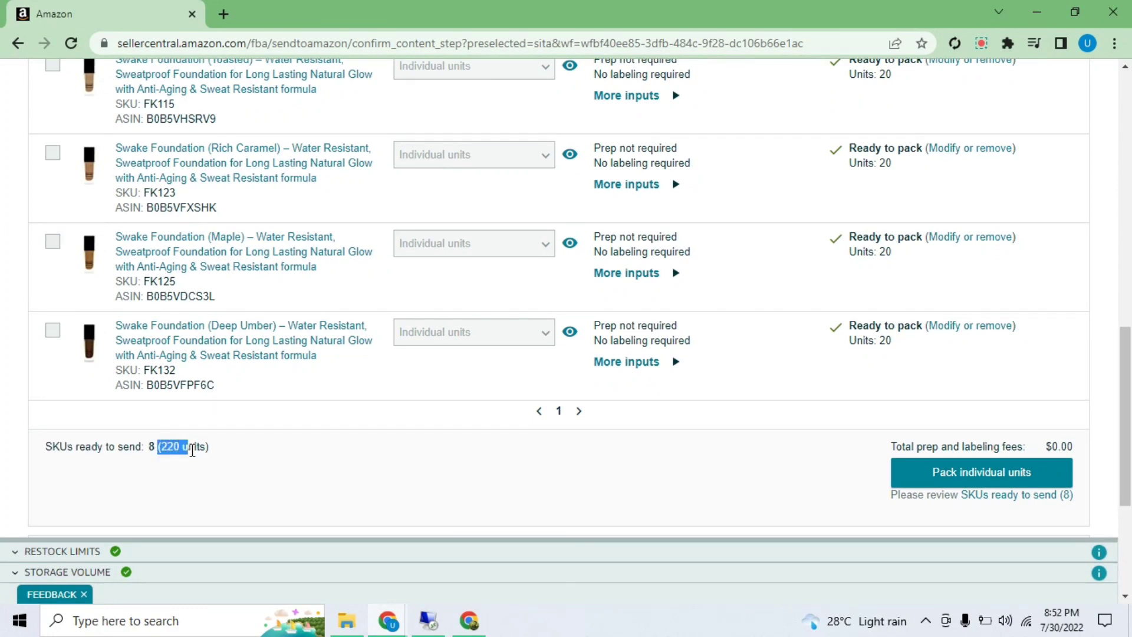
{"action": "left_click", "coordinate": [234, 466]}
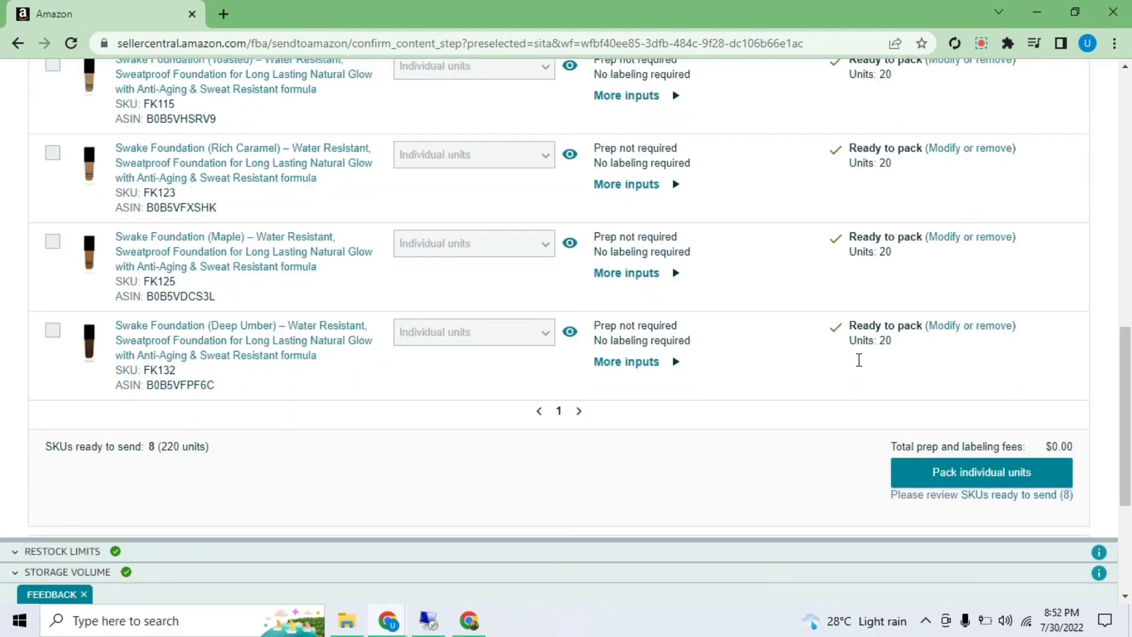
{"action": "left_click", "coordinate": [981, 472]}
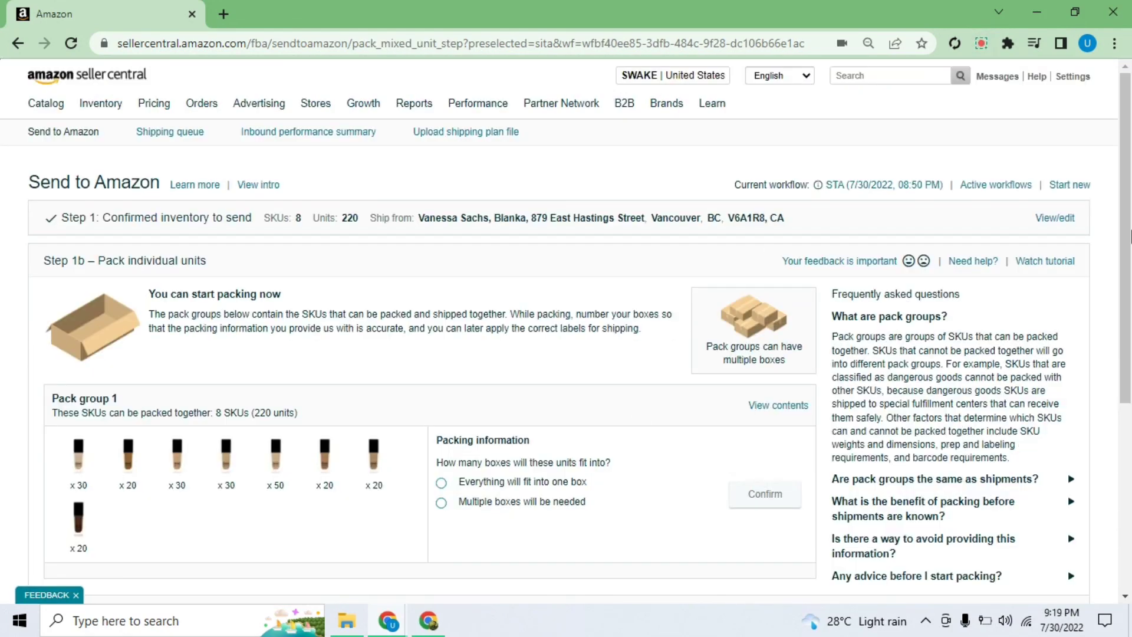
{"action": "scroll", "scroll_direction": "down", "scroll_amount": 3}
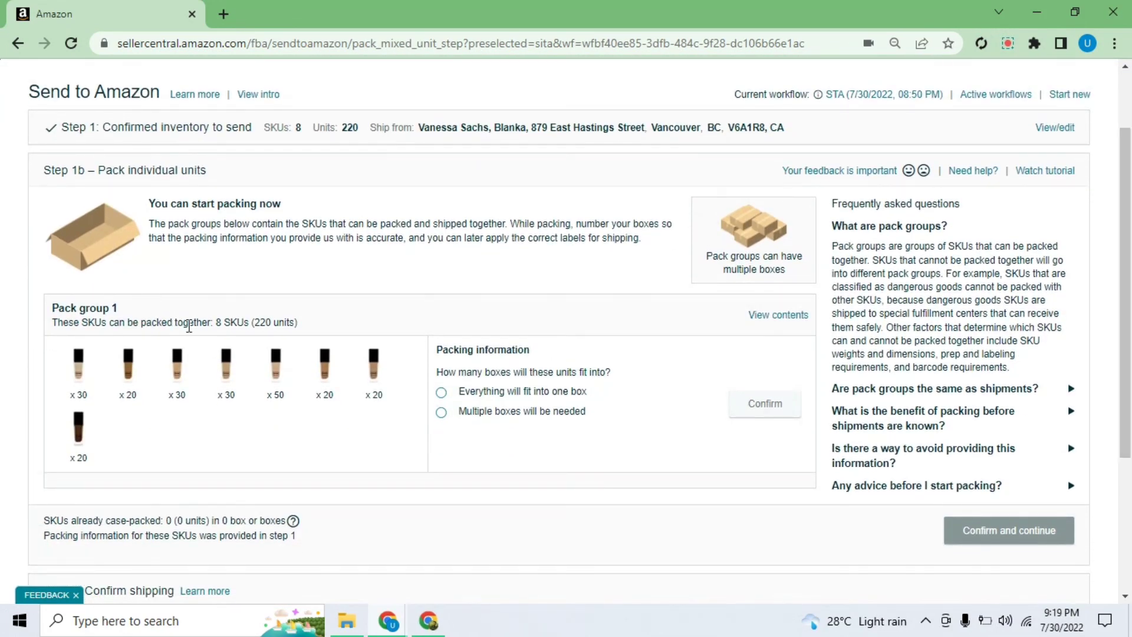
{"action": "double_click", "coordinate": [218, 322]}
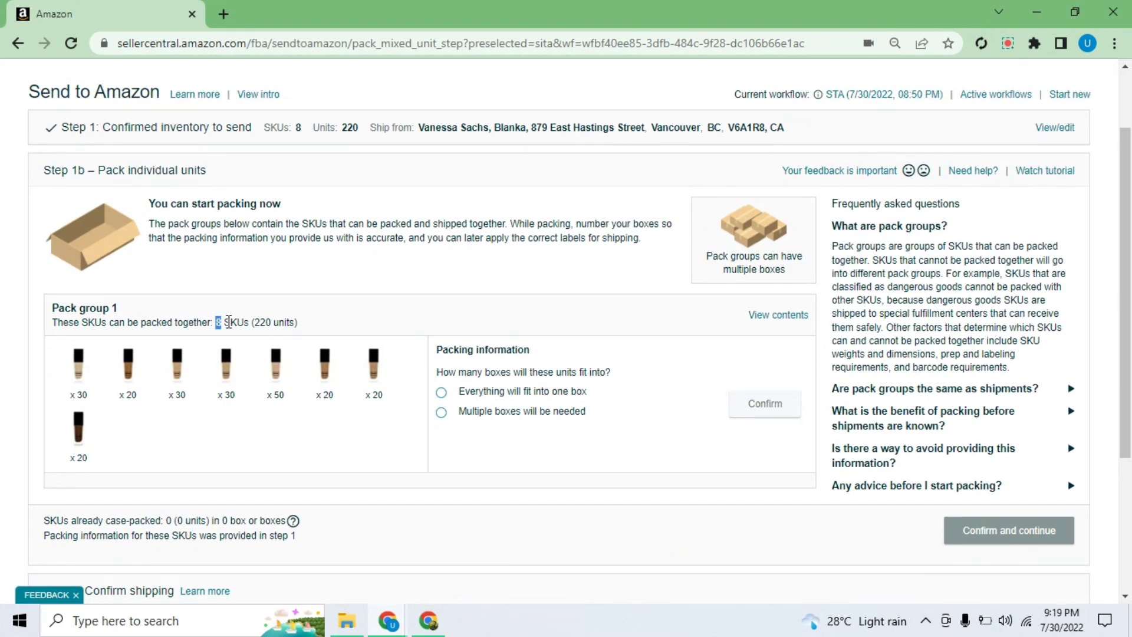
{"action": "double_click", "coordinate": [273, 322]}
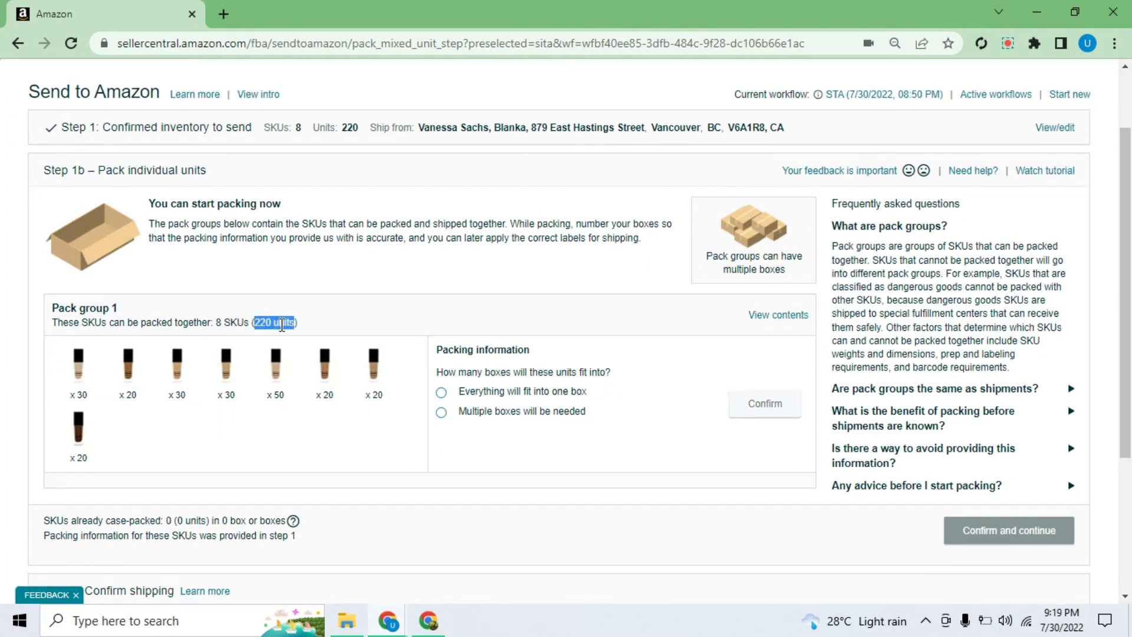
{"action": "mouse_move", "coordinate": [142, 401]}
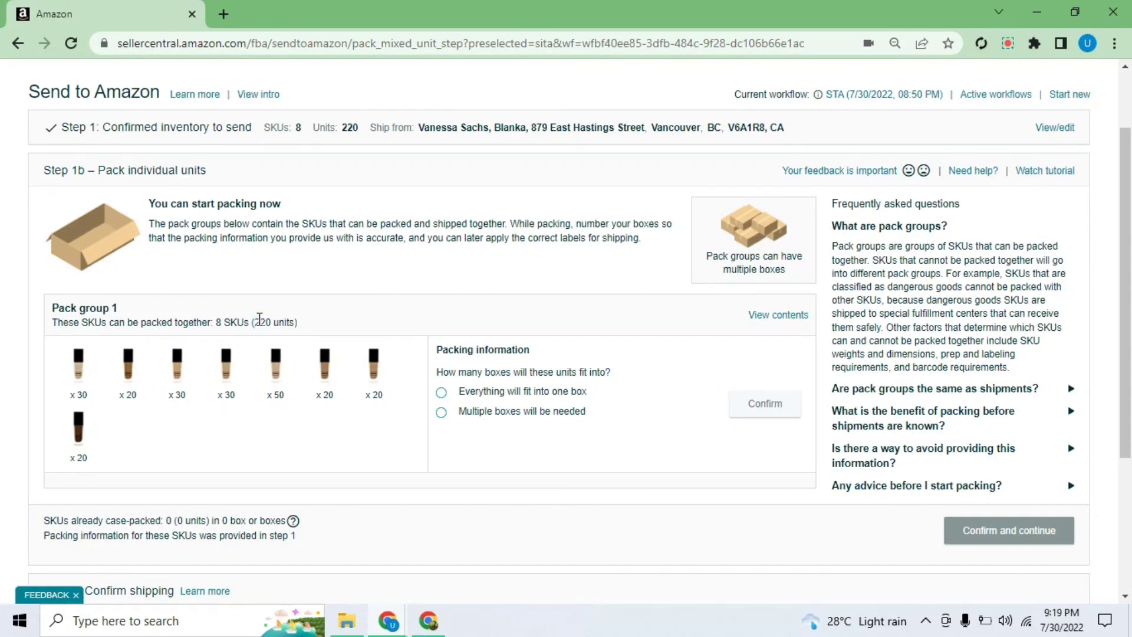
{"action": "mouse_move", "coordinate": [335, 326]}
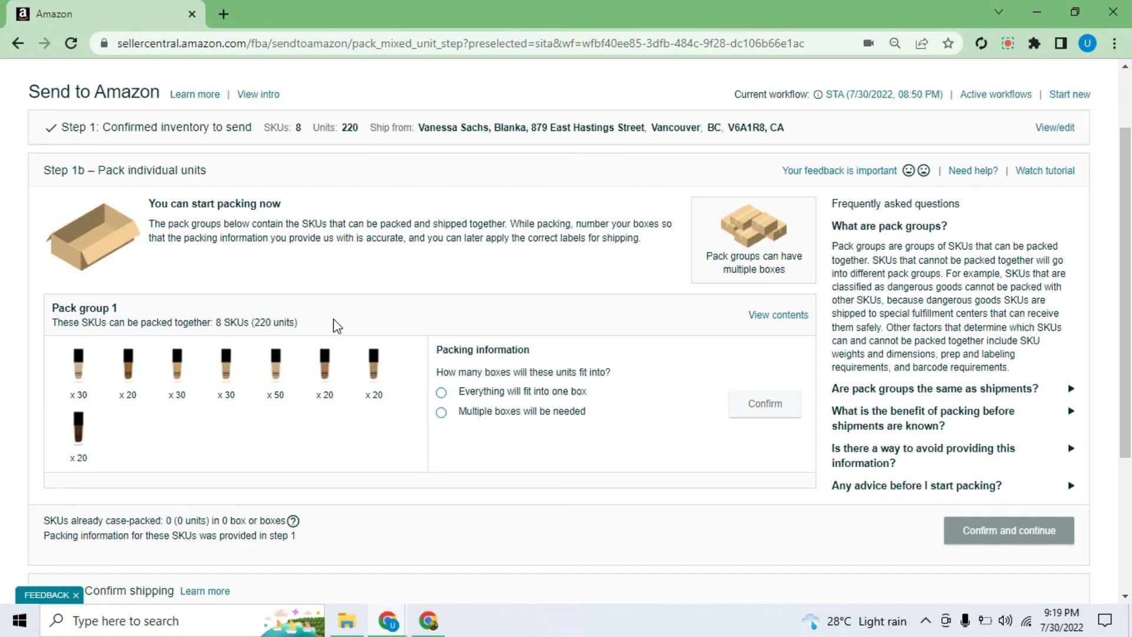
{"action": "mouse_move", "coordinate": [447, 422]}
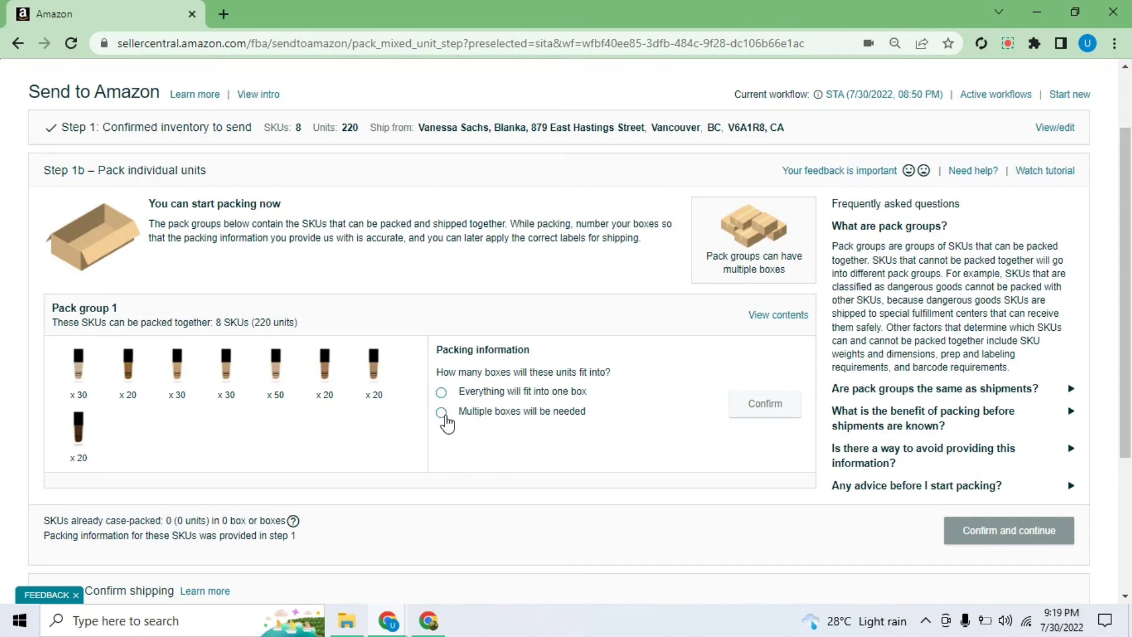
Choose 'Multiple boxes will be needed' for pack group 1 and confirm it.
{"action": "left_click", "coordinate": [441, 411]}
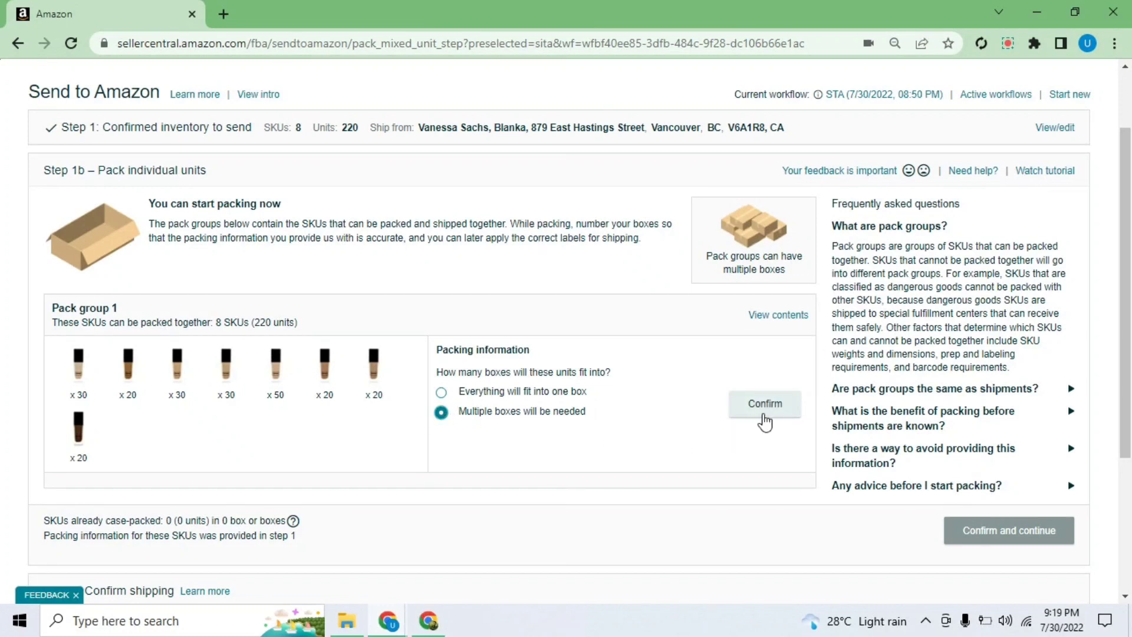
{"action": "left_click", "coordinate": [765, 403]}
{"action": "type", "text": "2"}
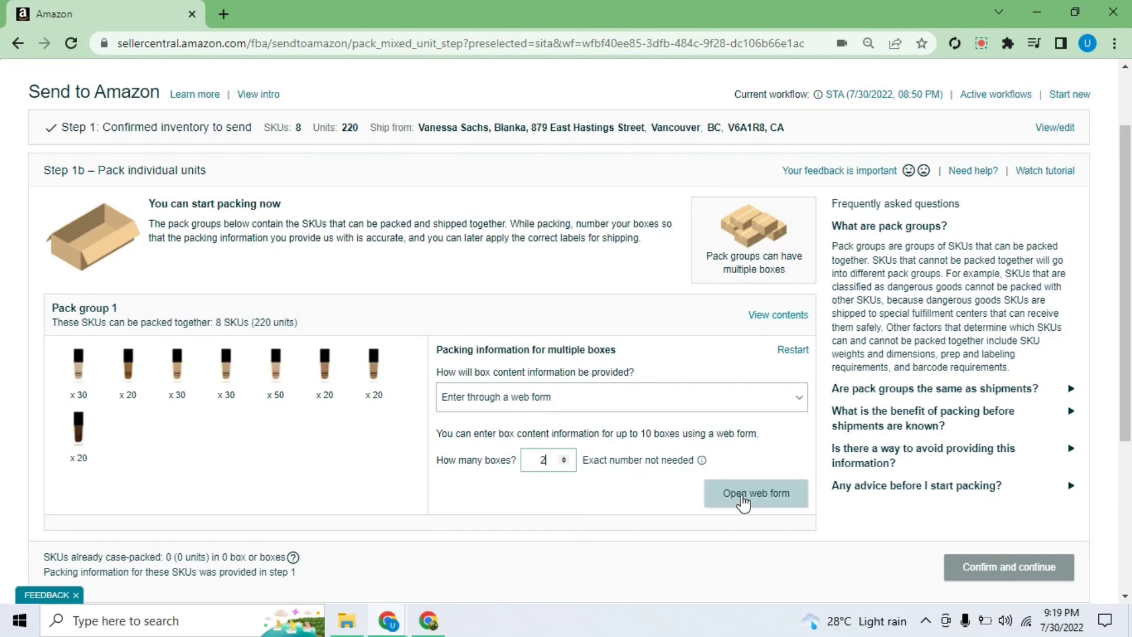
In the box-contents web form, assign Seashell 30 units and Maple 20 units to Box 1.
{"action": "left_click", "coordinate": [756, 493]}
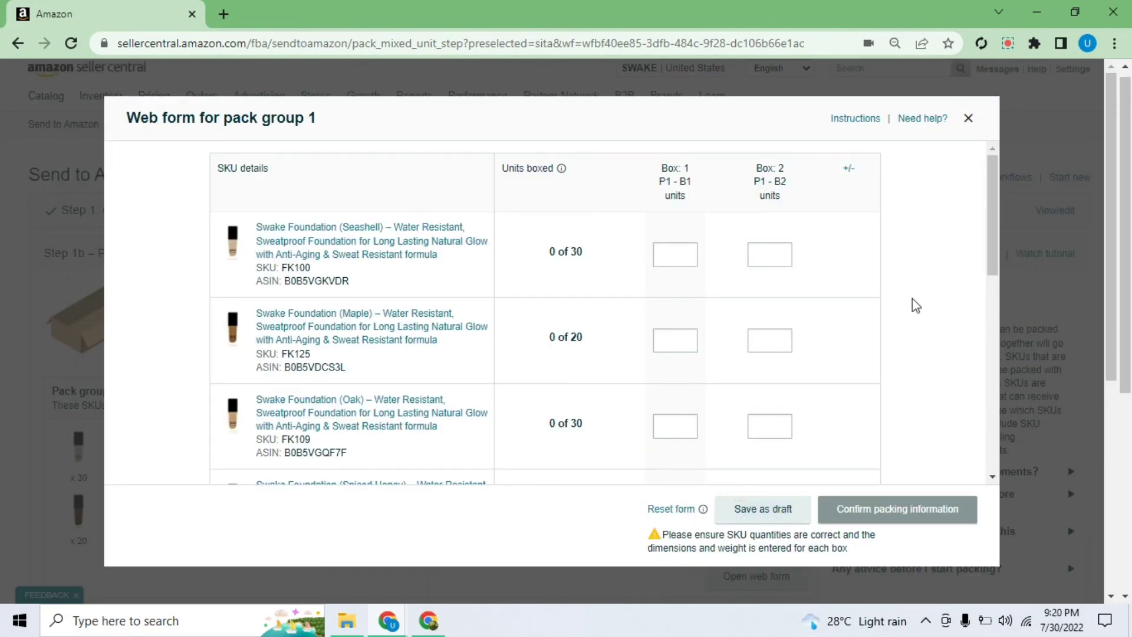
{"action": "mouse_move", "coordinate": [698, 302]}
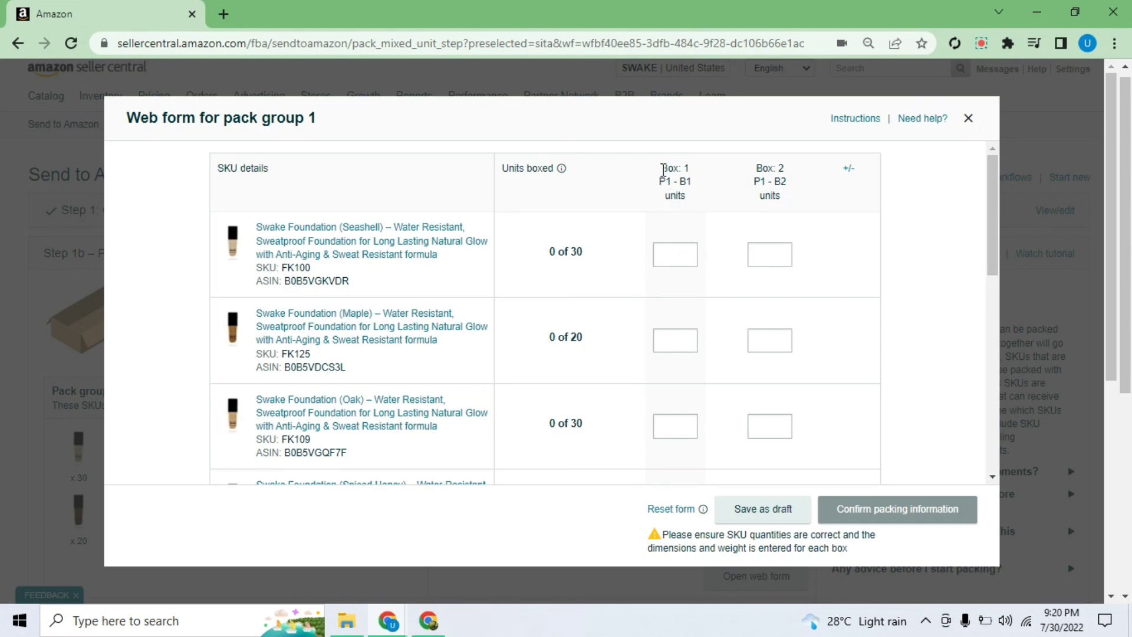
{"action": "mouse_move", "coordinate": [667, 239]}
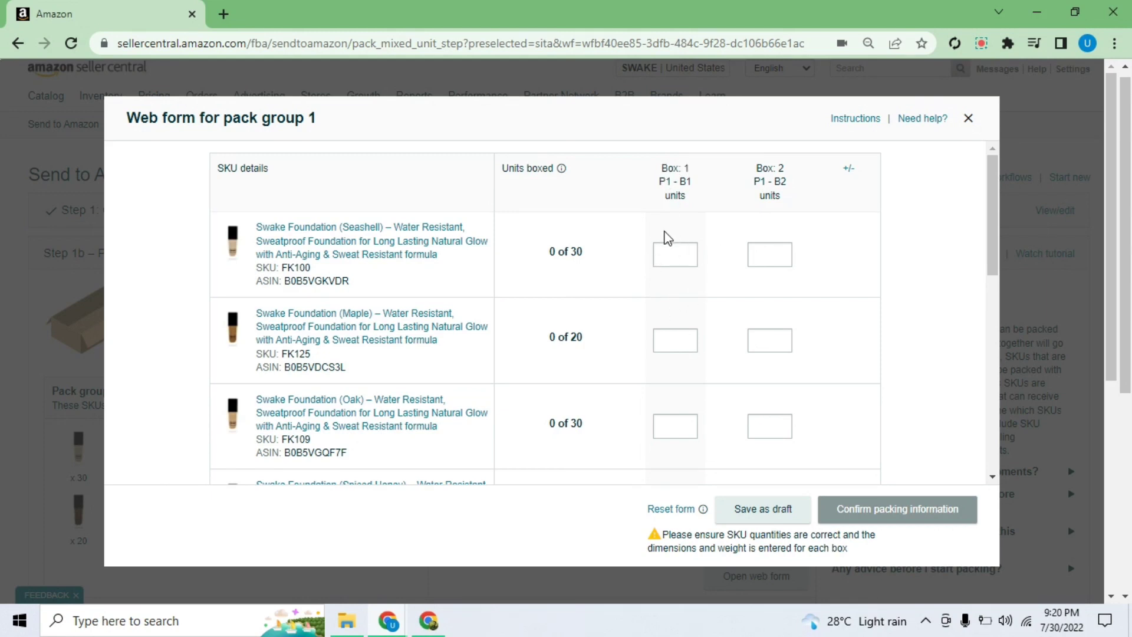
{"action": "mouse_move", "coordinate": [645, 261]}
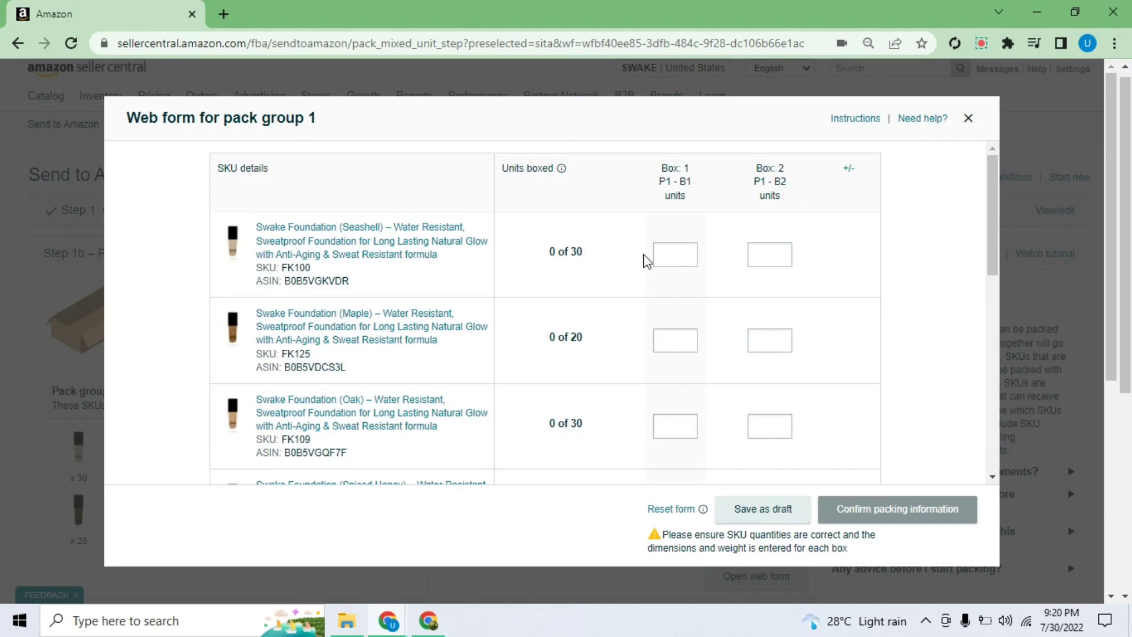
{"action": "left_click", "coordinate": [675, 254]}
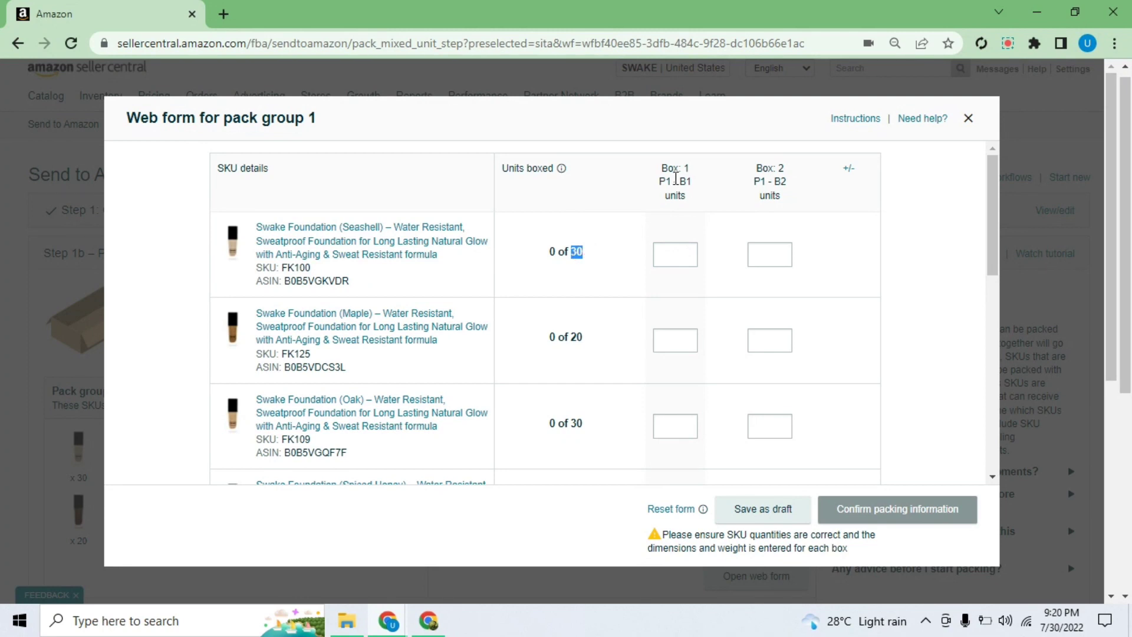
{"action": "left_click", "coordinate": [674, 254]}
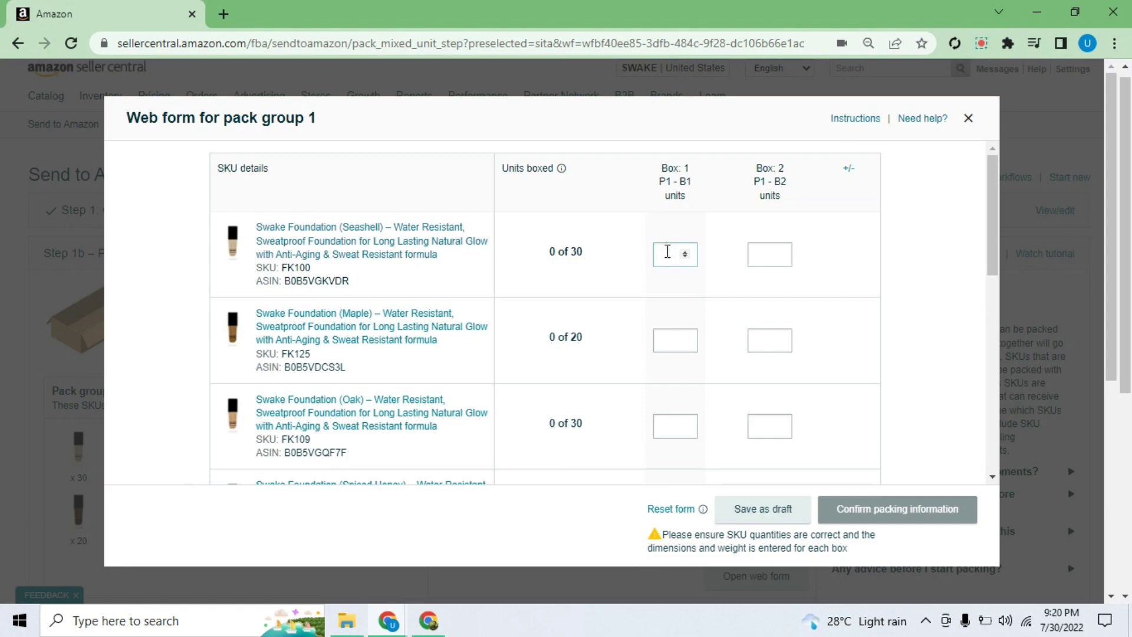
{"action": "type", "text": "30"}
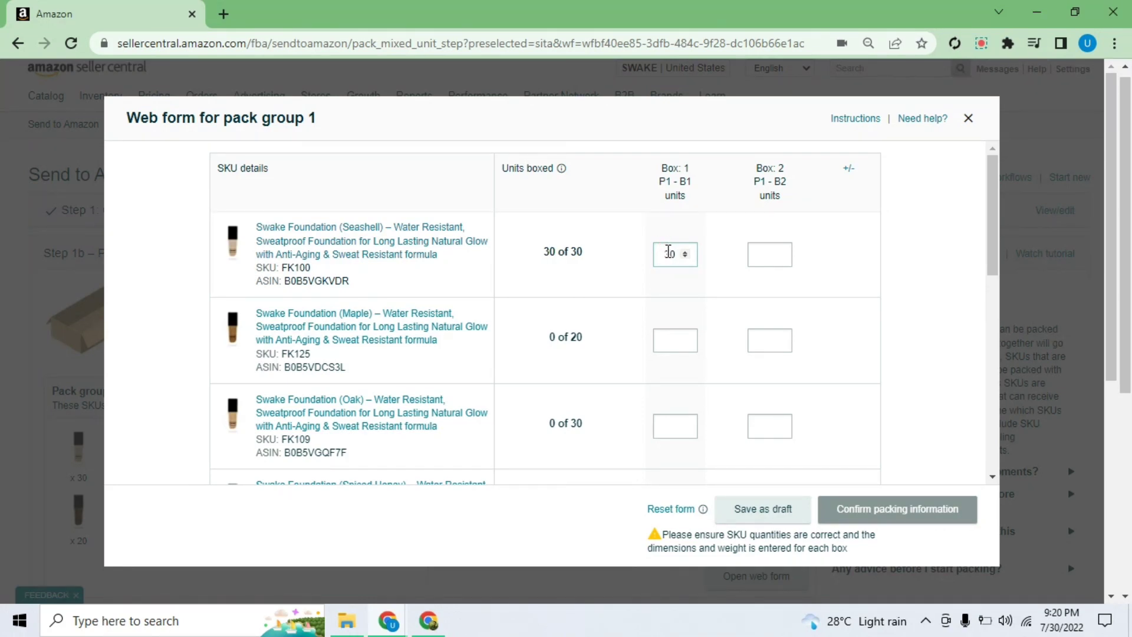
{"action": "left_click", "coordinate": [674, 340]}
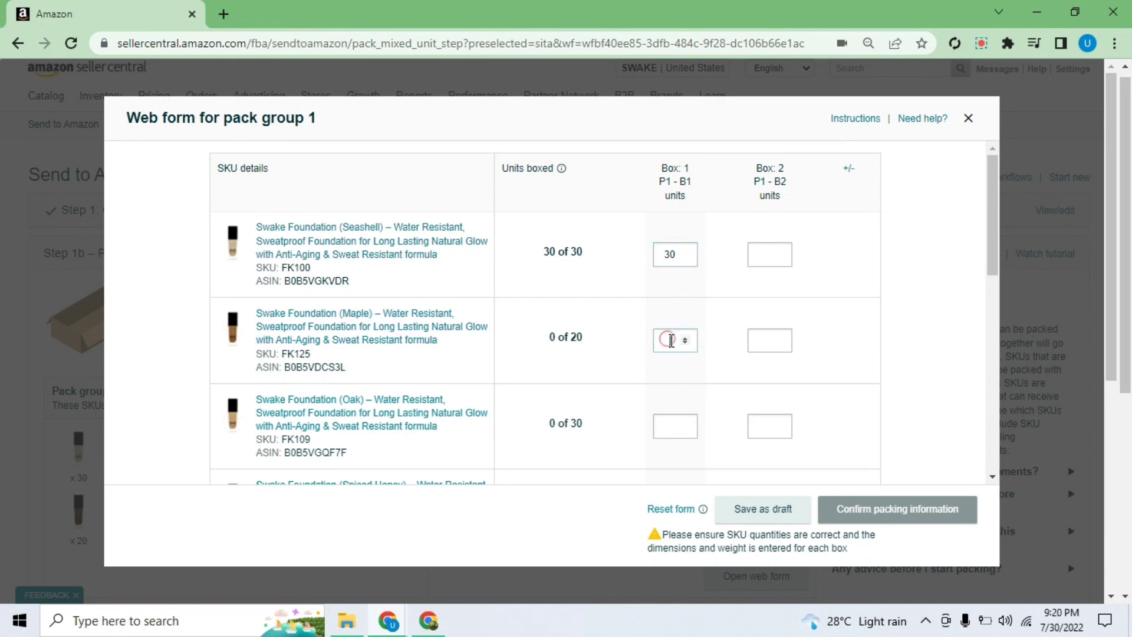
{"action": "type", "text": "20"}
{"action": "type", "text": "5"}
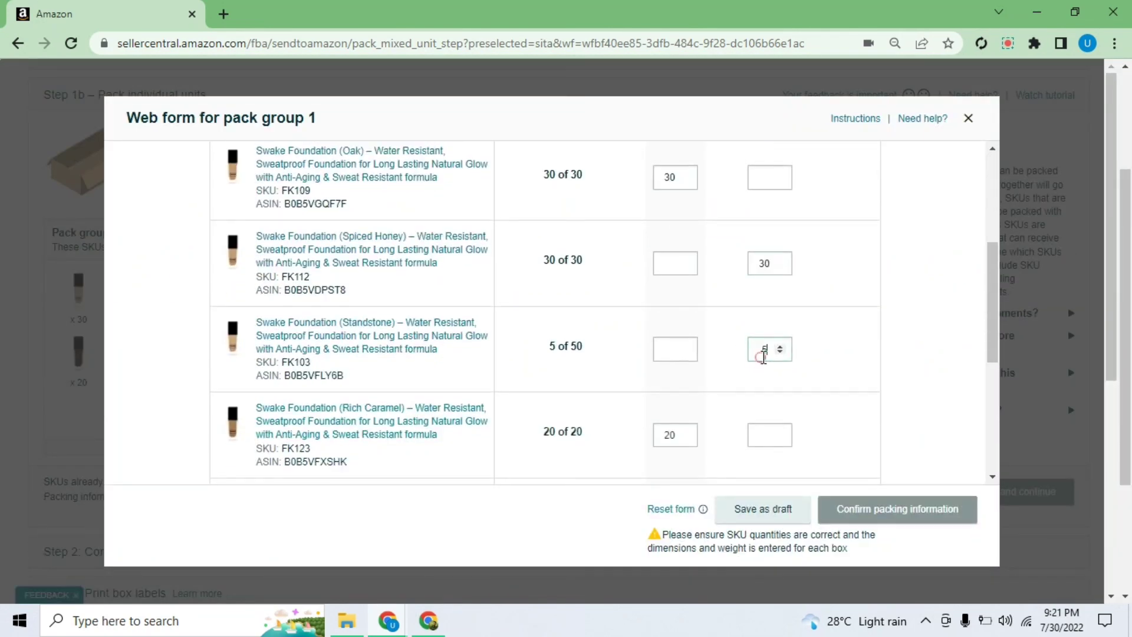
{"action": "scroll", "scroll_direction": "up", "scroll_amount": 3}
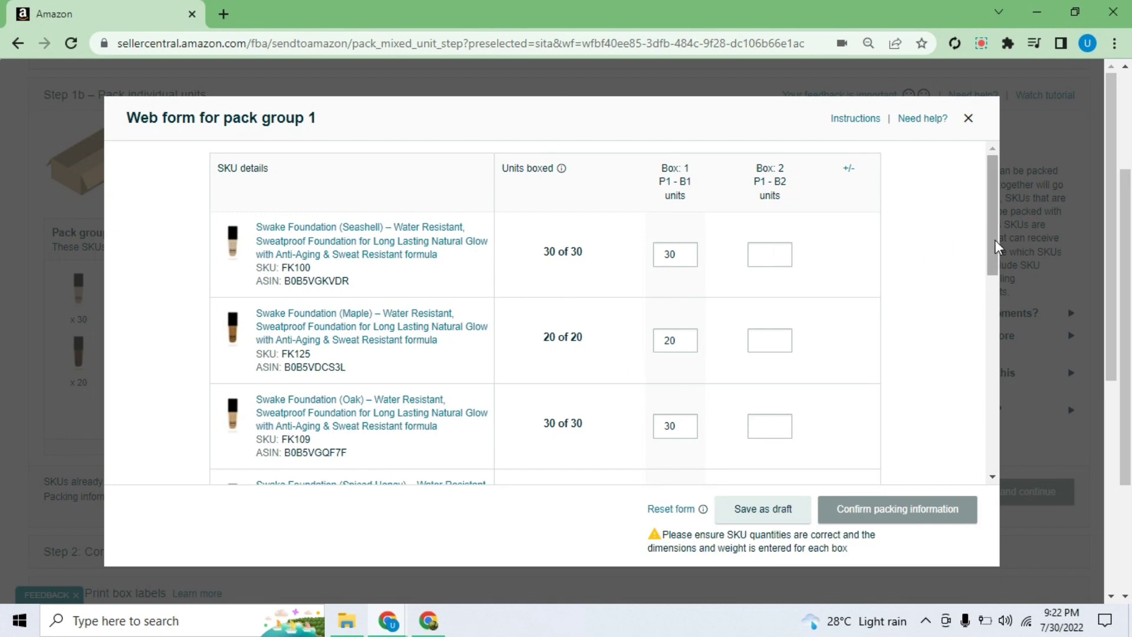
{"action": "mouse_move", "coordinate": [1000, 255]}
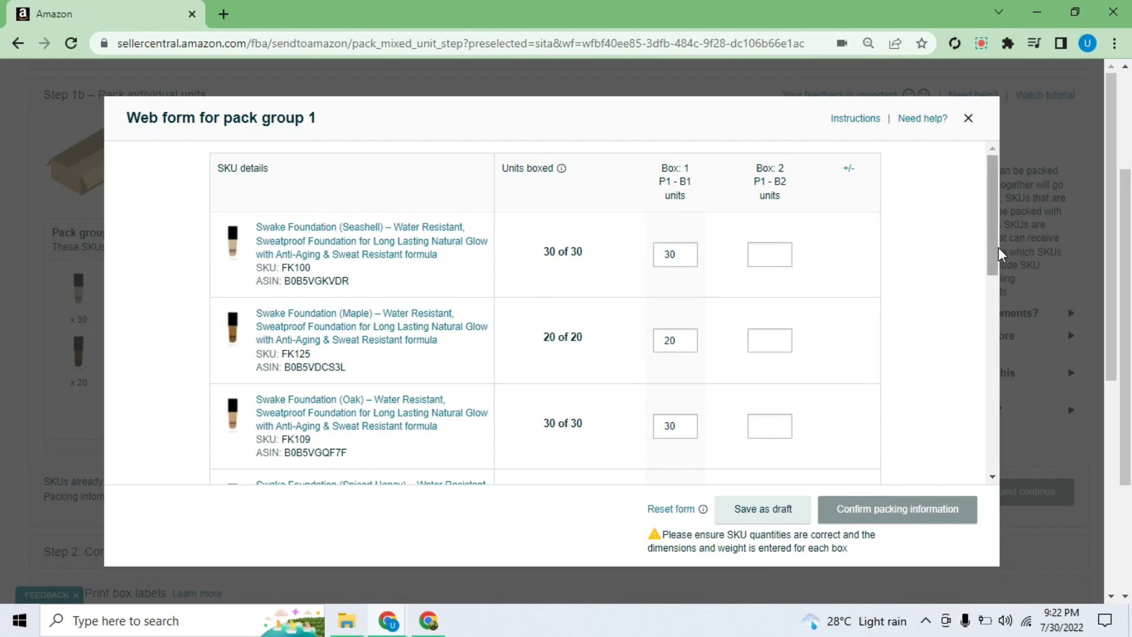
{"action": "mouse_move", "coordinate": [998, 254]}
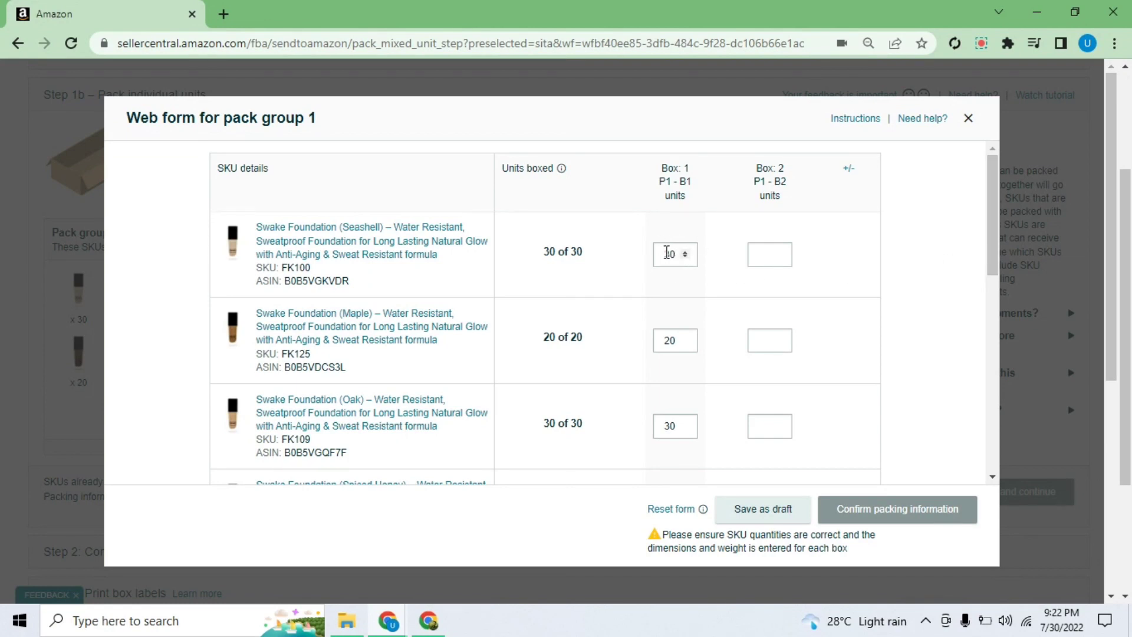
{"action": "scroll", "scroll_direction": "down", "scroll_amount": 3}
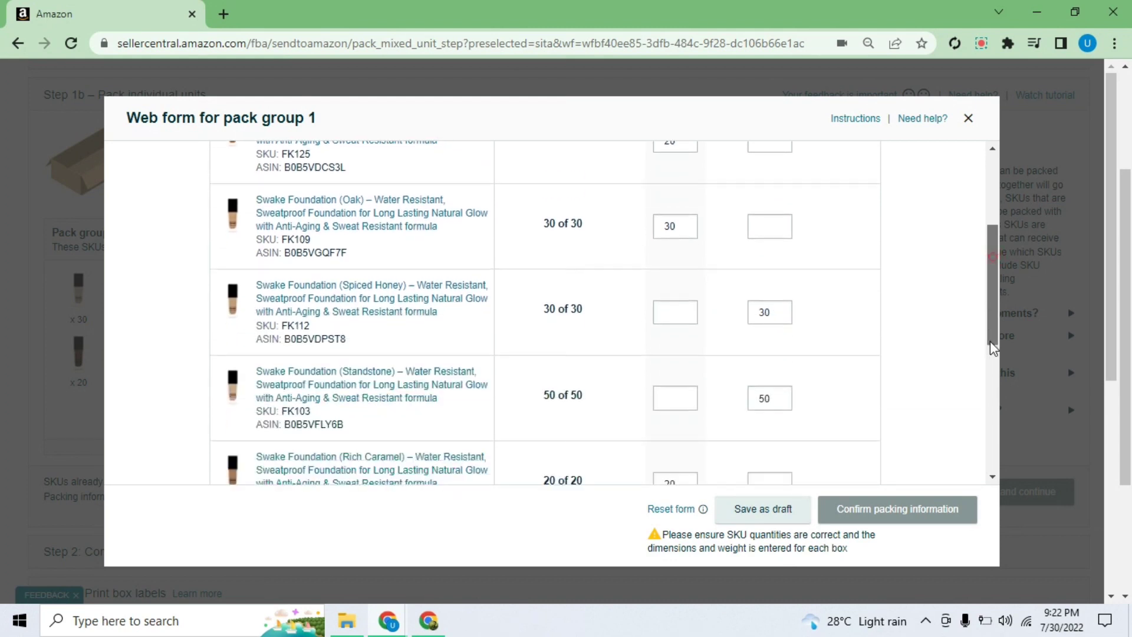
Add a second dimension row, enter weights 45 and 37.4 lb, and assign 18×12×10 to box 1 and 14×12×9 to box 2.
{"action": "scroll", "scroll_direction": "down", "scroll_amount": 3}
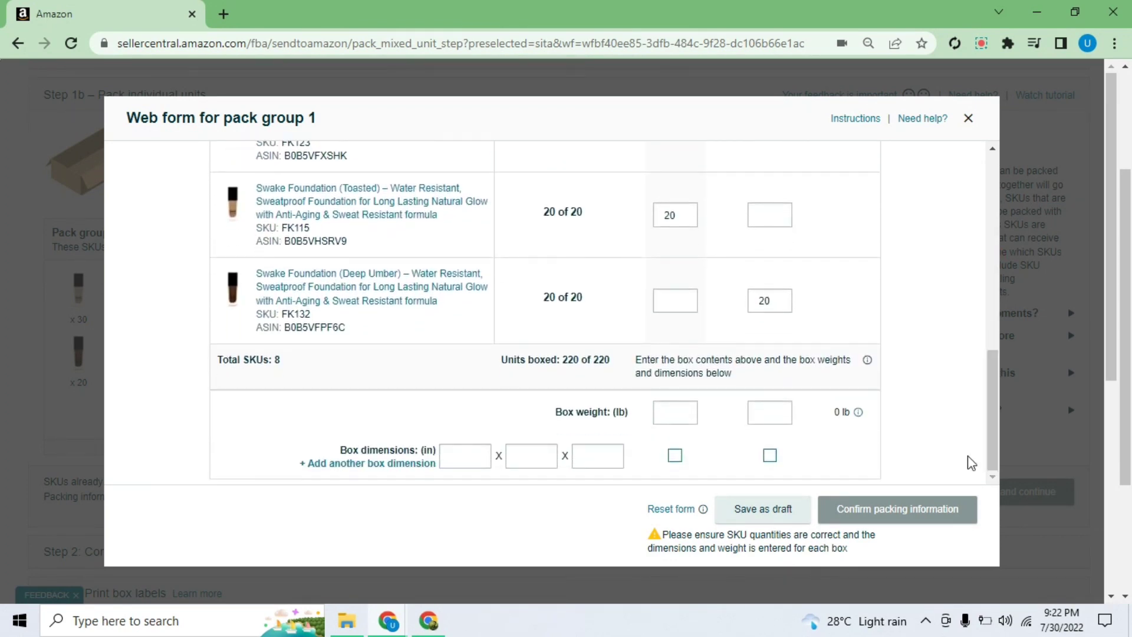
{"action": "mouse_move", "coordinate": [915, 456]}
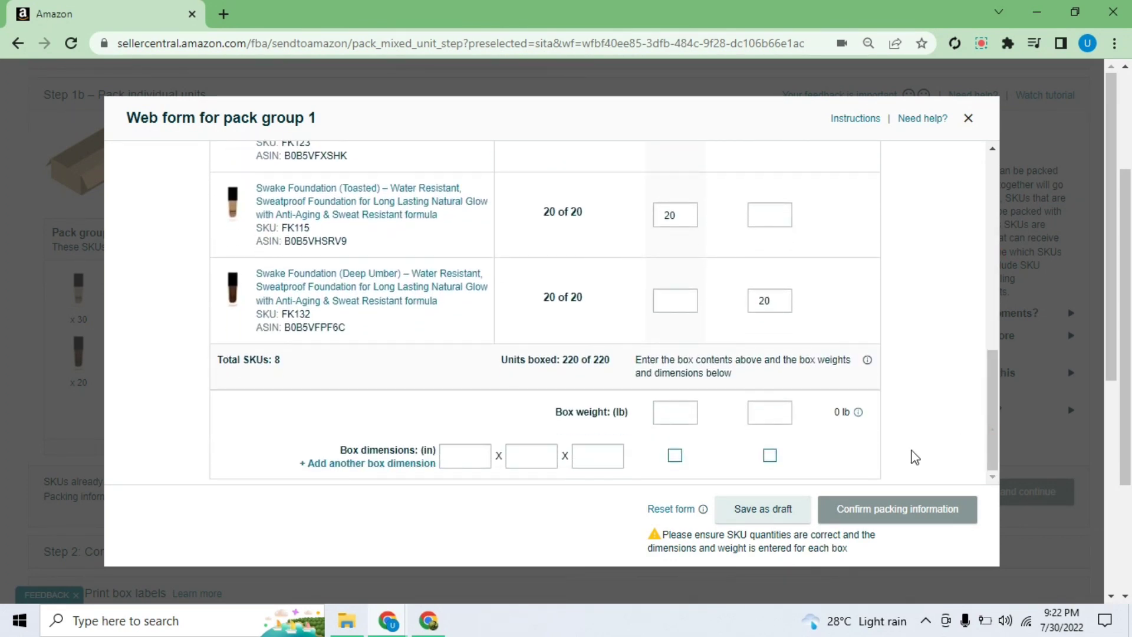
{"action": "left_click", "coordinate": [367, 463]}
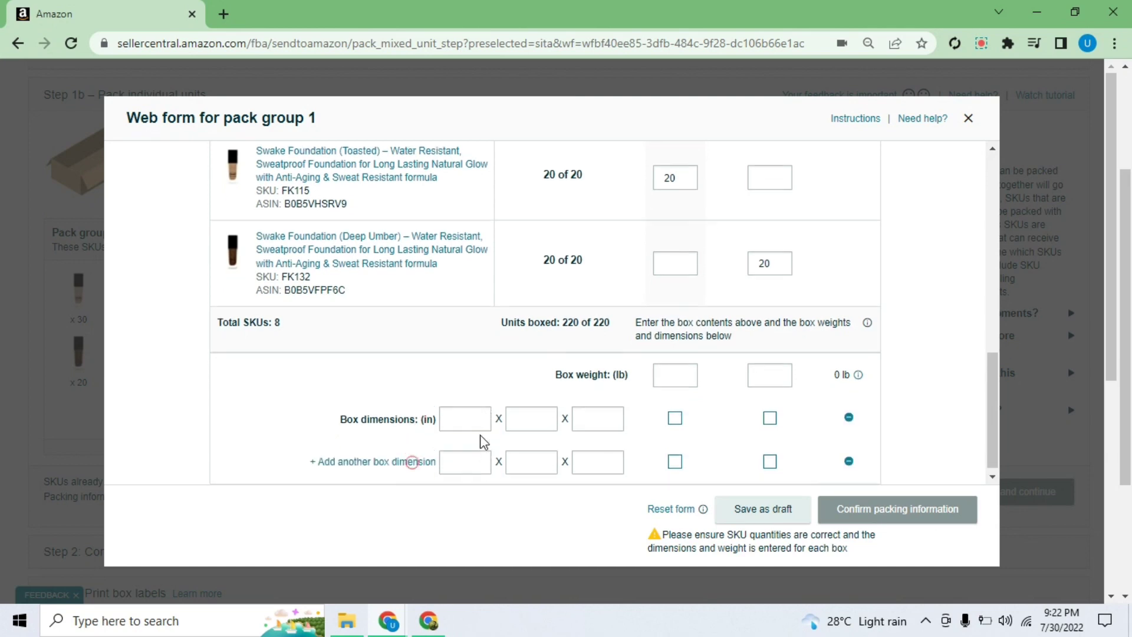
{"action": "left_click", "coordinate": [464, 419]}
{"action": "type", "text": "18"}
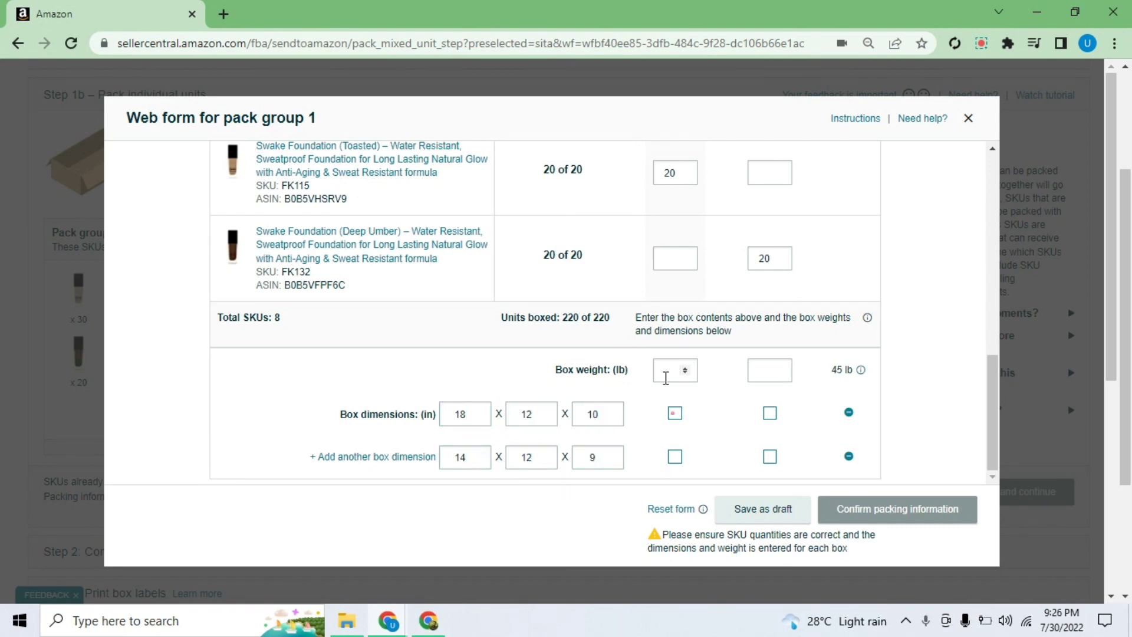
{"action": "mouse_move", "coordinate": [901, 402]}
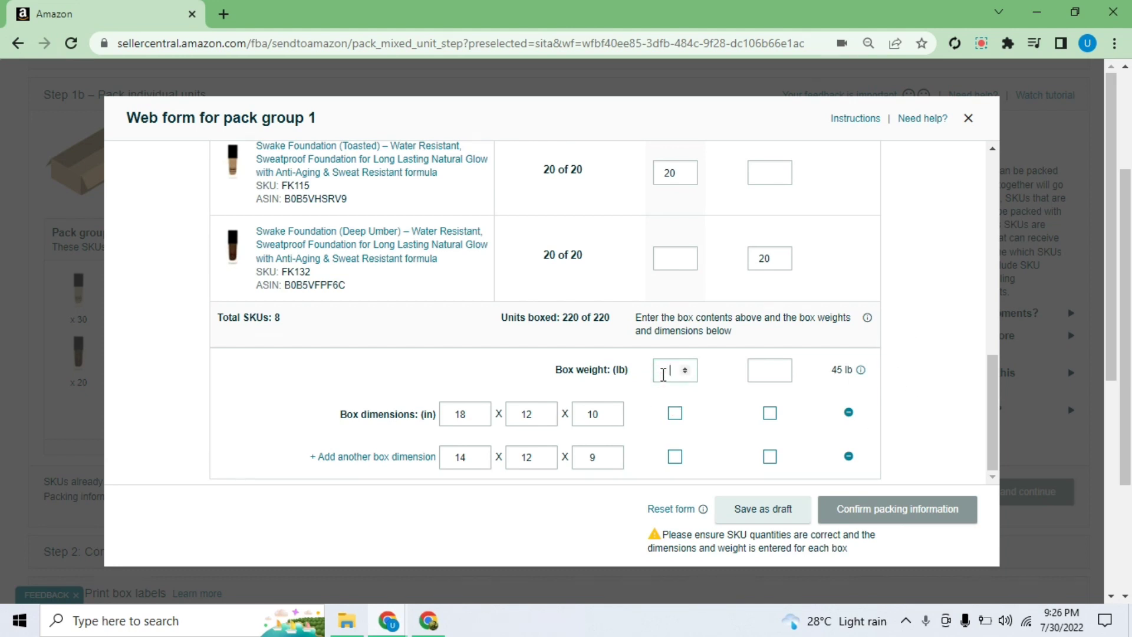
{"action": "type", "text": "45"}
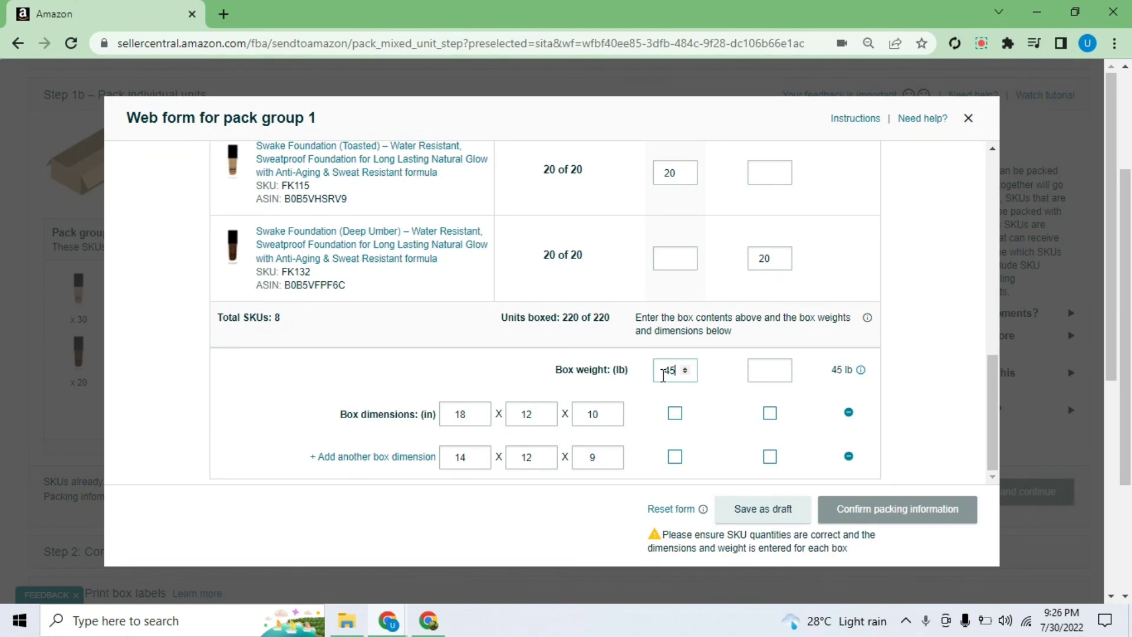
{"action": "mouse_move", "coordinate": [764, 420]}
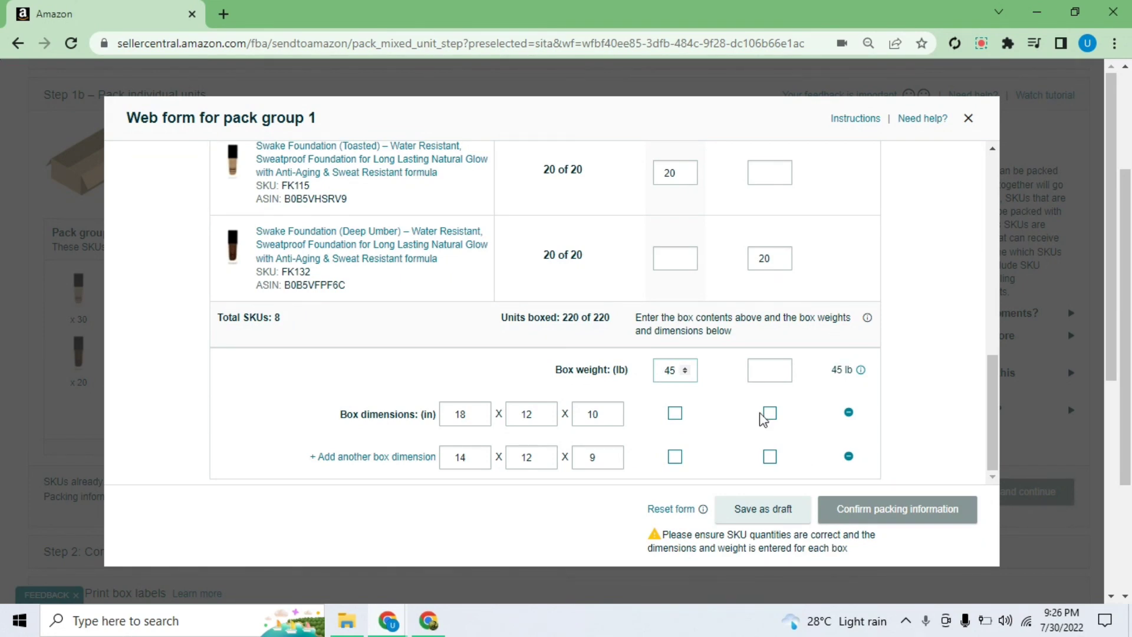
{"action": "left_click", "coordinate": [769, 370]}
{"action": "type", "text": "37.4"}
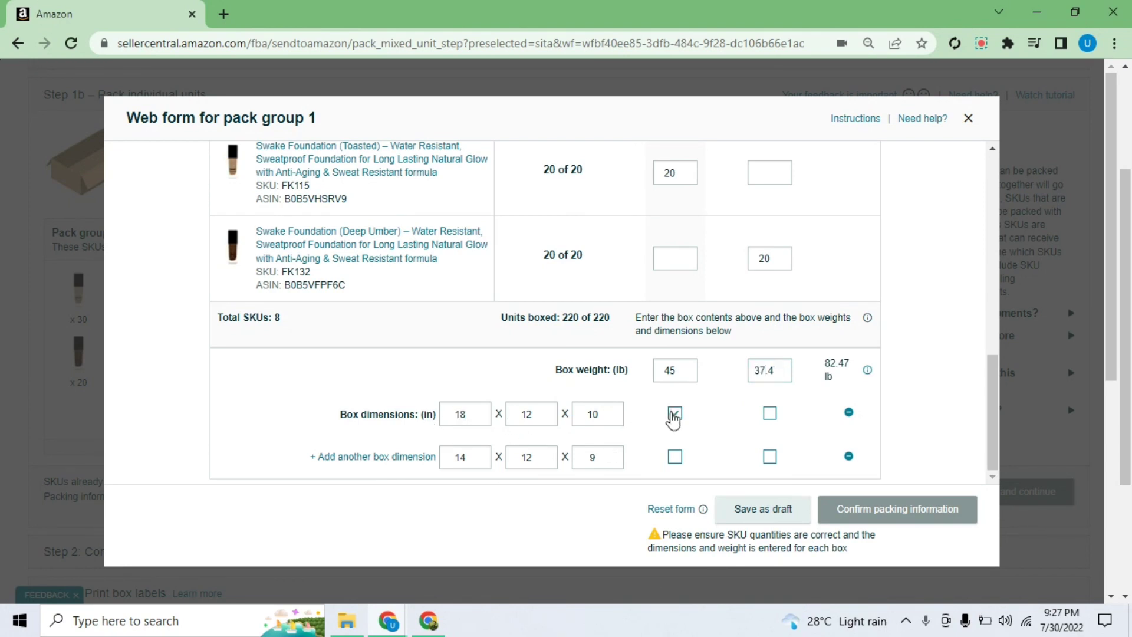
{"action": "left_click", "coordinate": [675, 412]}
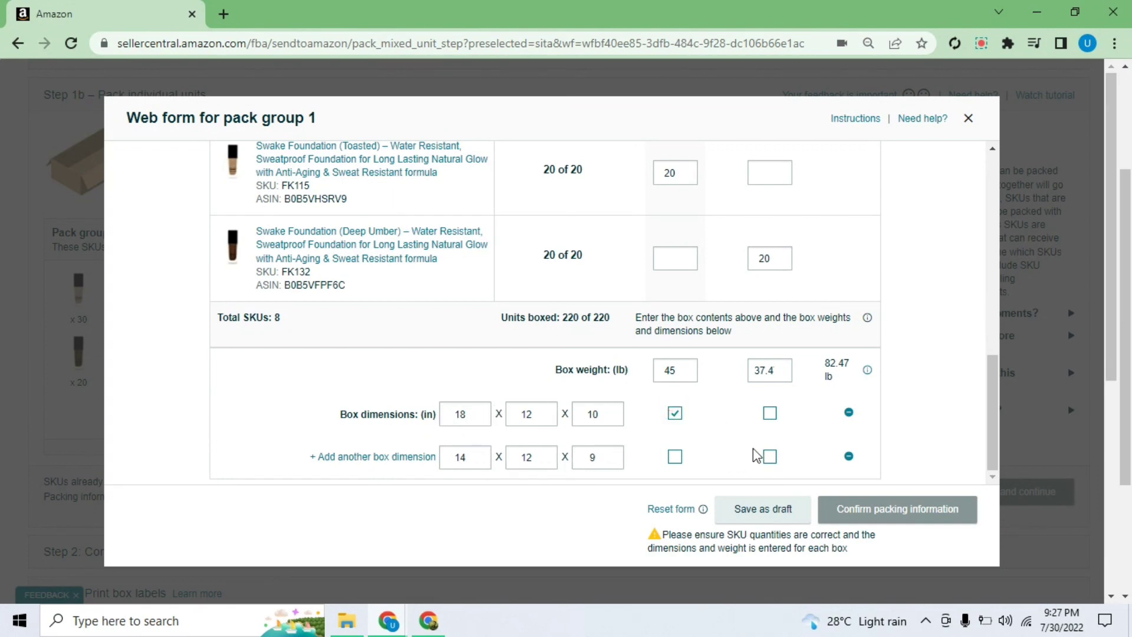
{"action": "left_click", "coordinate": [770, 456]}
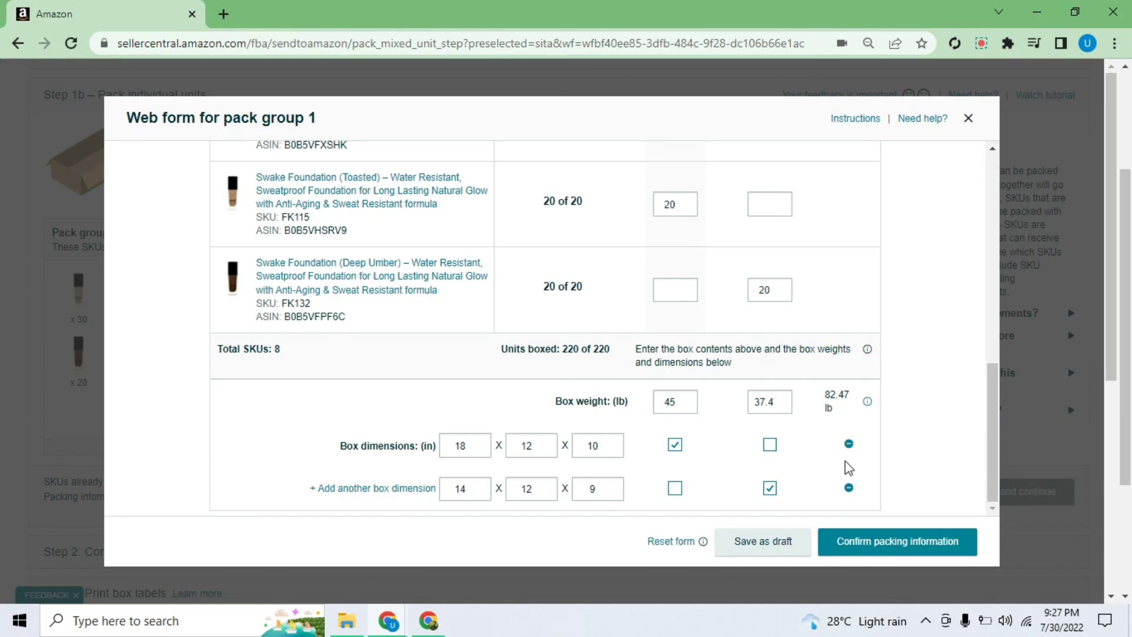
{"action": "scroll", "scroll_direction": "down", "scroll_amount": 3}
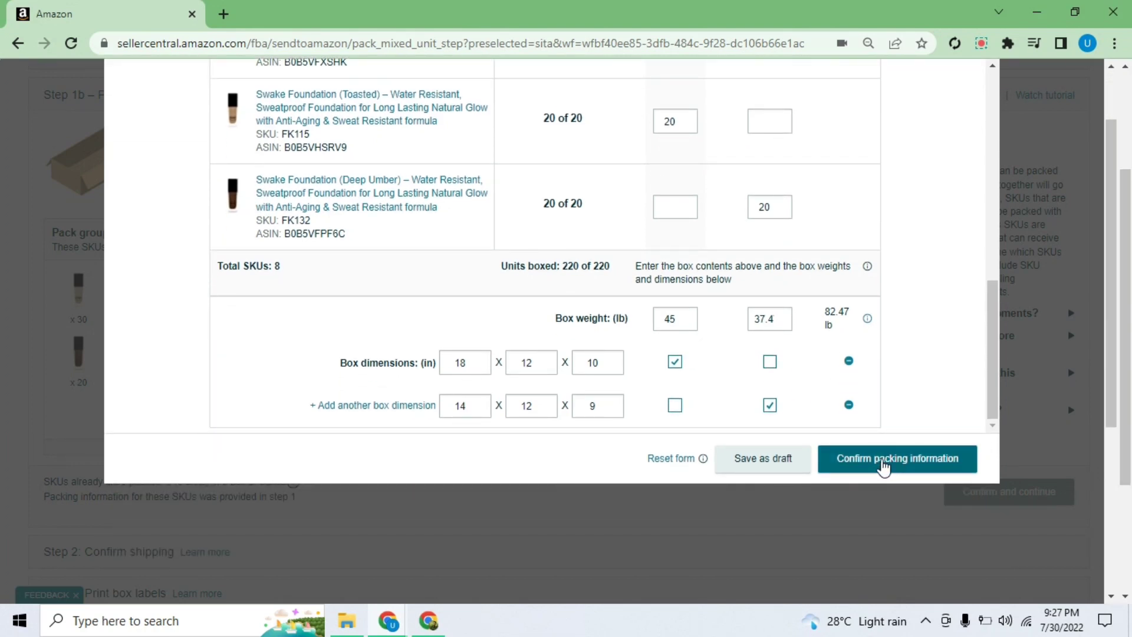
Confirm the two-box packing information, then Confirm and continue past the packing step.
{"action": "left_click", "coordinate": [897, 459]}
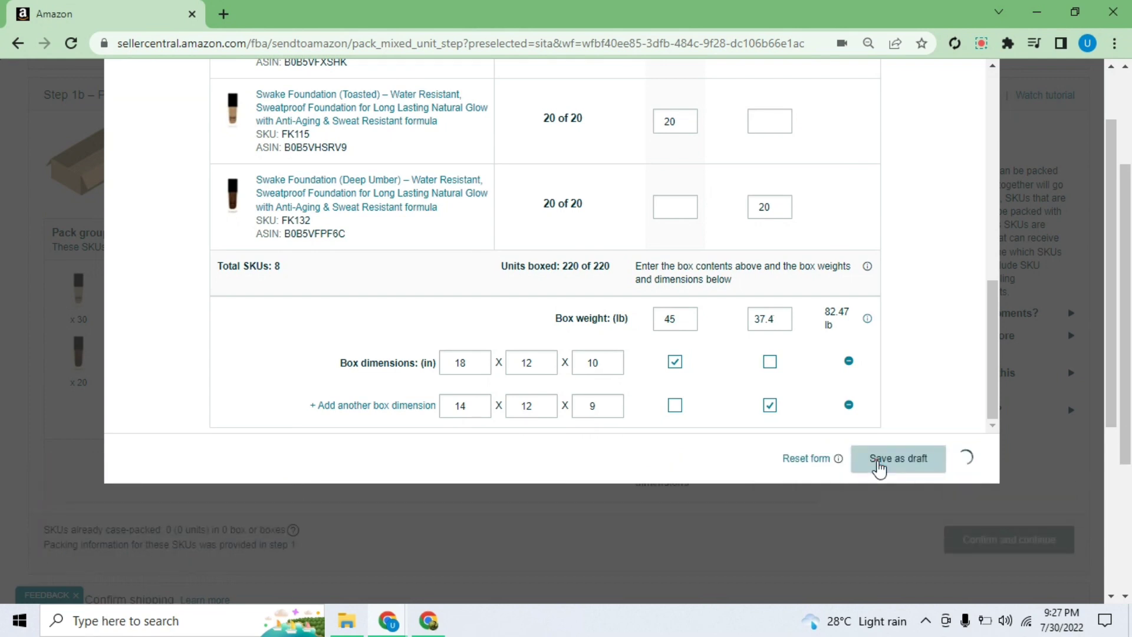
{"action": "left_click", "coordinate": [897, 459]}
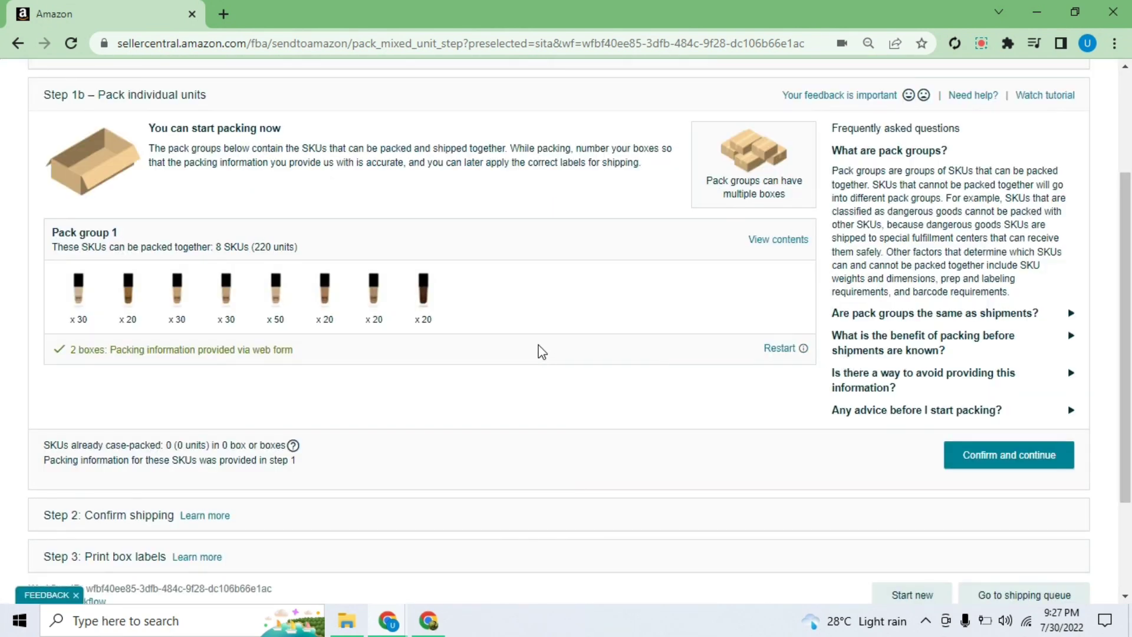
{"action": "scroll", "scroll_direction": "down", "scroll_amount": 3}
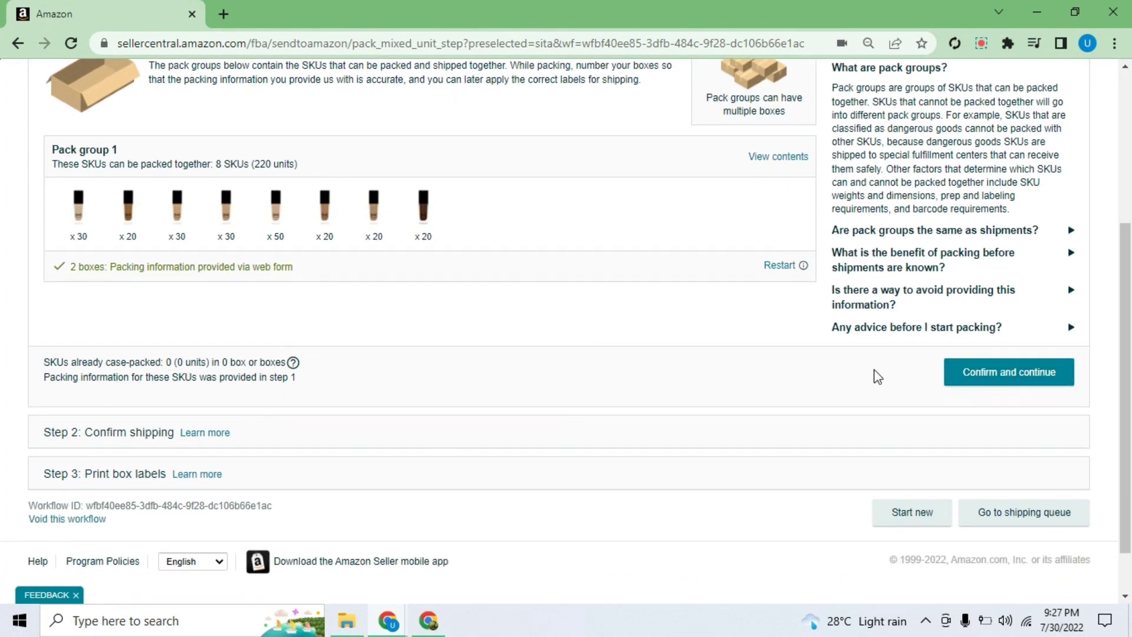
{"action": "left_click", "coordinate": [1007, 372]}
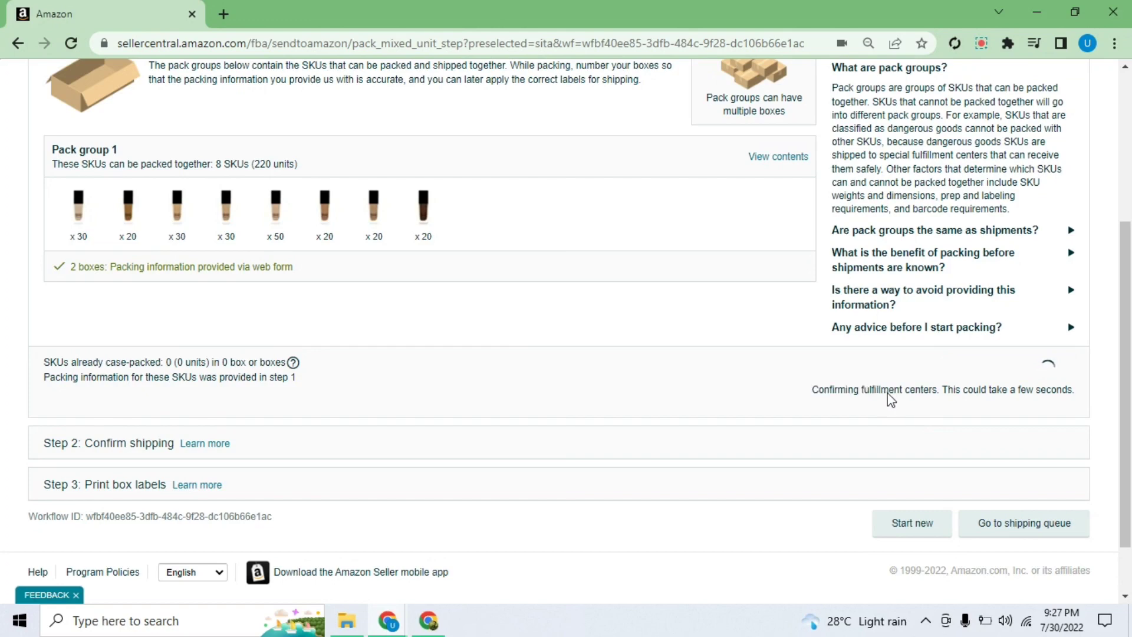
{"action": "mouse_move", "coordinate": [908, 419]}
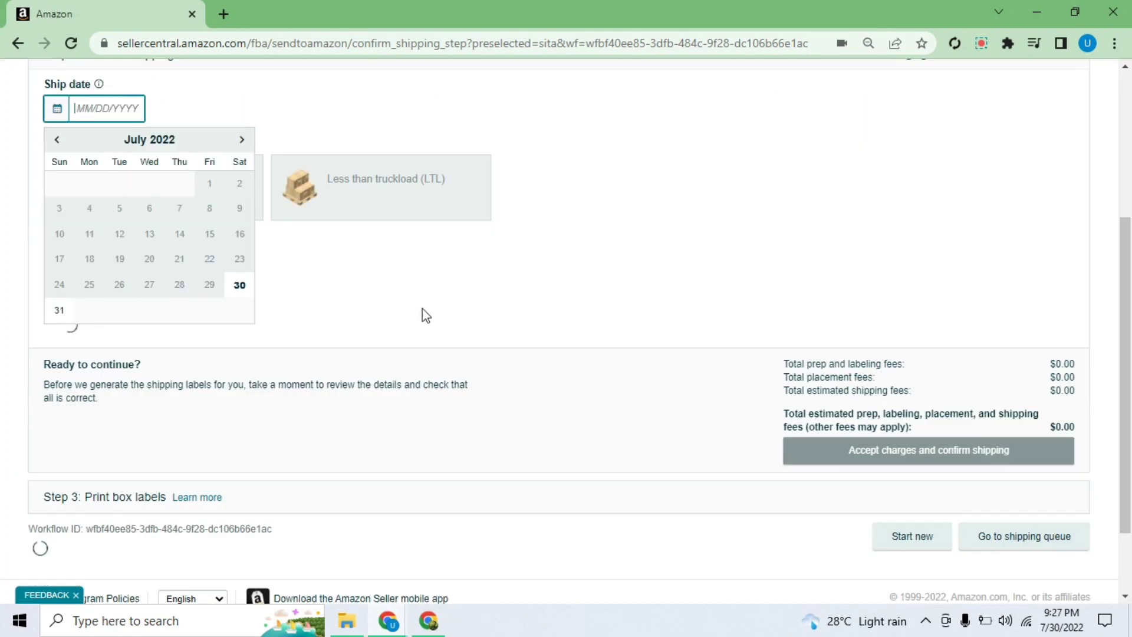
Pick August 3, 2022 in the Ship date calendar for the small parcel shipment.
{"action": "scroll", "scroll_direction": "up", "scroll_amount": 3}
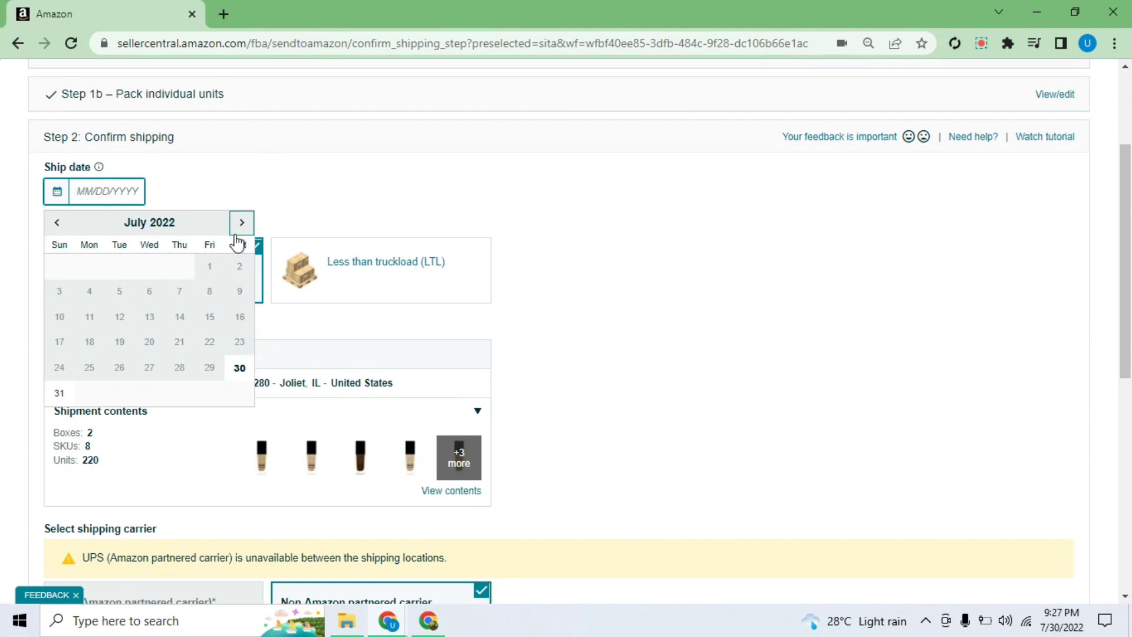
{"action": "left_click", "coordinate": [242, 223]}
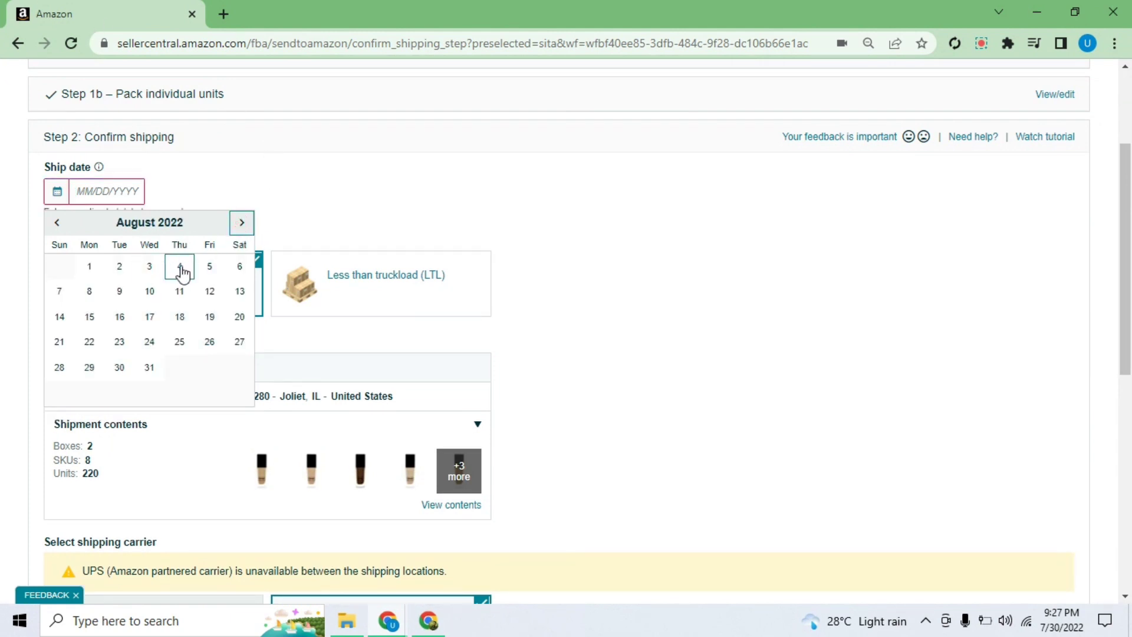
{"action": "mouse_move", "coordinate": [149, 267]}
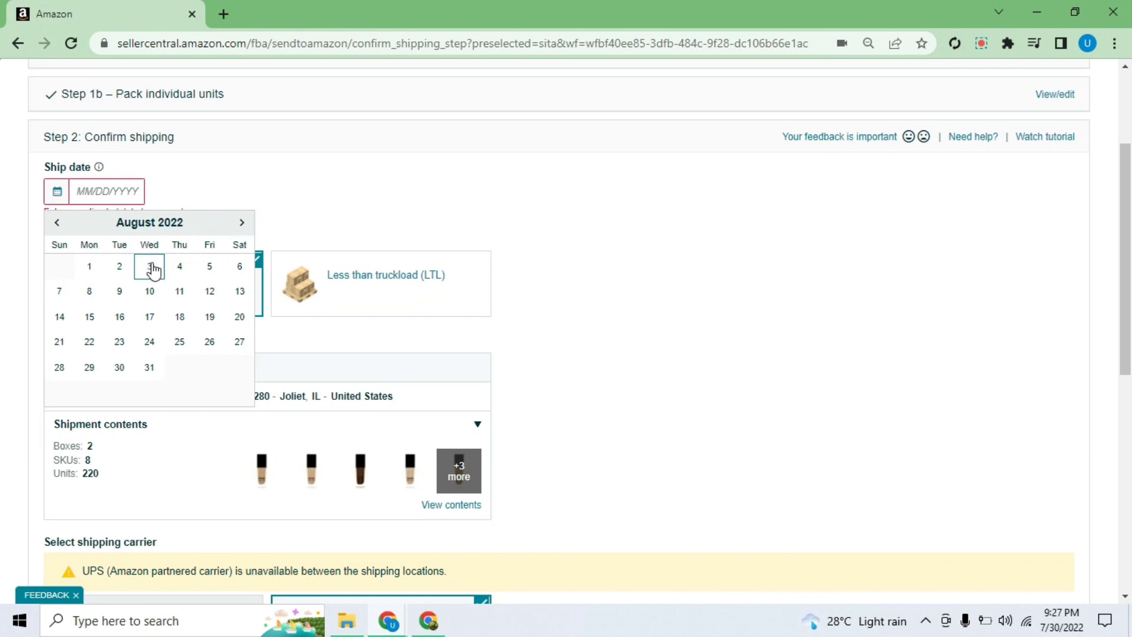
{"action": "left_click", "coordinate": [149, 266]}
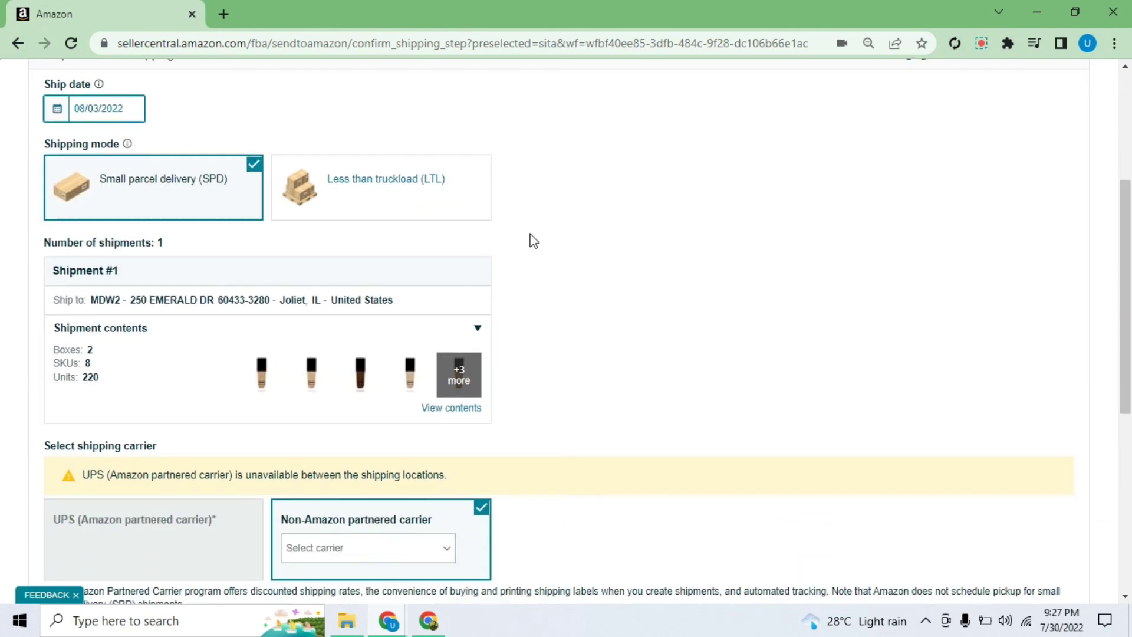
{"action": "mouse_move", "coordinate": [167, 206]}
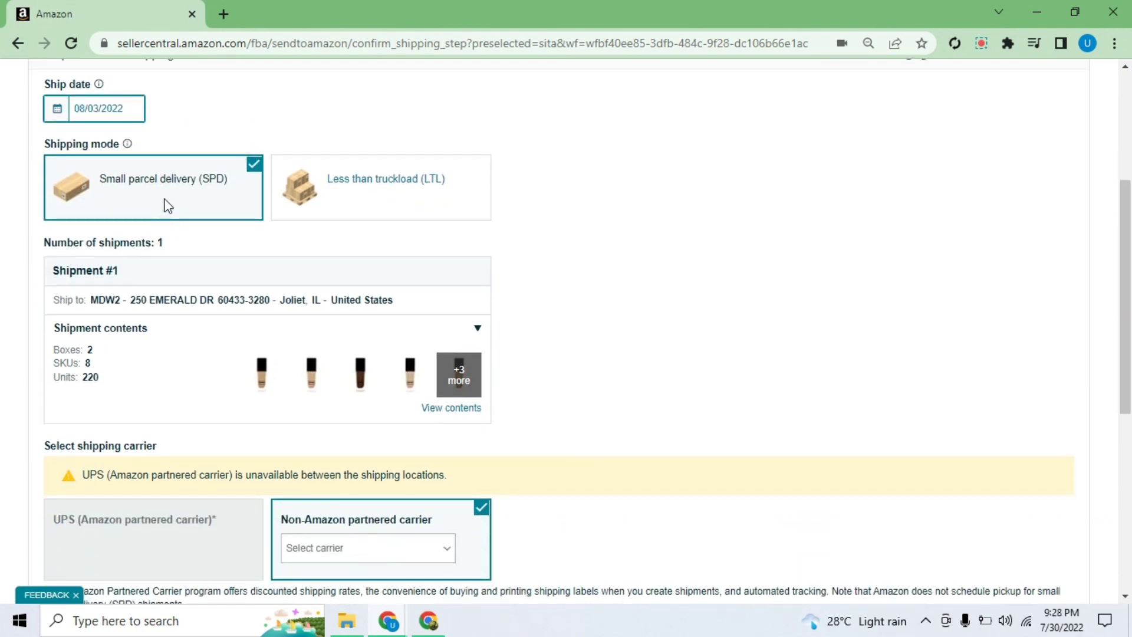
{"action": "scroll", "scroll_direction": "down", "scroll_amount": 3}
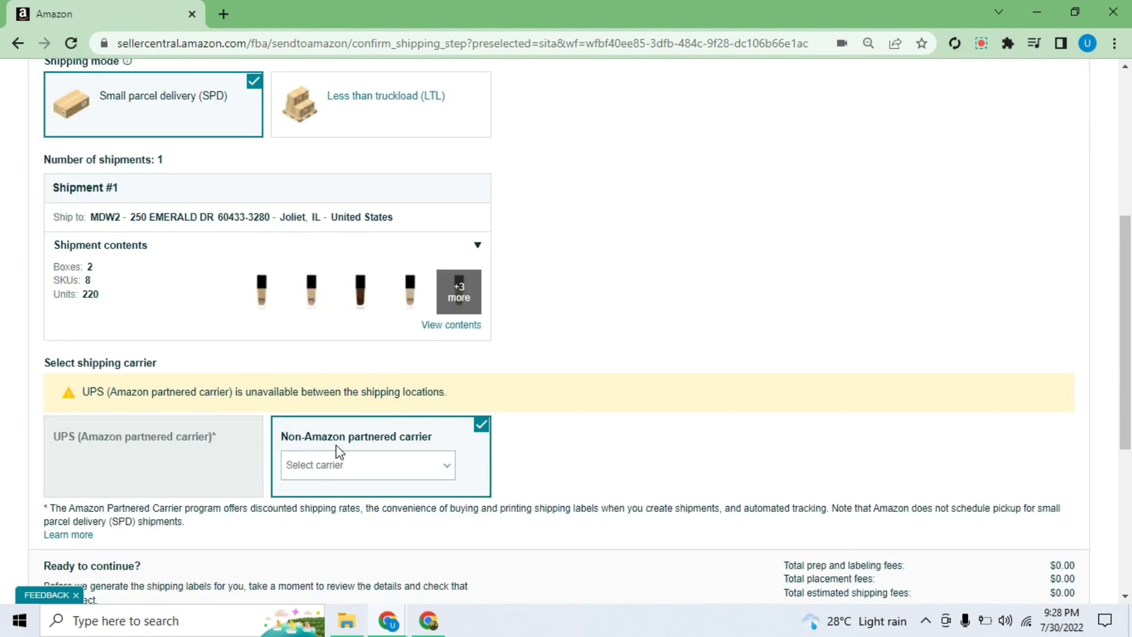
{"action": "left_click", "coordinate": [367, 464]}
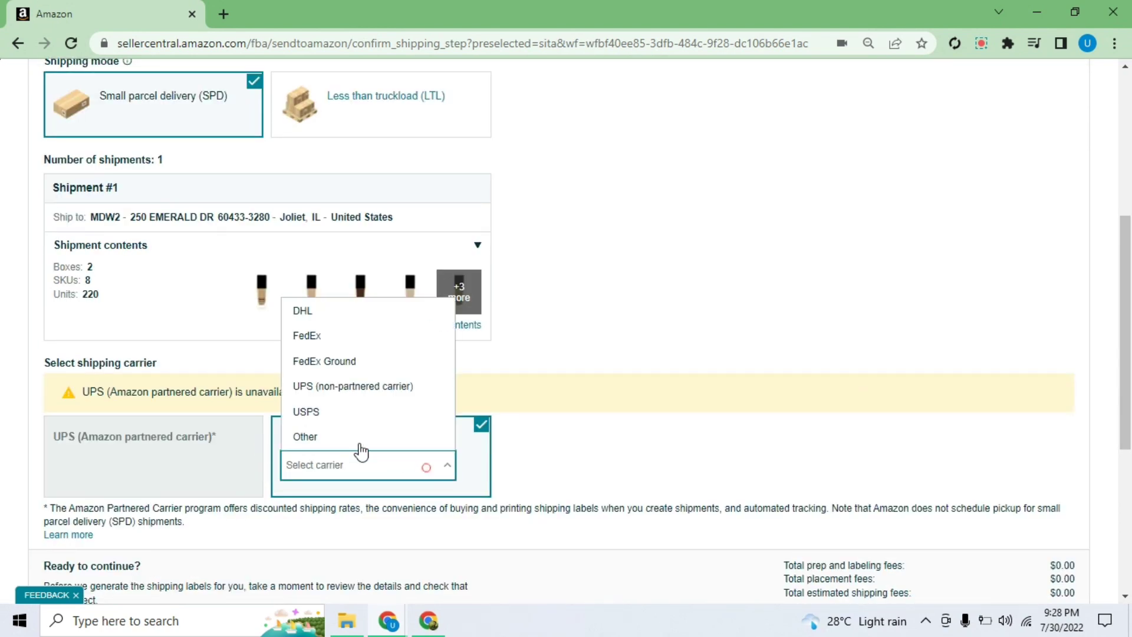
{"action": "left_click", "coordinate": [305, 436]}
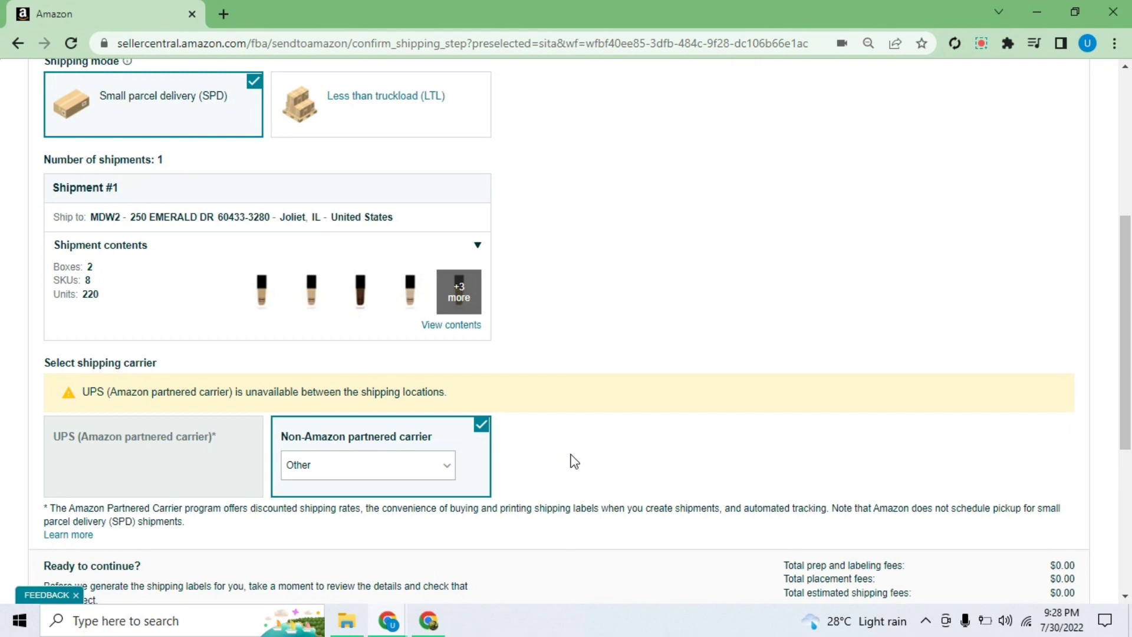
{"action": "mouse_move", "coordinate": [445, 422]}
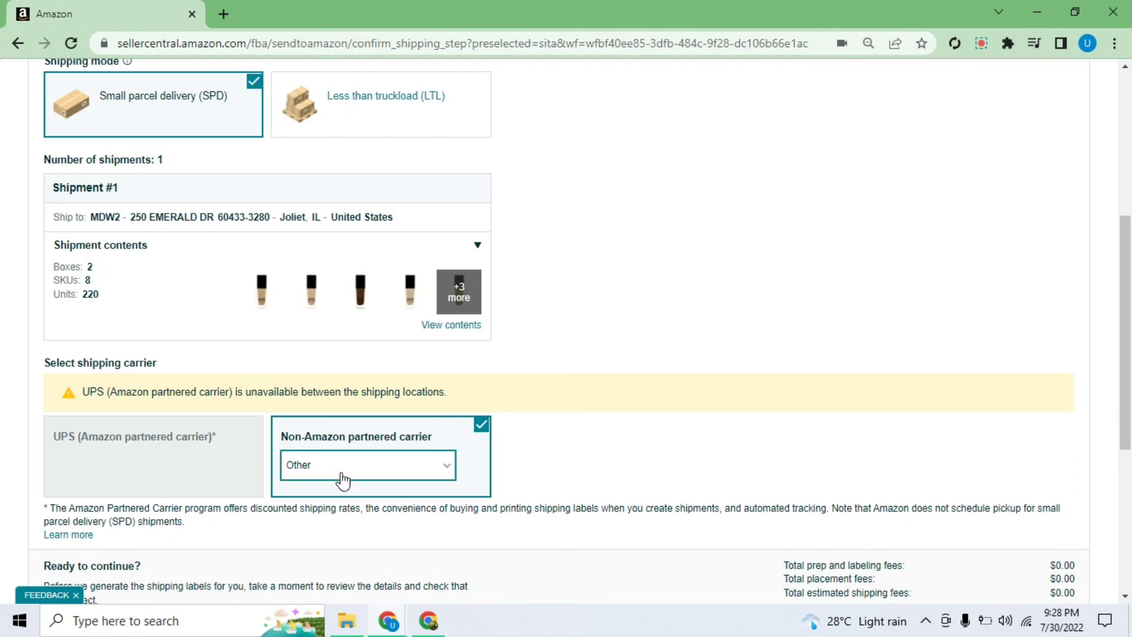
{"action": "scroll", "scroll_direction": "down", "scroll_amount": 3}
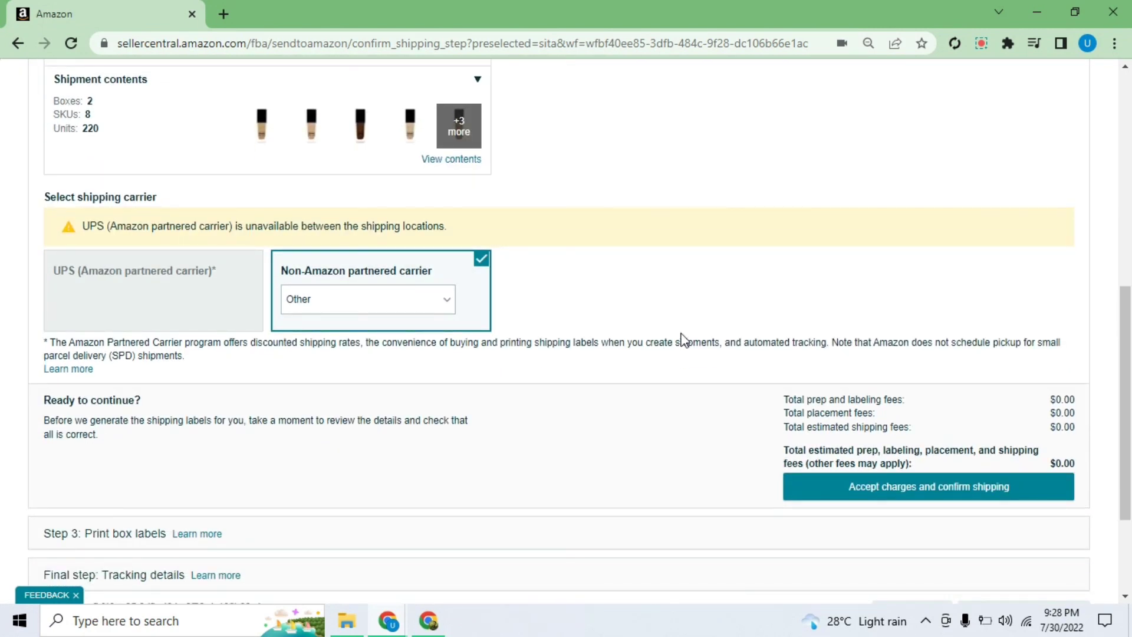
{"action": "mouse_move", "coordinate": [941, 411]}
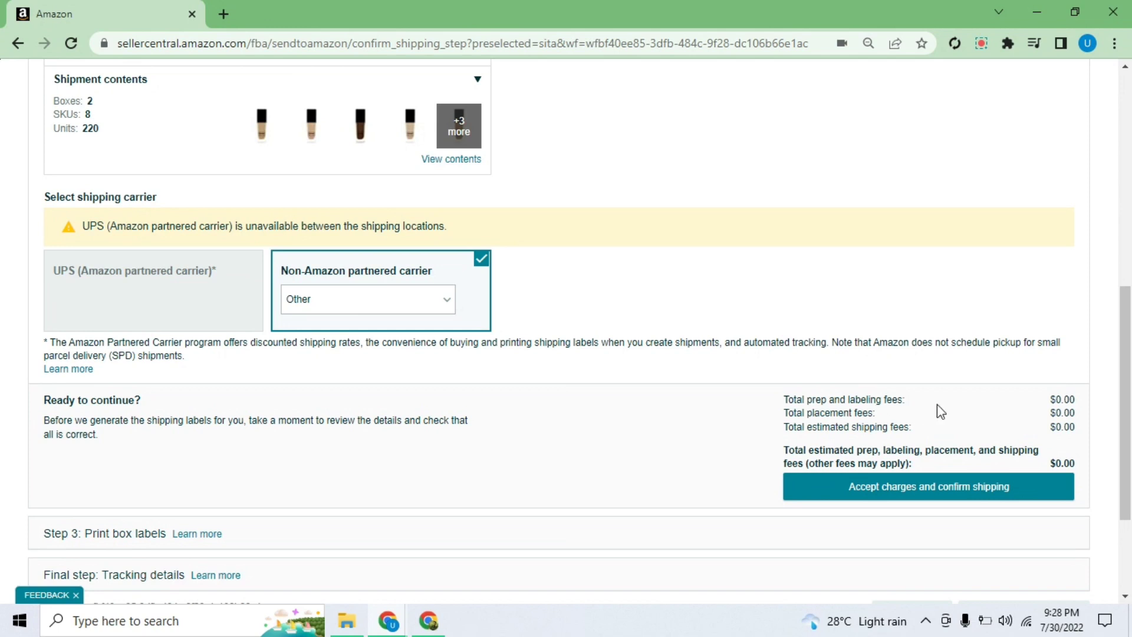
{"action": "mouse_move", "coordinate": [962, 413]}
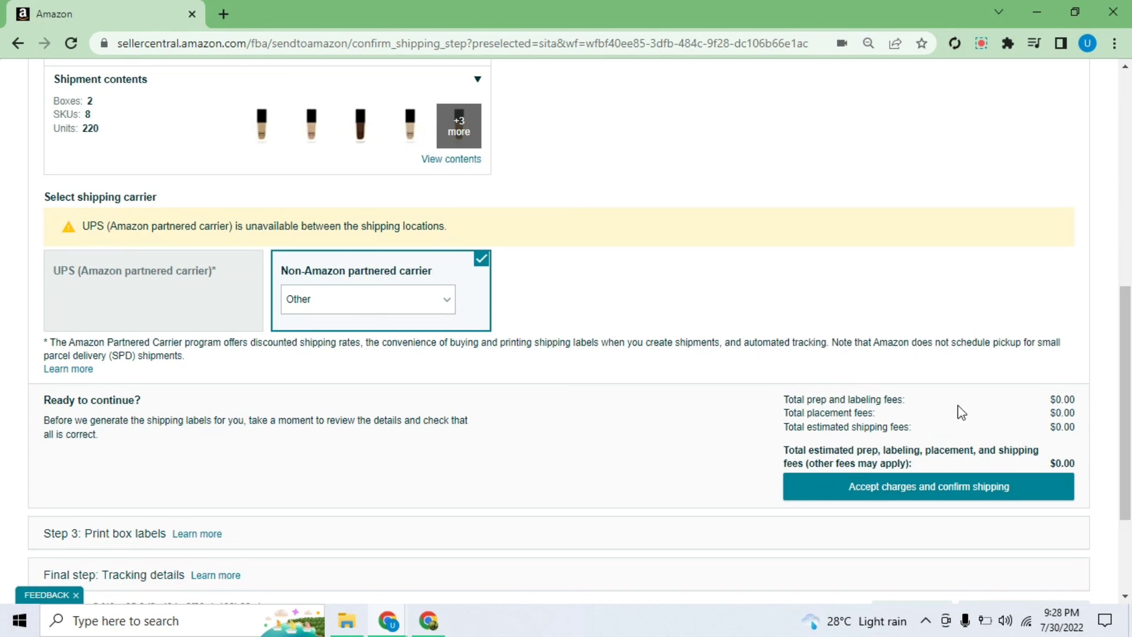
{"action": "mouse_move", "coordinate": [1049, 404]}
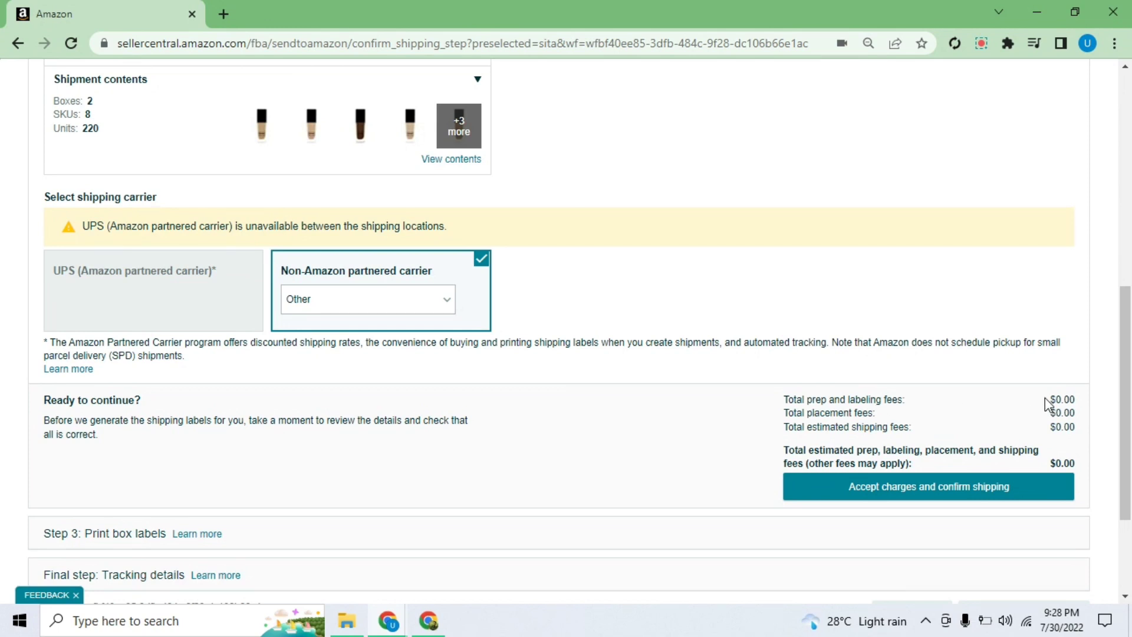
{"action": "mouse_move", "coordinate": [998, 467]}
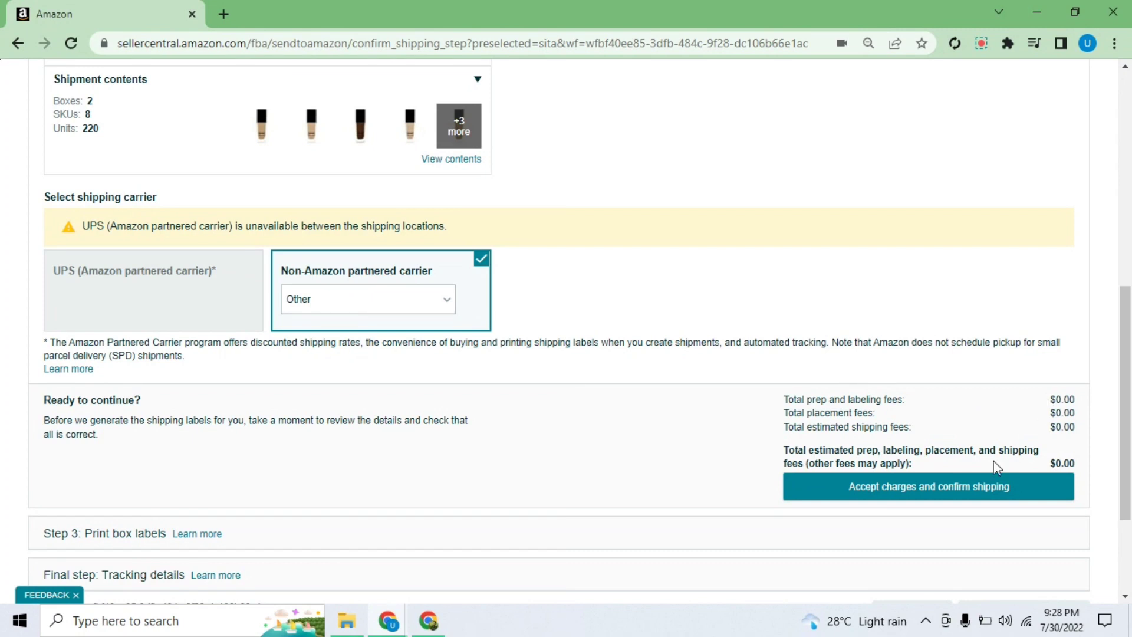
{"action": "mouse_move", "coordinate": [915, 498]}
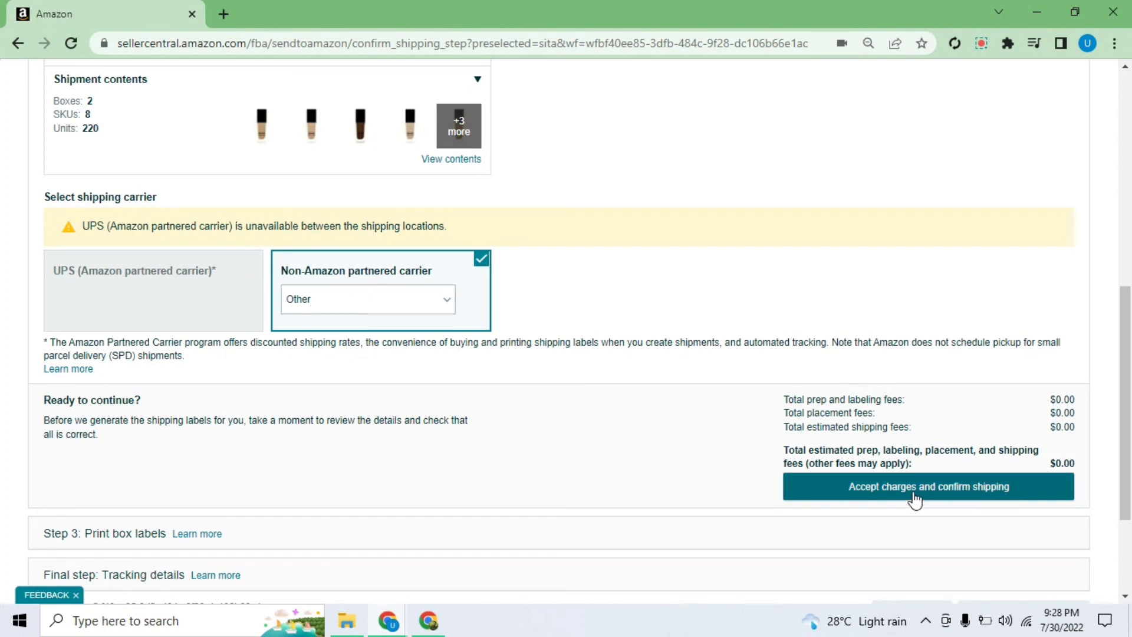
Accept the $0.00 charges and confirm shipping with carrier Other.
{"action": "left_click", "coordinate": [928, 486]}
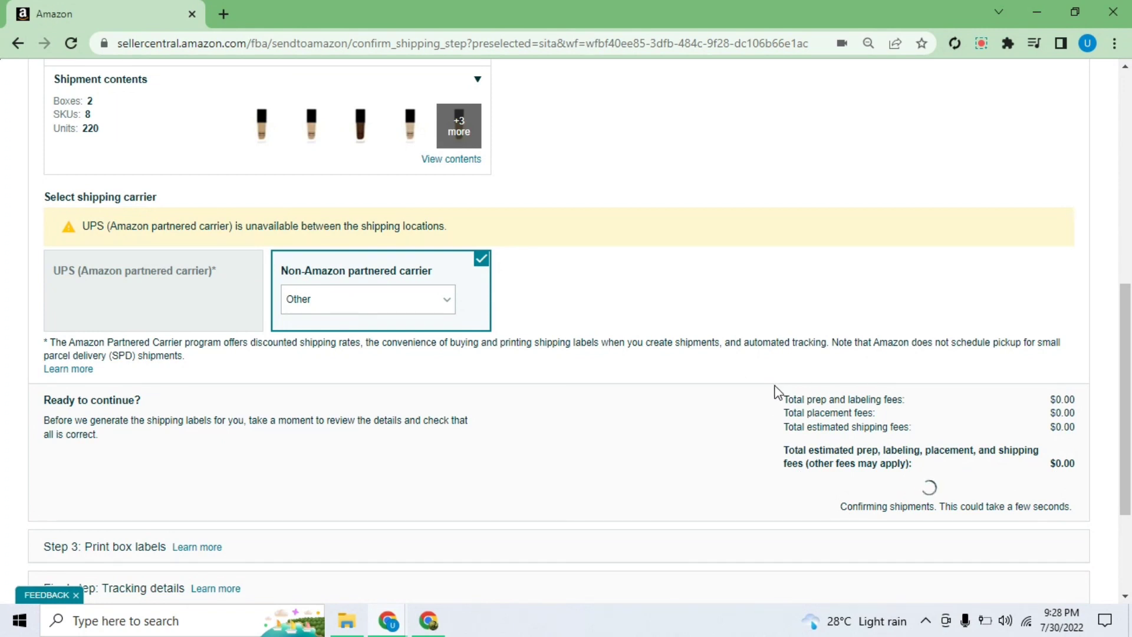
{"action": "scroll", "scroll_direction": "down", "scroll_amount": 3}
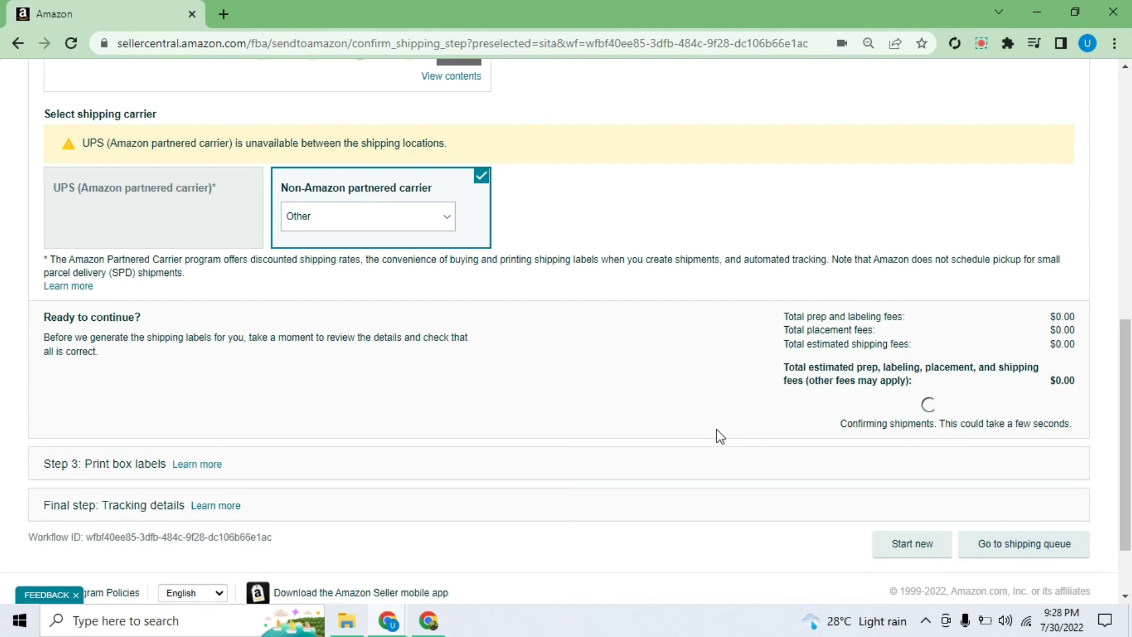
{"action": "scroll", "scroll_direction": "up", "scroll_amount": 3}
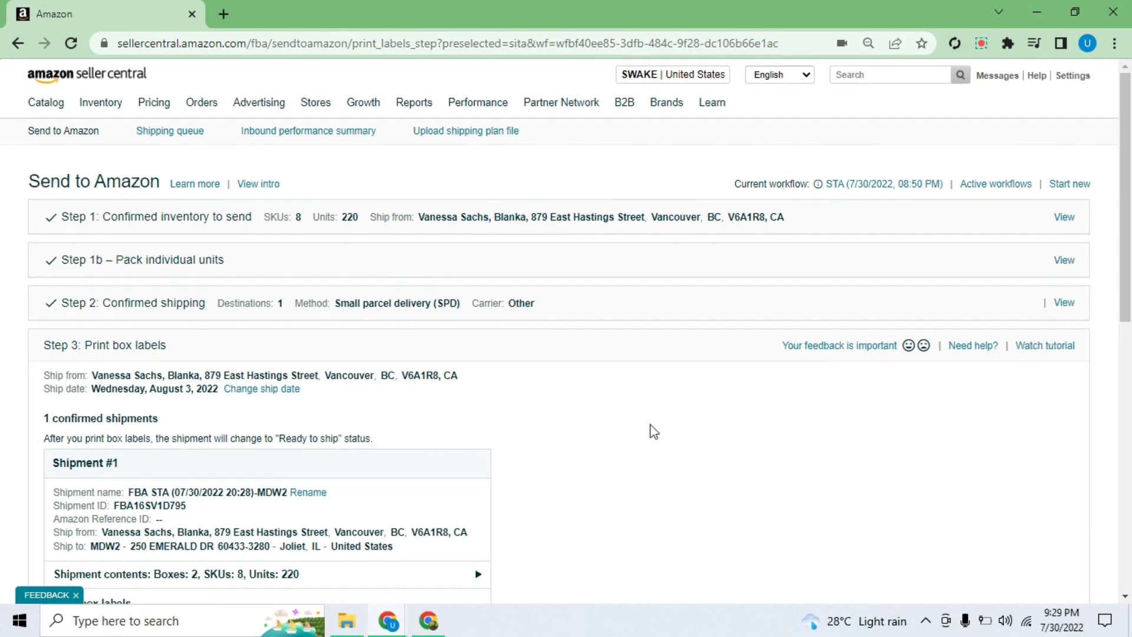
Generate the two-box shipment's labels as one label per A4 paper.
{"action": "scroll", "scroll_direction": "down", "scroll_amount": 3}
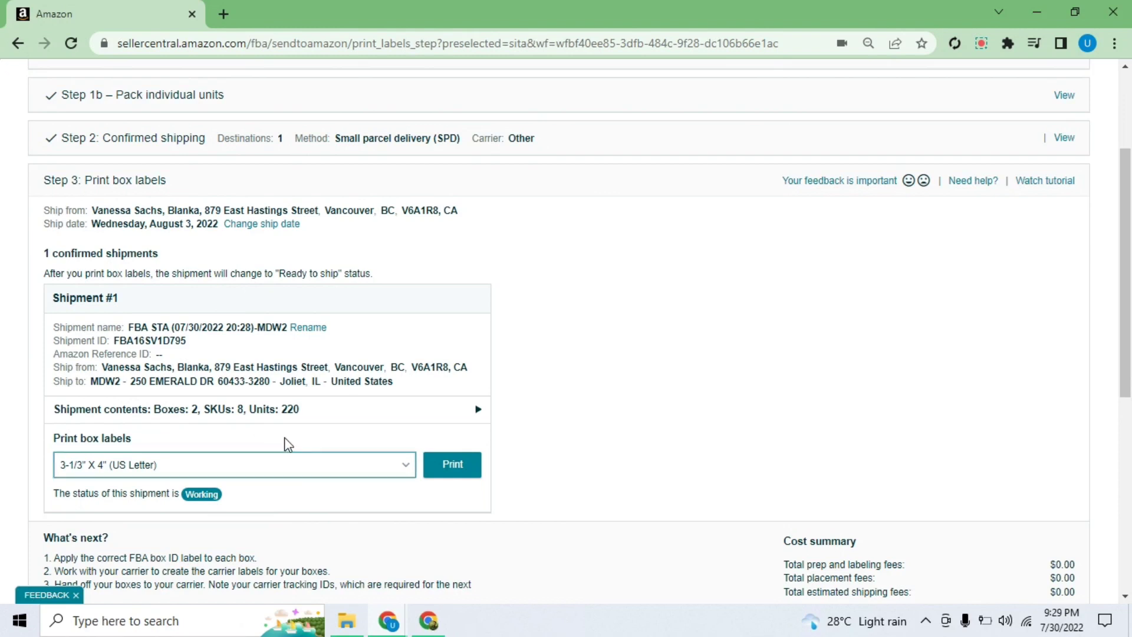
{"action": "mouse_move", "coordinate": [376, 465]}
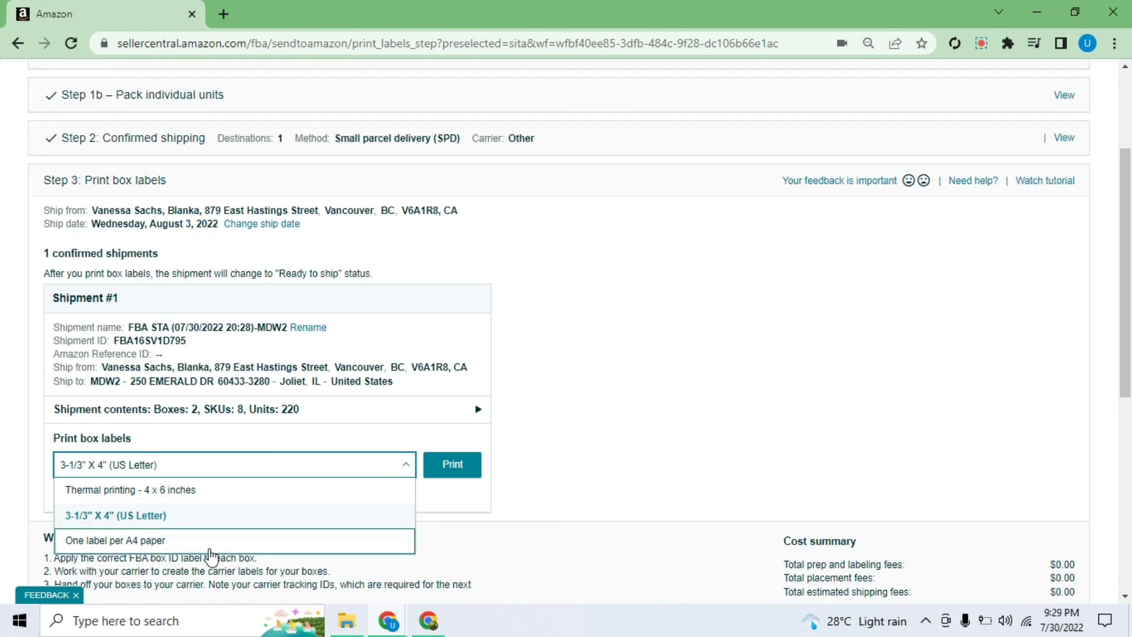
{"action": "left_click", "coordinate": [115, 540]}
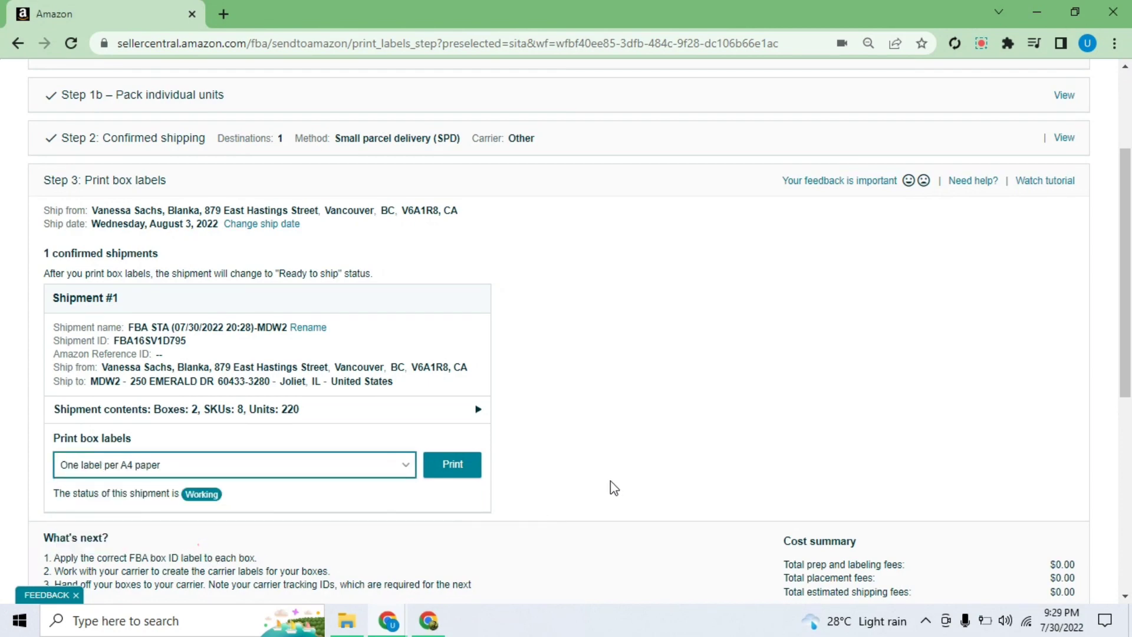
{"action": "scroll", "scroll_direction": "down", "scroll_amount": 3}
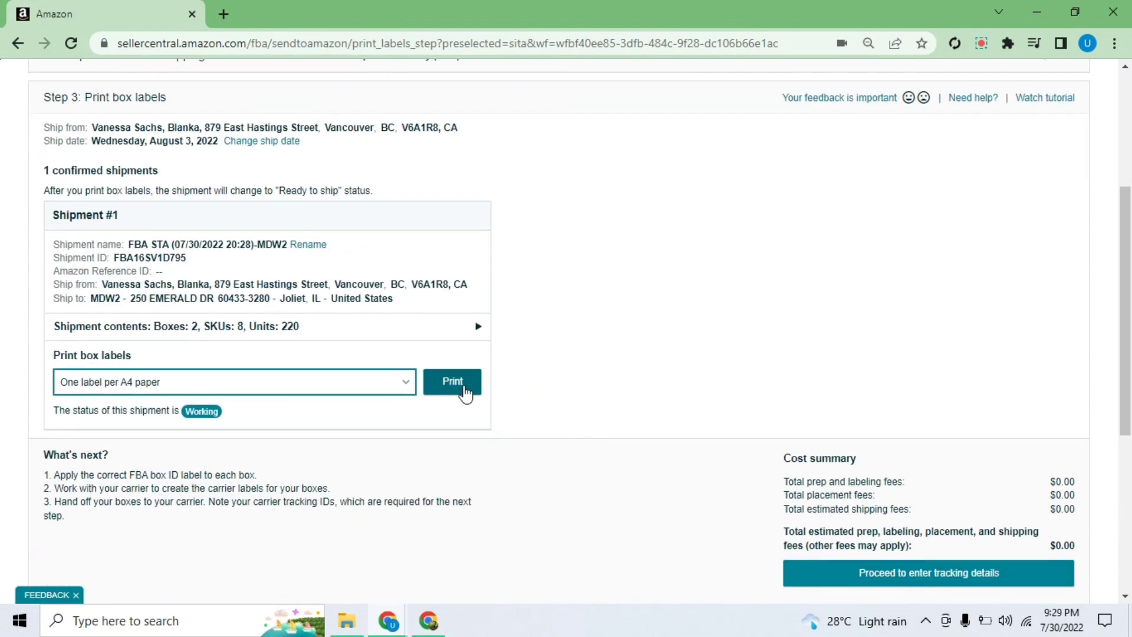
{"action": "left_click", "coordinate": [452, 381]}
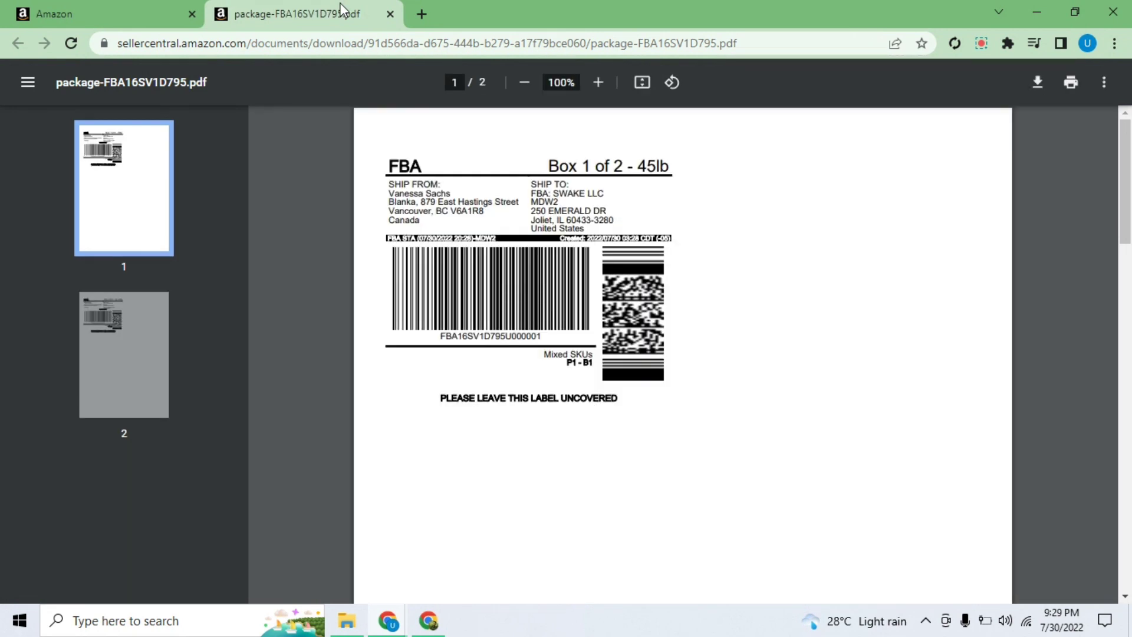
{"action": "mouse_move", "coordinate": [550, 161]}
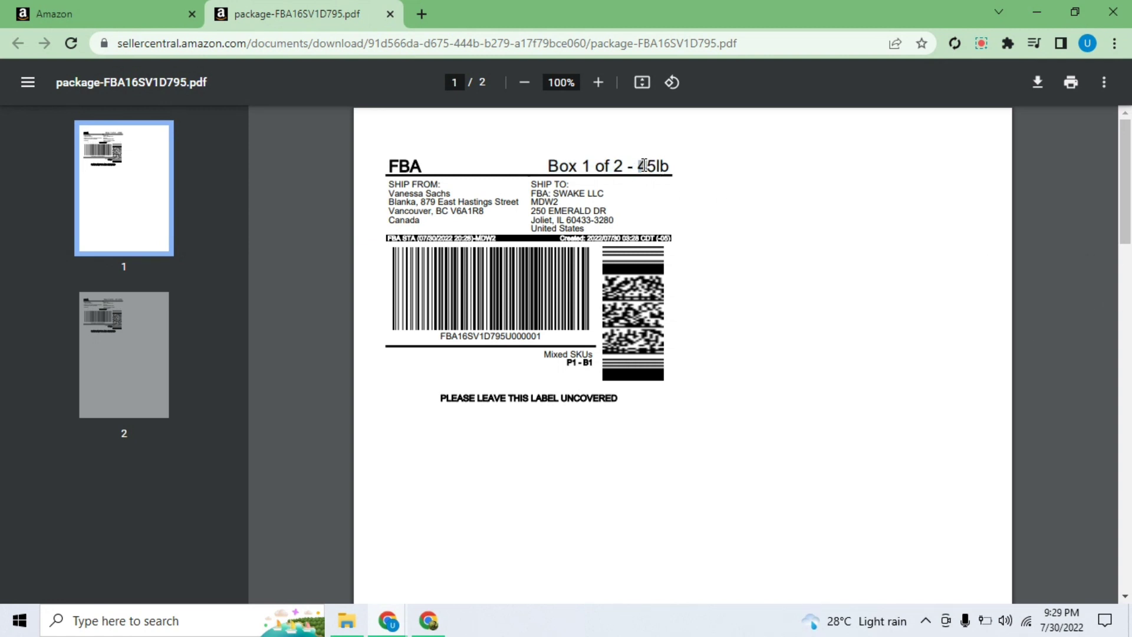
Review the 45 lb and 37.47 lb box labels in the PDF, then return to the shipment.
{"action": "double_click", "coordinate": [653, 166]}
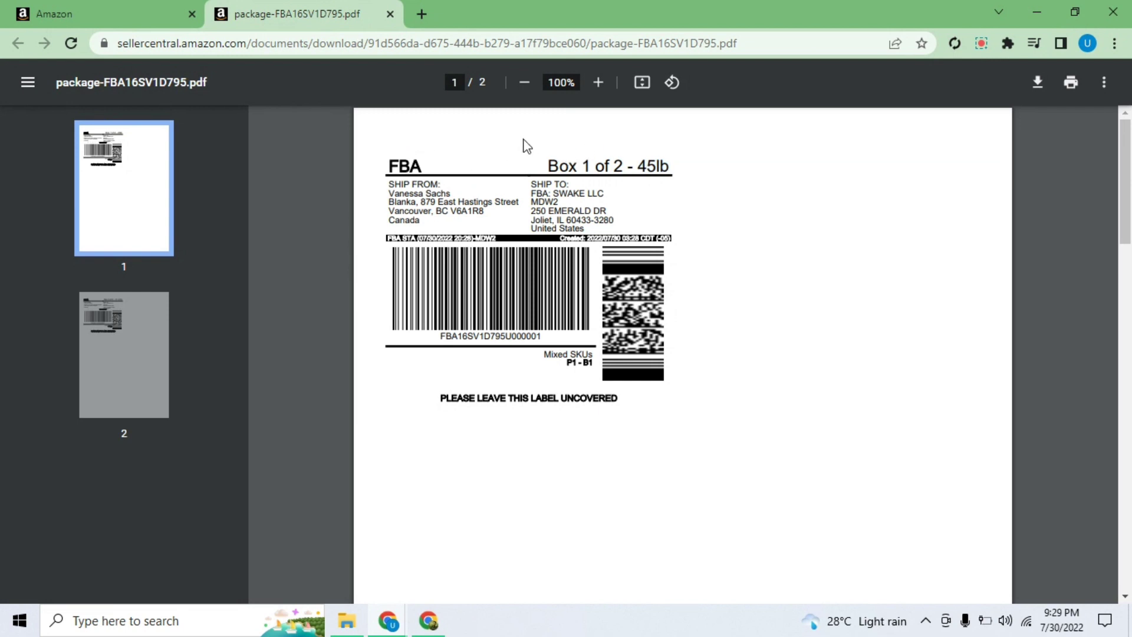
{"action": "scroll", "scroll_direction": "down", "scroll_amount": 3}
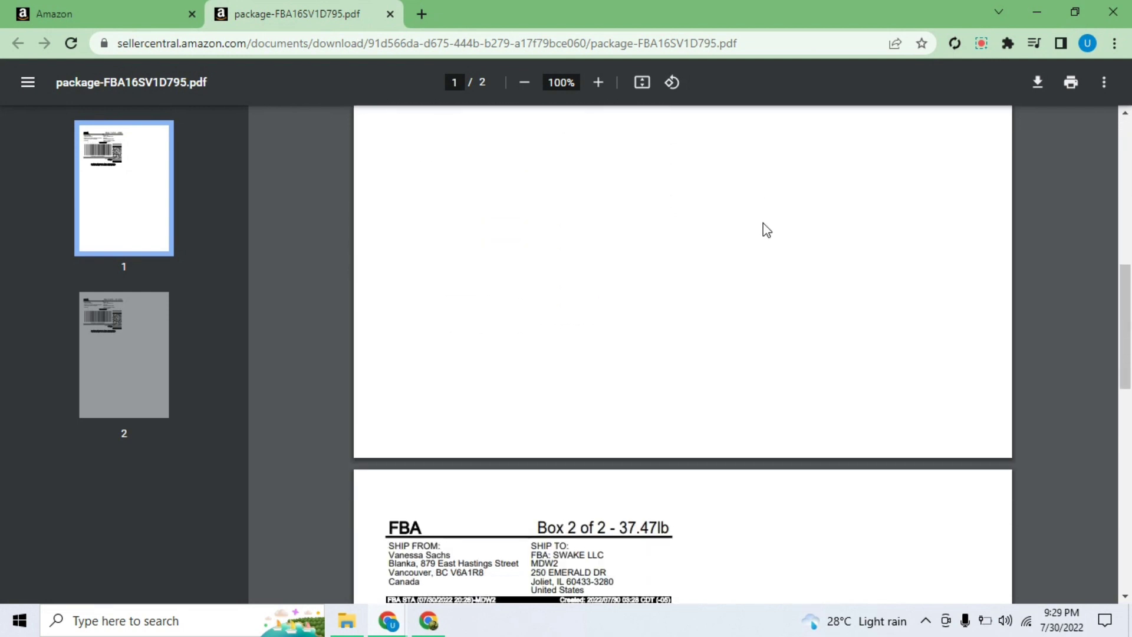
{"action": "scroll", "scroll_direction": "down", "scroll_amount": 3}
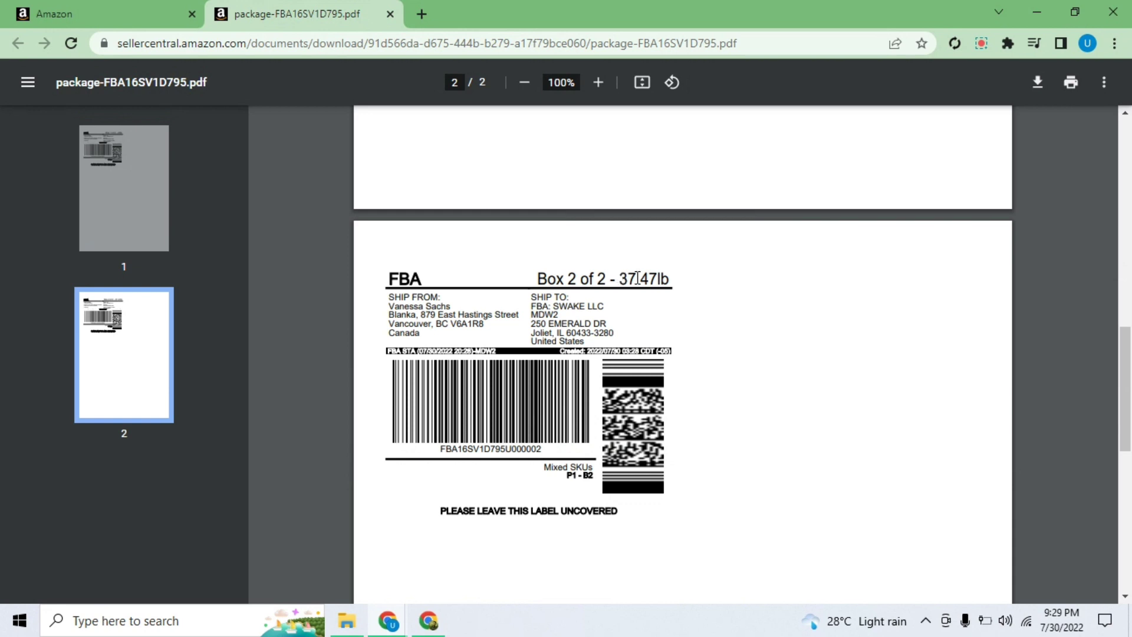
{"action": "mouse_move", "coordinate": [743, 302]}
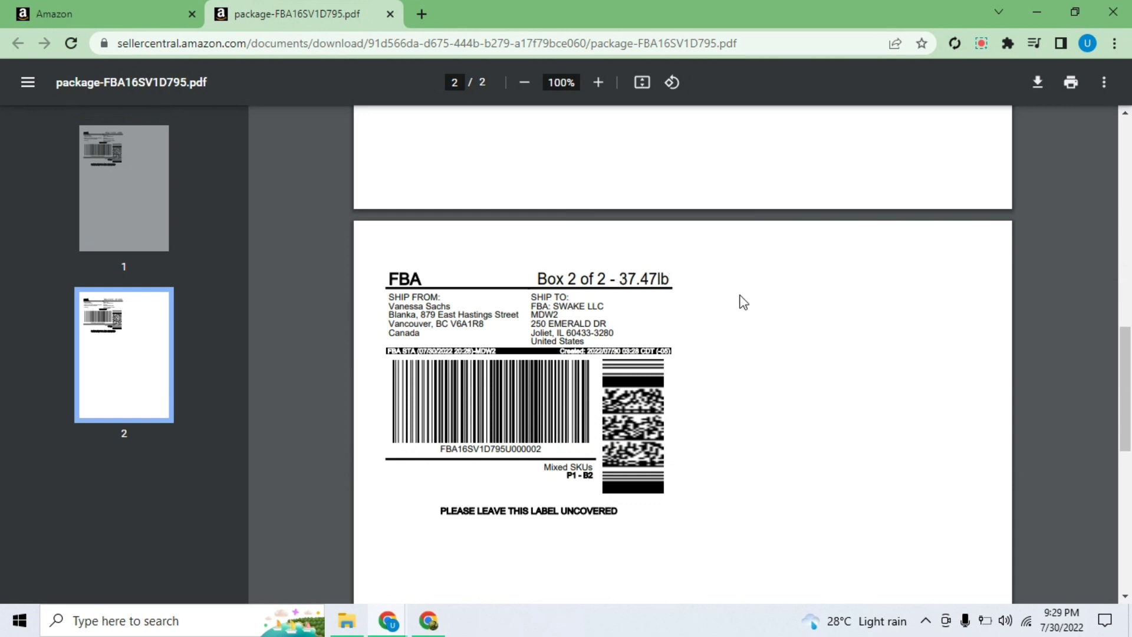
{"action": "mouse_move", "coordinate": [610, 284]}
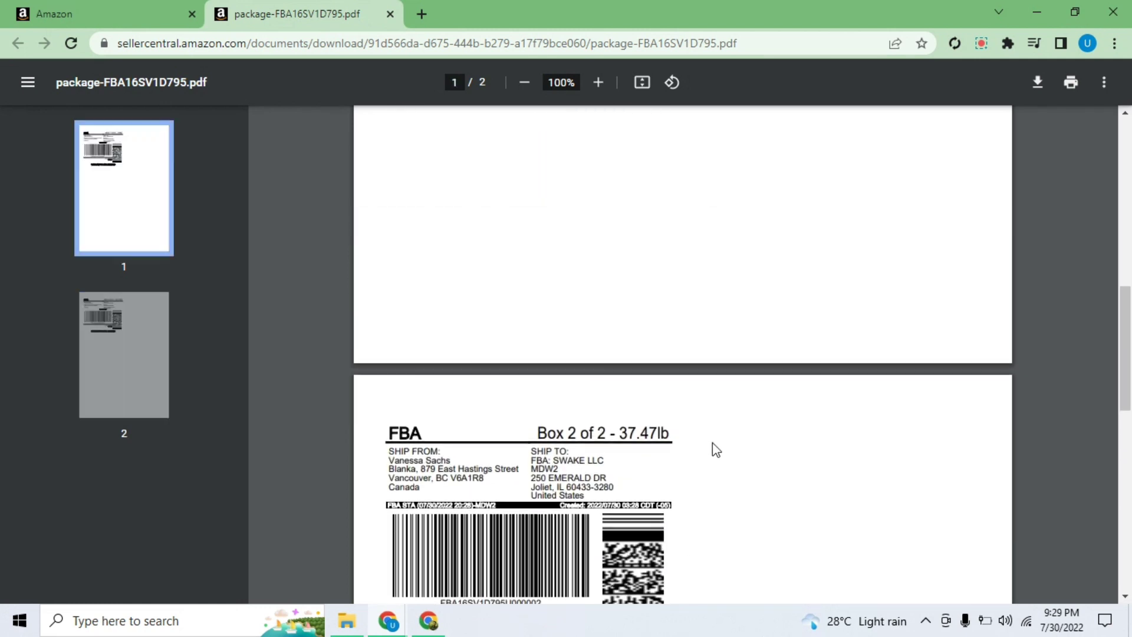
{"action": "scroll", "scroll_direction": "up", "scroll_amount": 3}
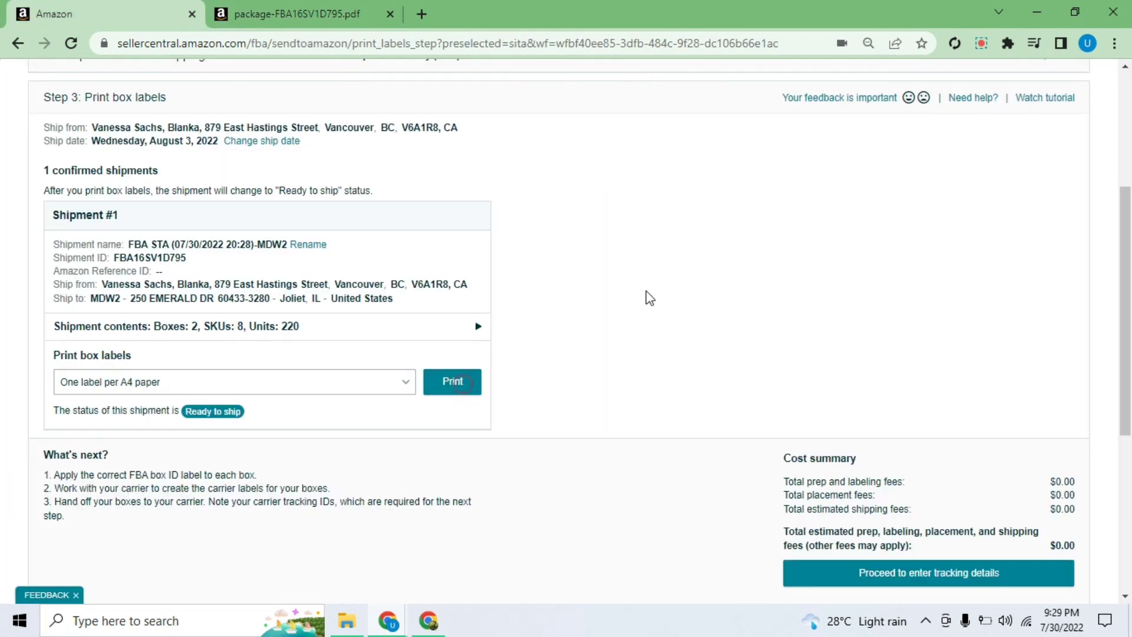
Proceed from printed box labels to the tracking details step.
{"action": "scroll", "scroll_direction": "down", "scroll_amount": 3}
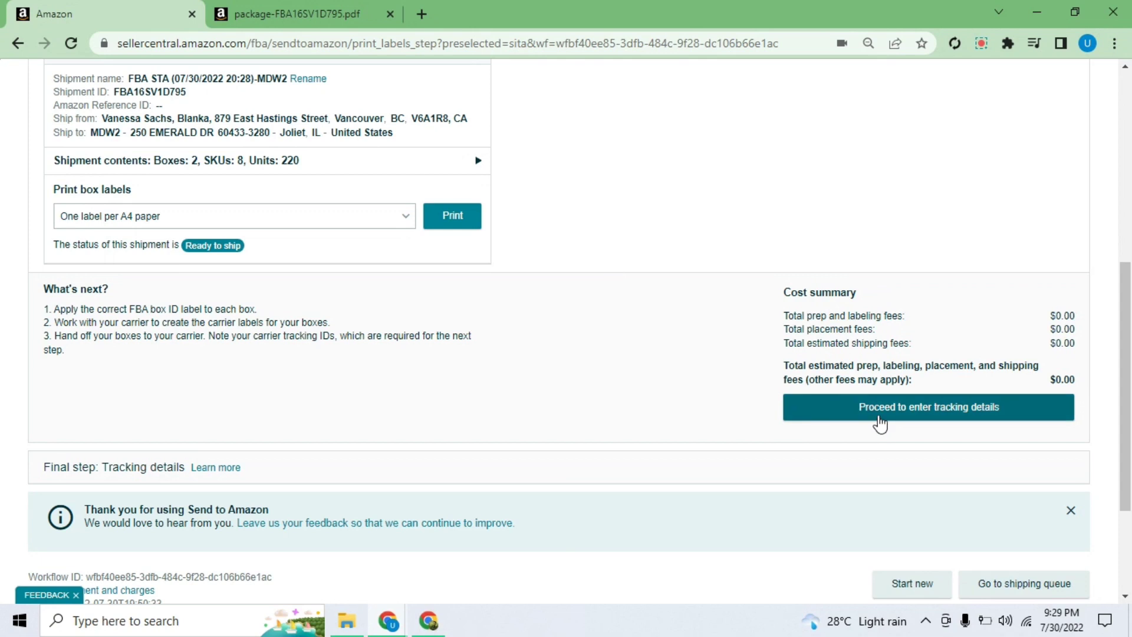
{"action": "left_click", "coordinate": [928, 407]}
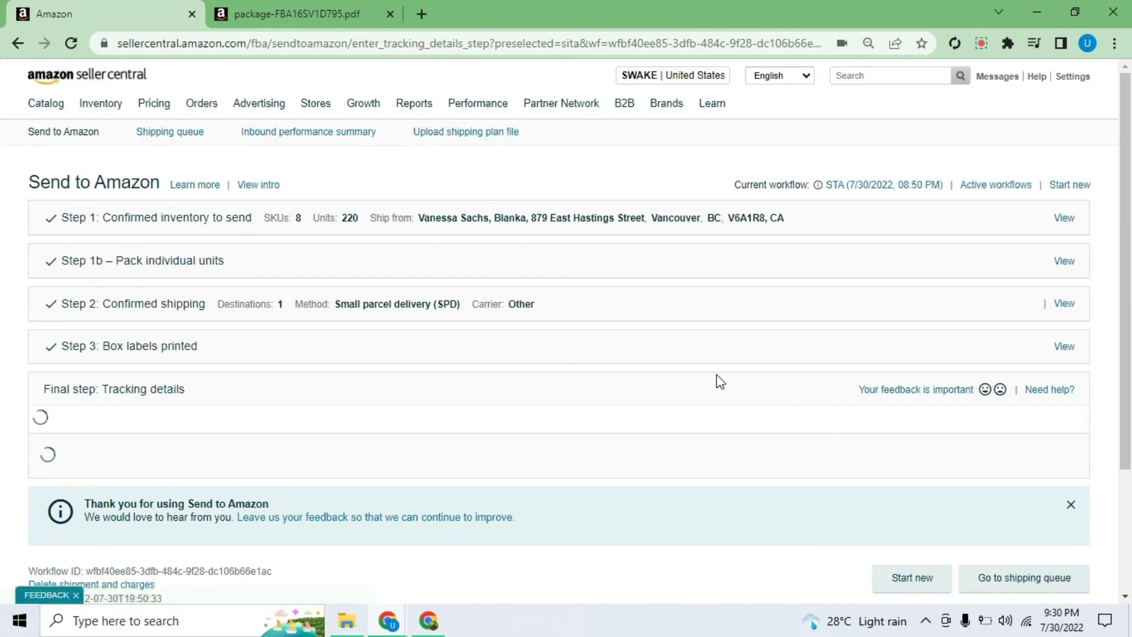
{"action": "scroll", "scroll_direction": "down", "scroll_amount": 3}
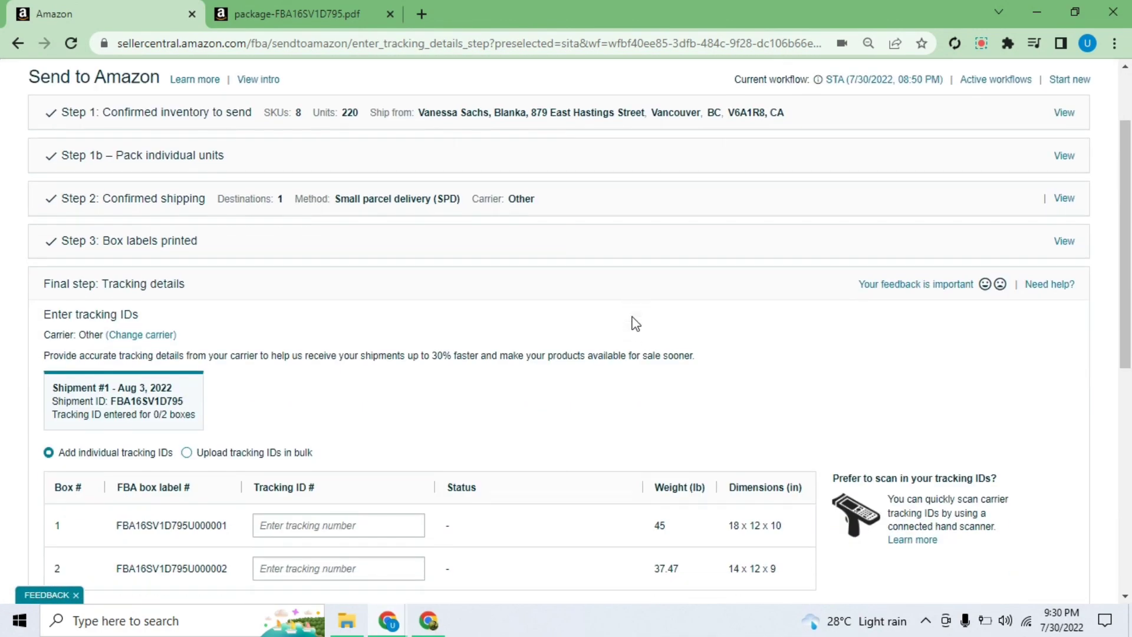
{"action": "scroll", "scroll_direction": "down", "scroll_amount": 3}
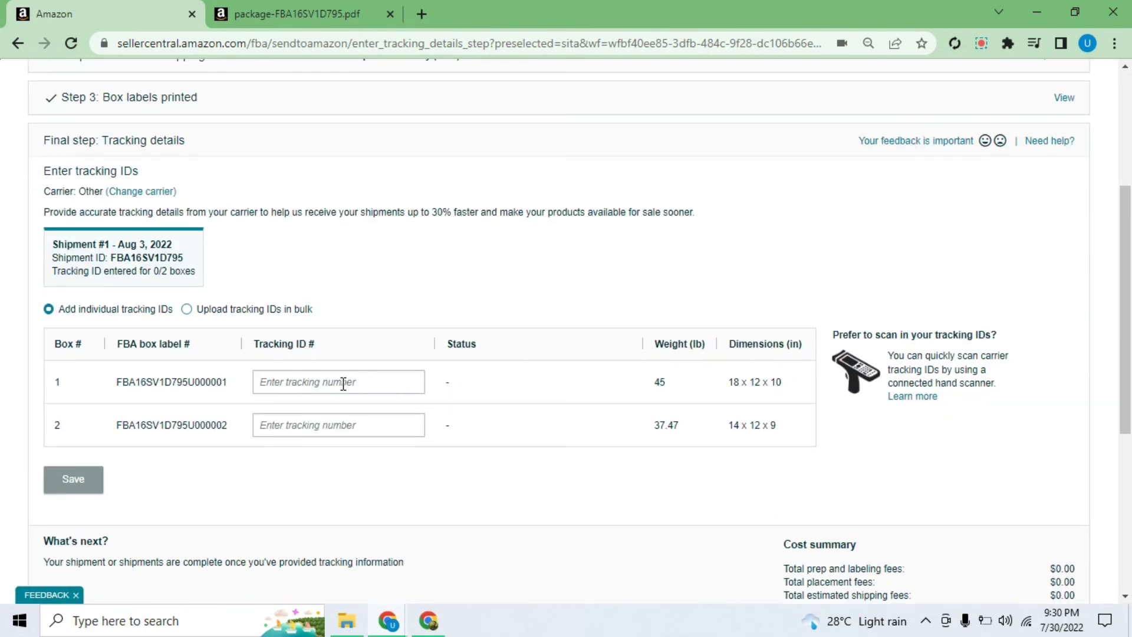
{"action": "mouse_move", "coordinate": [619, 285]}
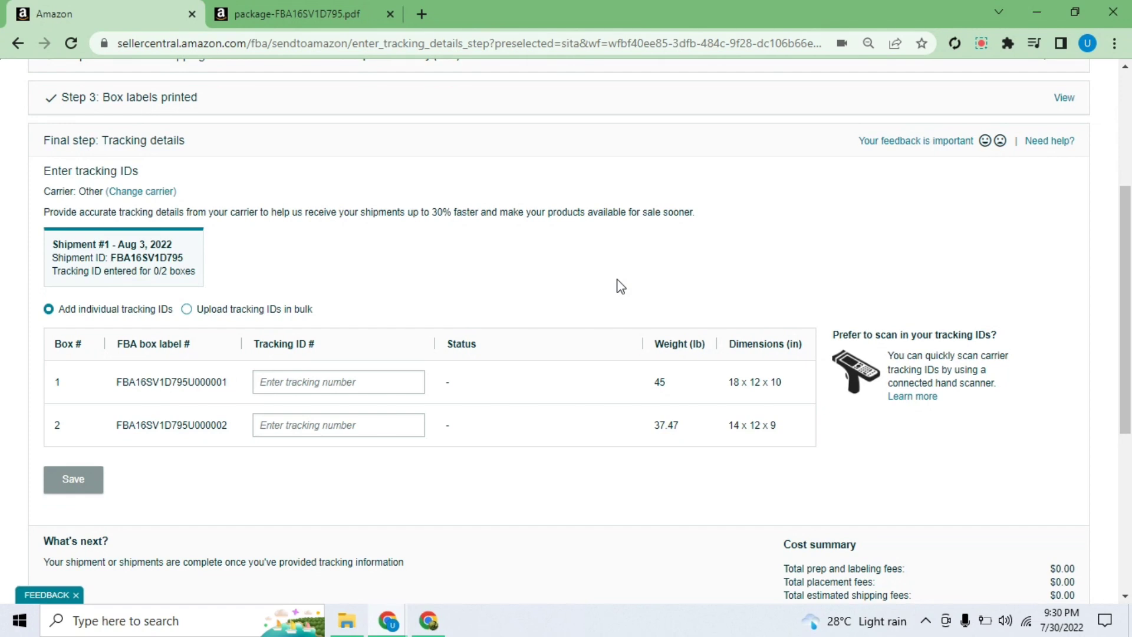
{"action": "scroll", "scroll_direction": "down", "scroll_amount": 3}
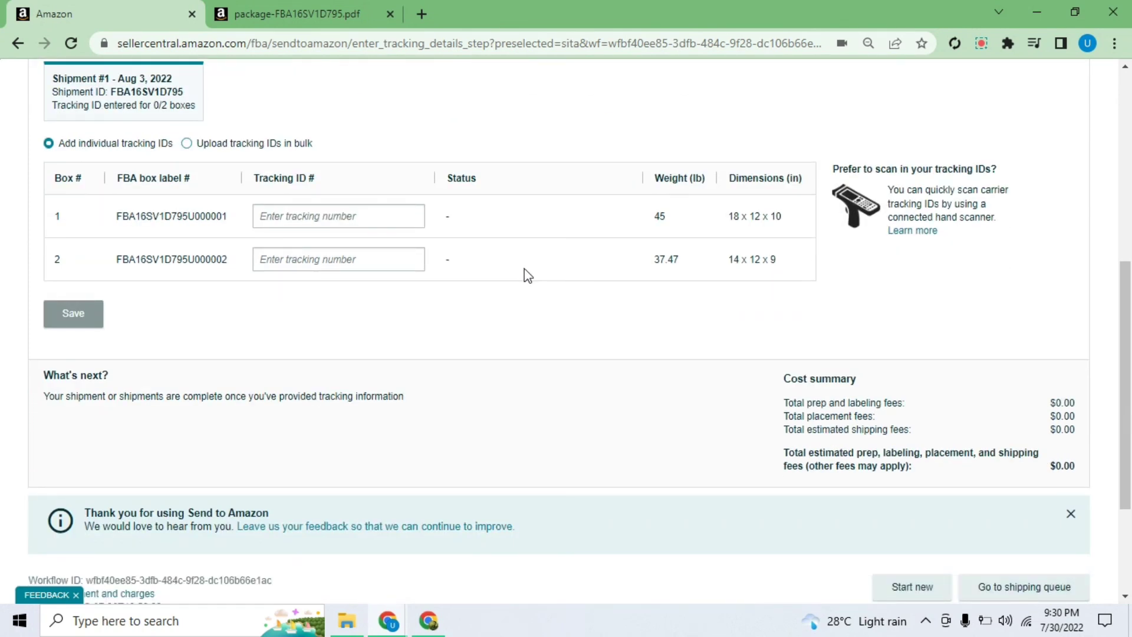
{"action": "scroll", "scroll_direction": "up", "scroll_amount": 3}
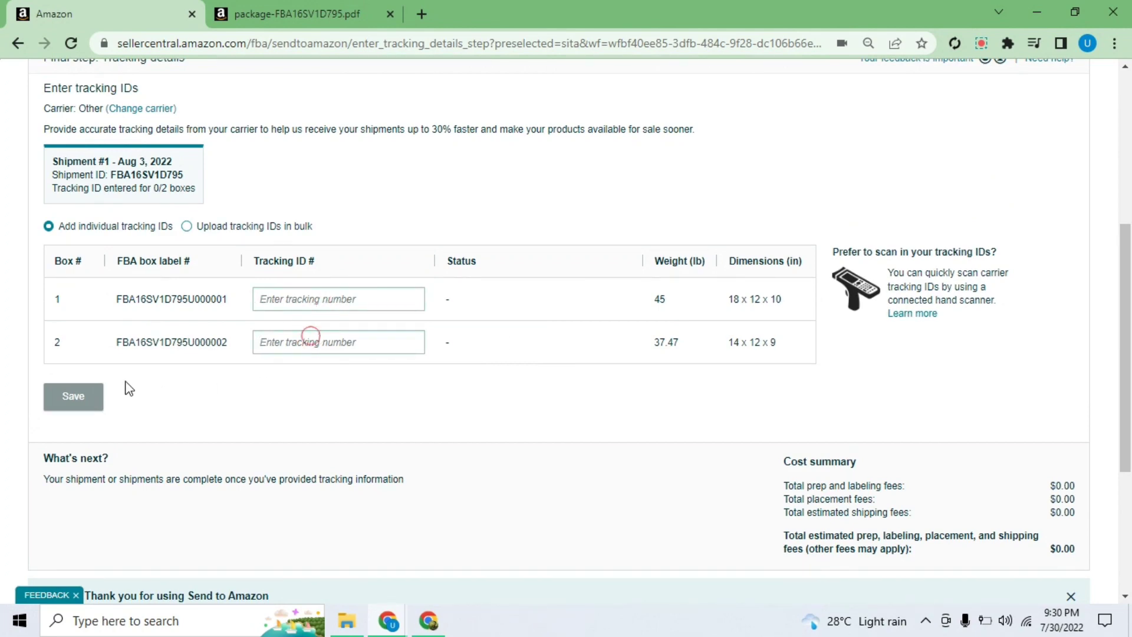
{"action": "mouse_move", "coordinate": [632, 535]}
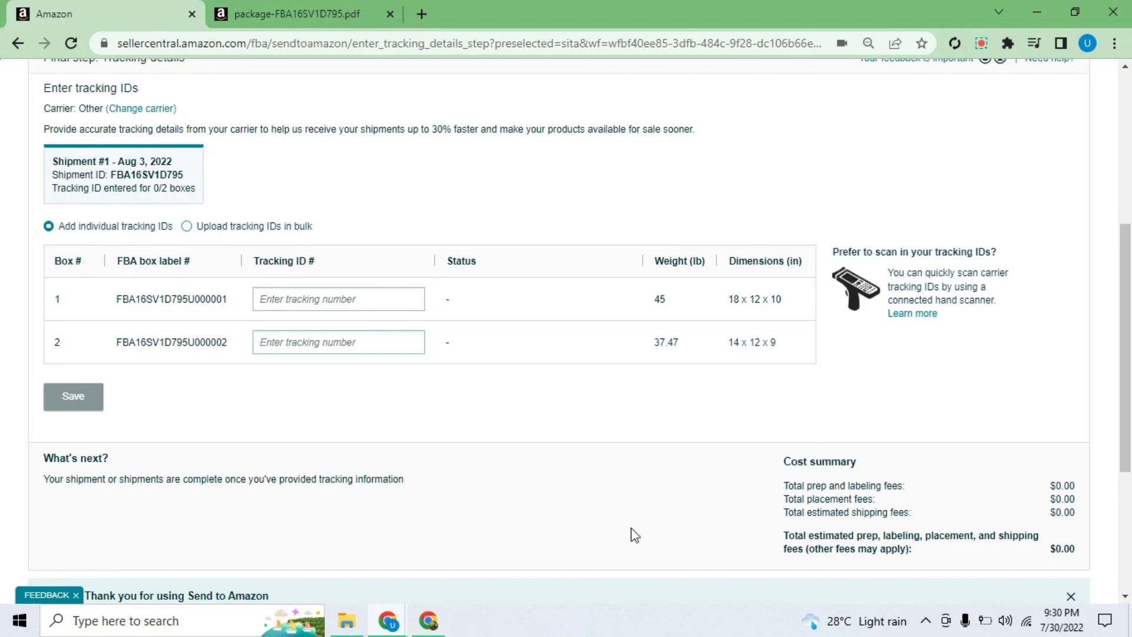
{"action": "left_click", "coordinate": [338, 341]}
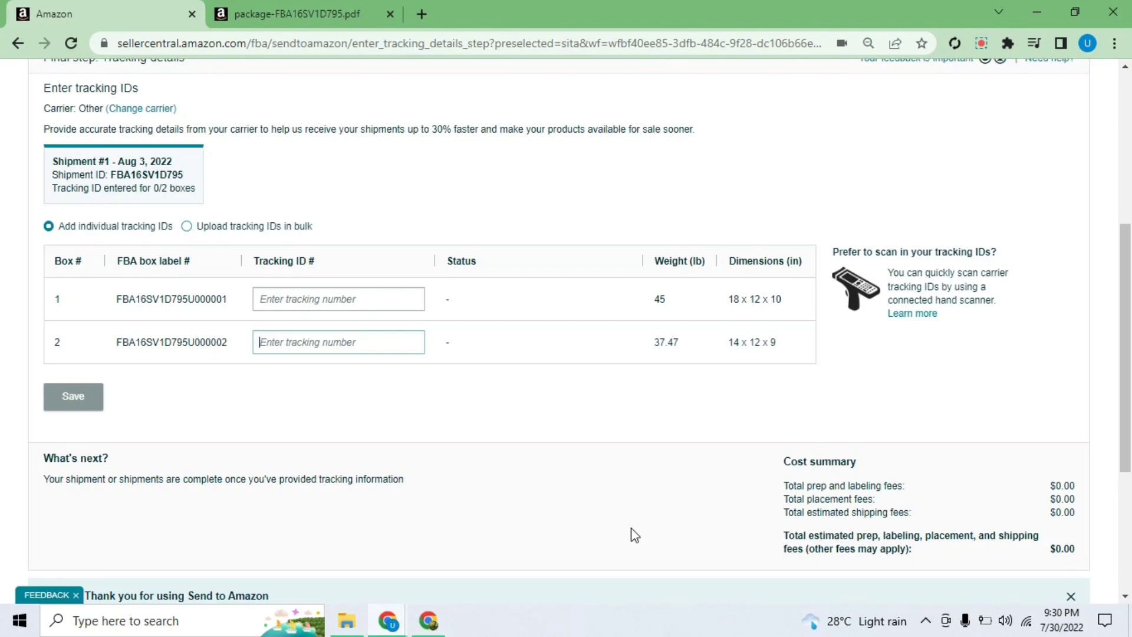